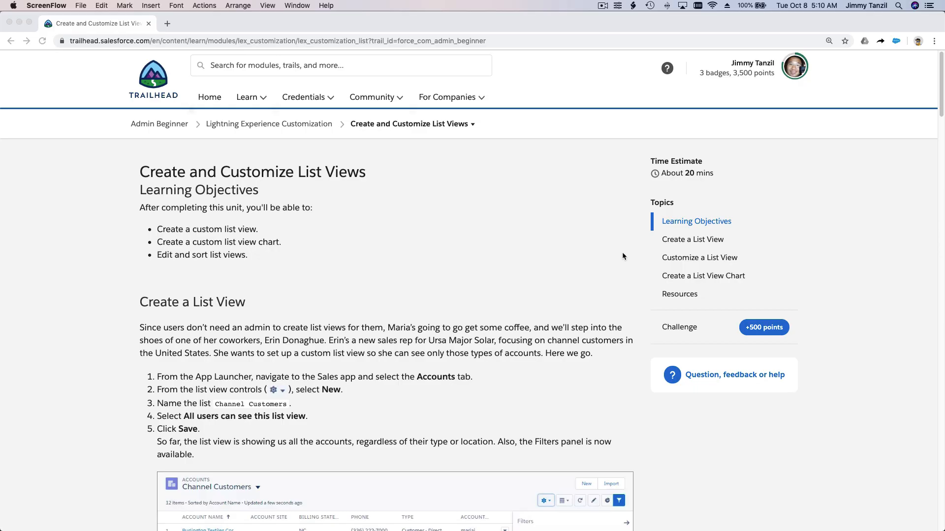
pyautogui.moveTo(453, 231)
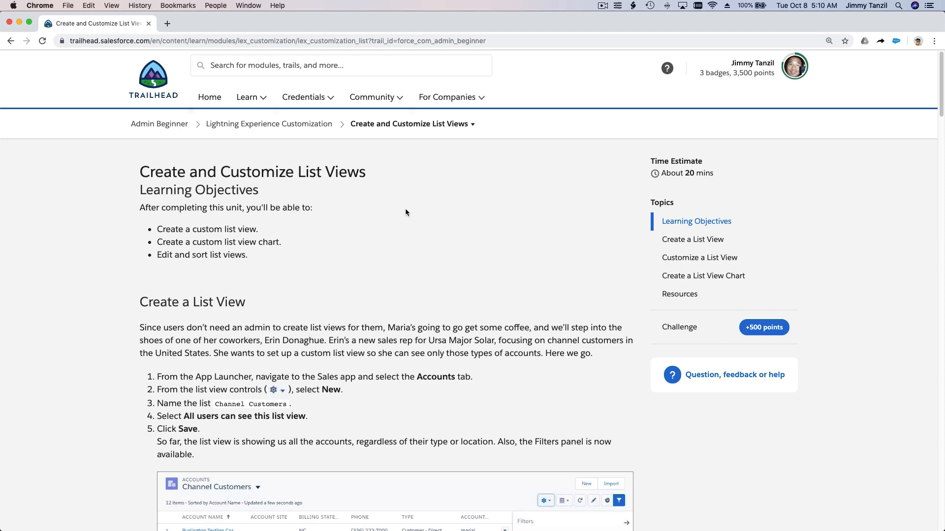
pyautogui.moveTo(733, 122)
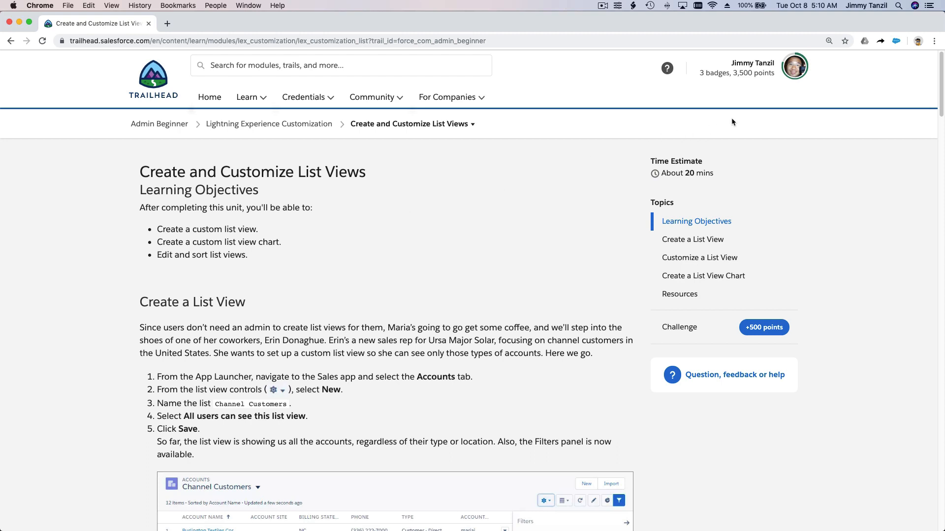
# Launch the Trailhead Playground org from the Hands-on Orgs page in the profile menu.
pyautogui.click(794, 67)
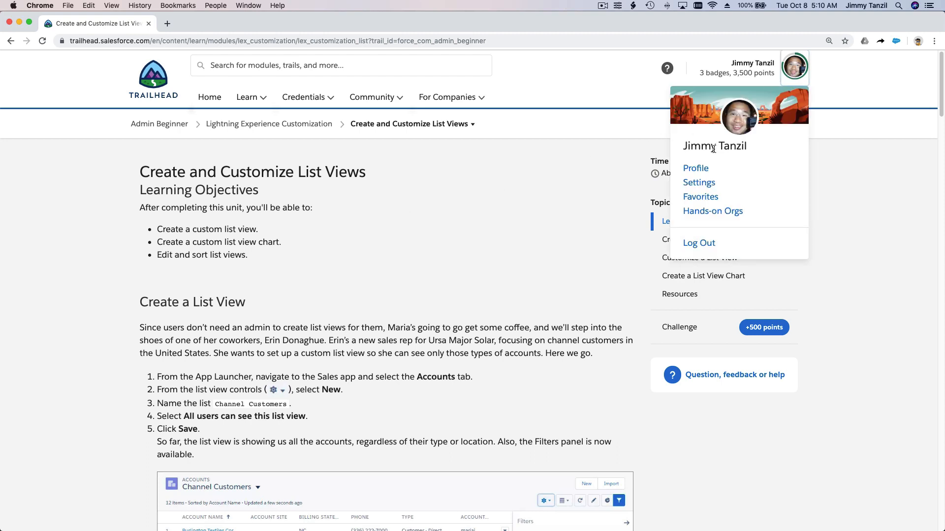
pyautogui.moveTo(713, 211)
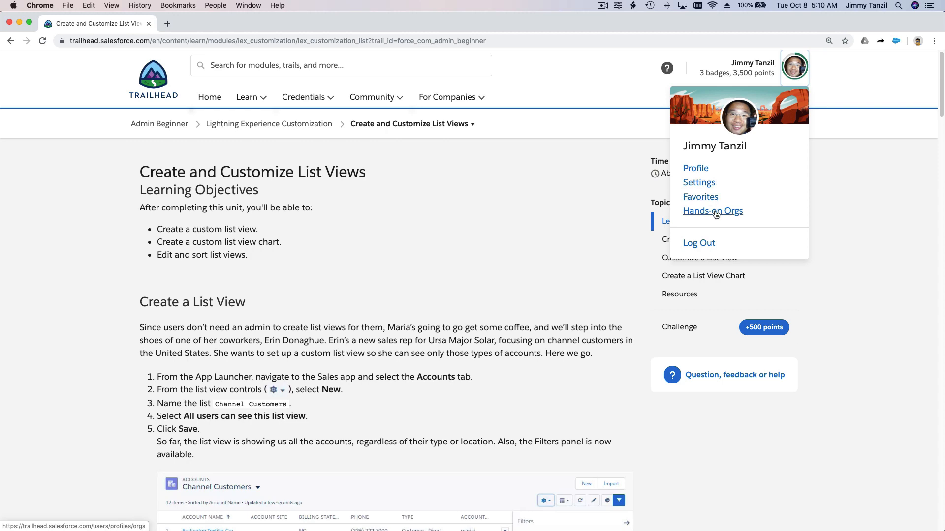
pyautogui.click(712, 211)
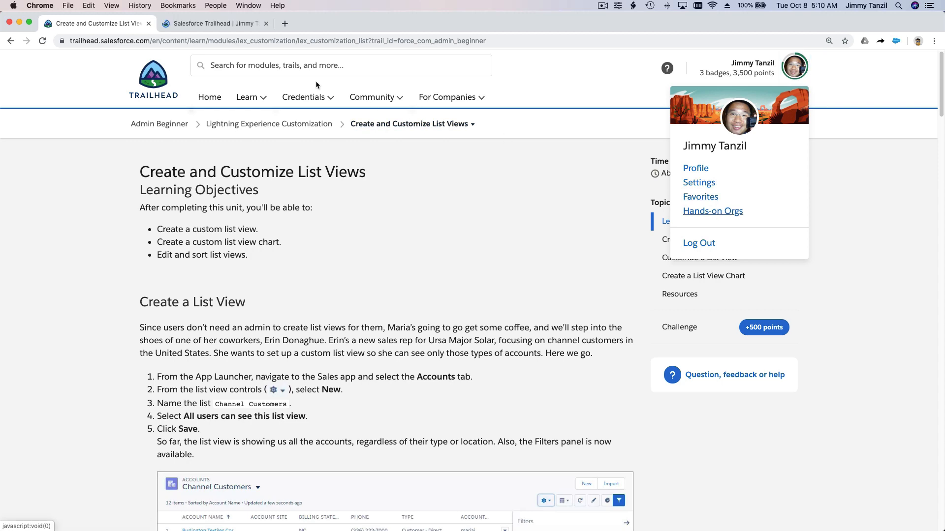
pyautogui.click(712, 211)
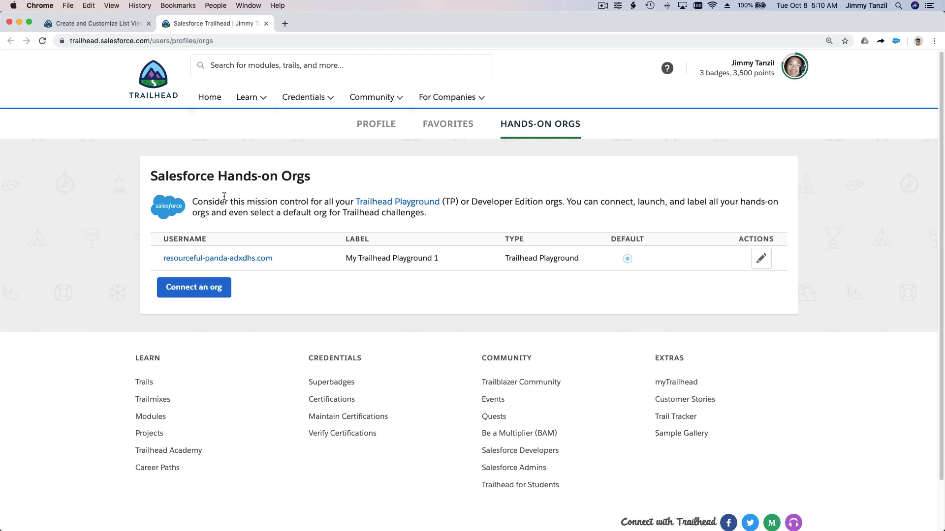
pyautogui.click(218, 258)
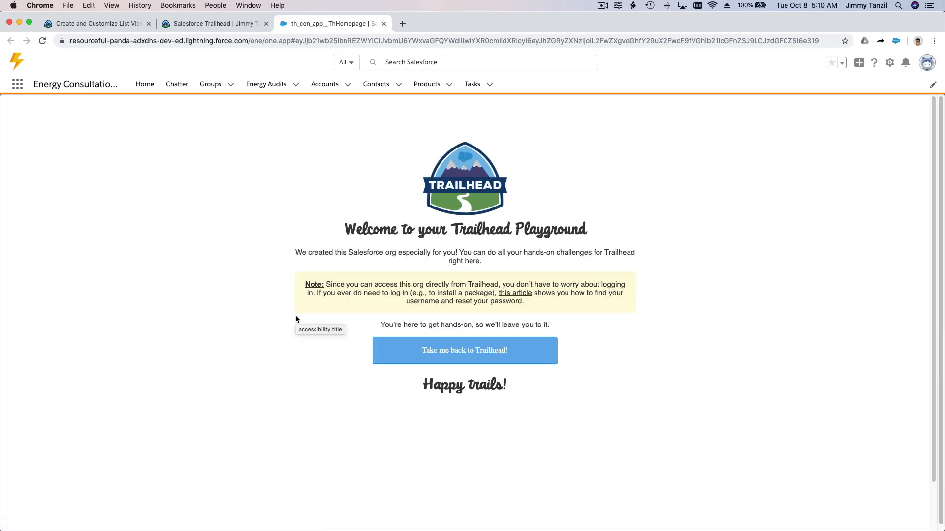
pyautogui.moveTo(286, 220)
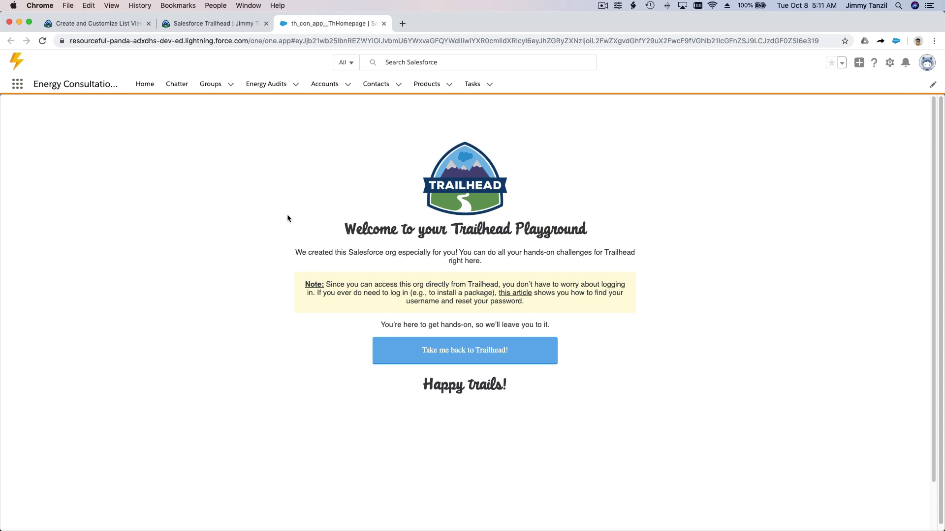
pyautogui.moveTo(309, 191)
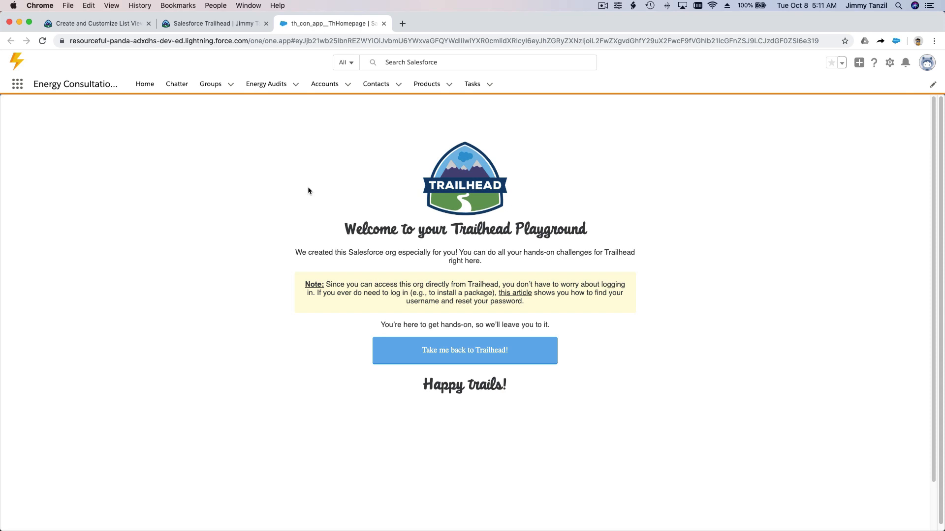
pyautogui.moveTo(254, 171)
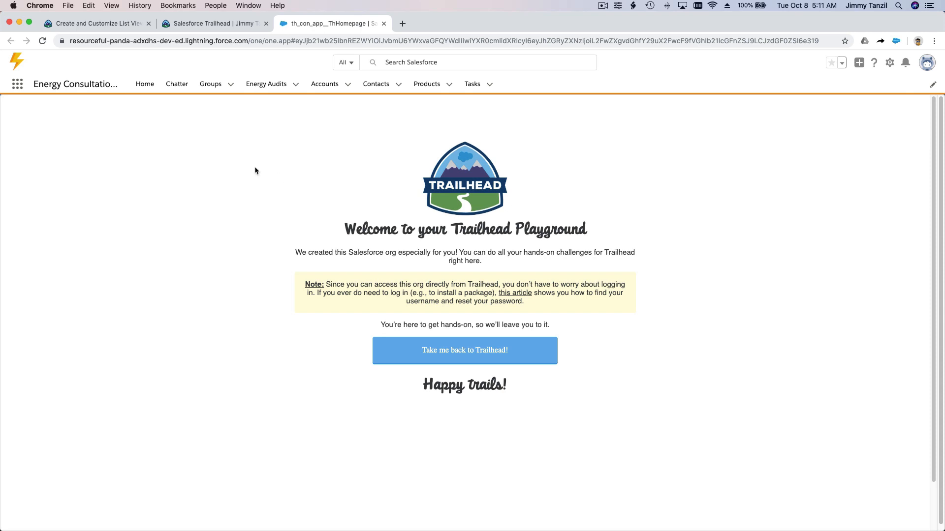
pyautogui.moveTo(36, 87)
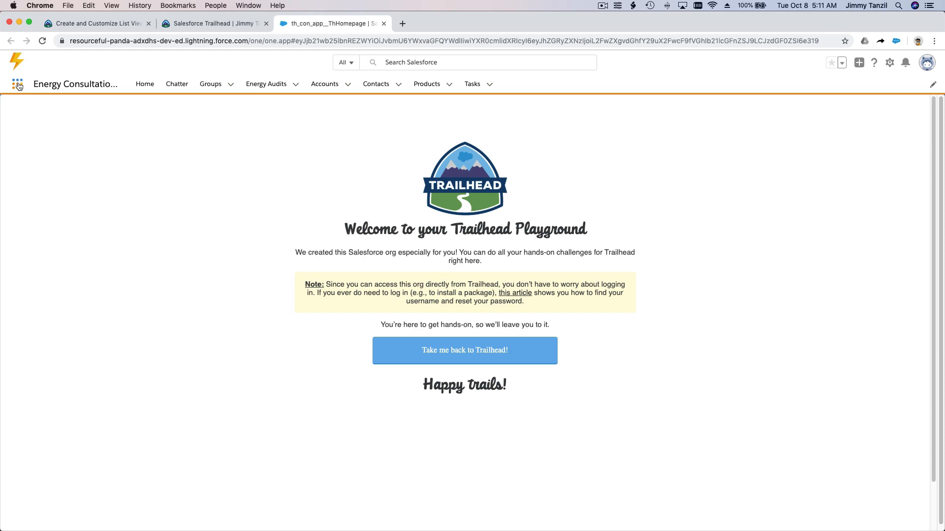
# Search the App Launcher for 'Stu' and open the Students item.
pyautogui.click(18, 83)
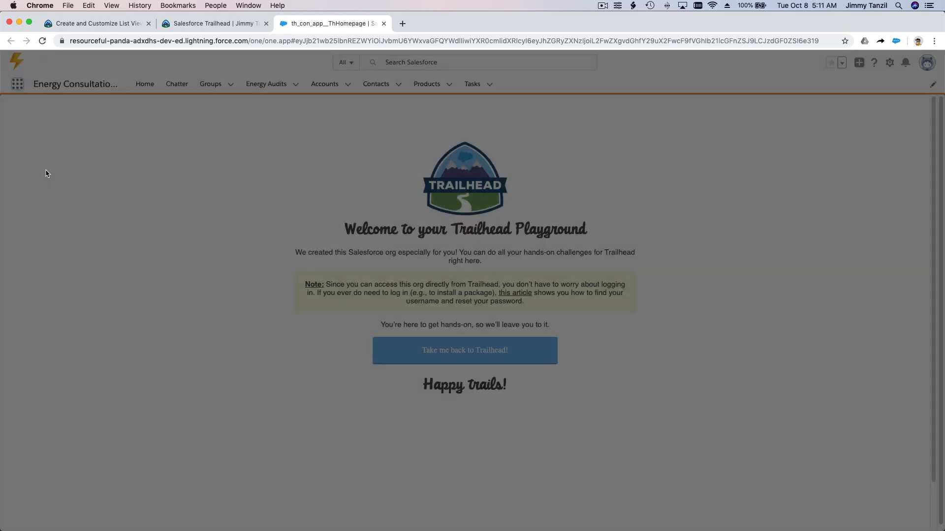
pyautogui.click(18, 83)
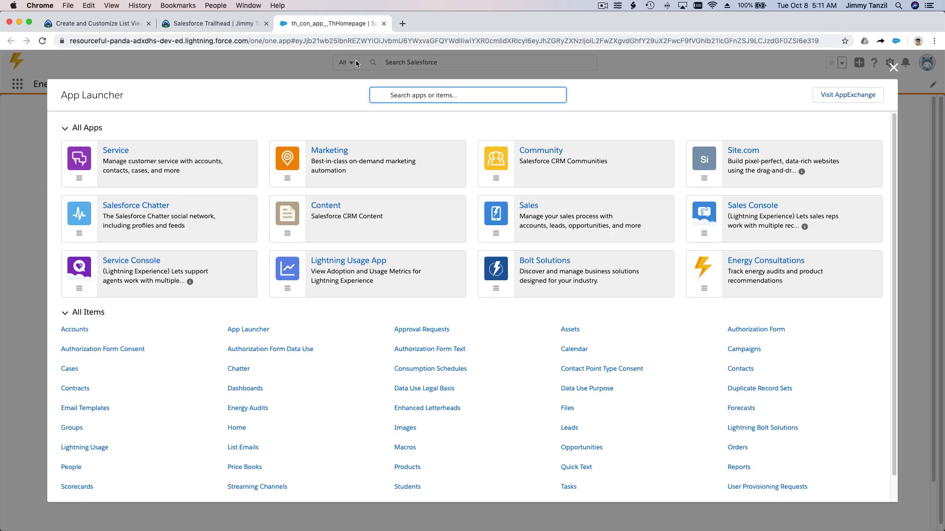
pyautogui.write('Students')
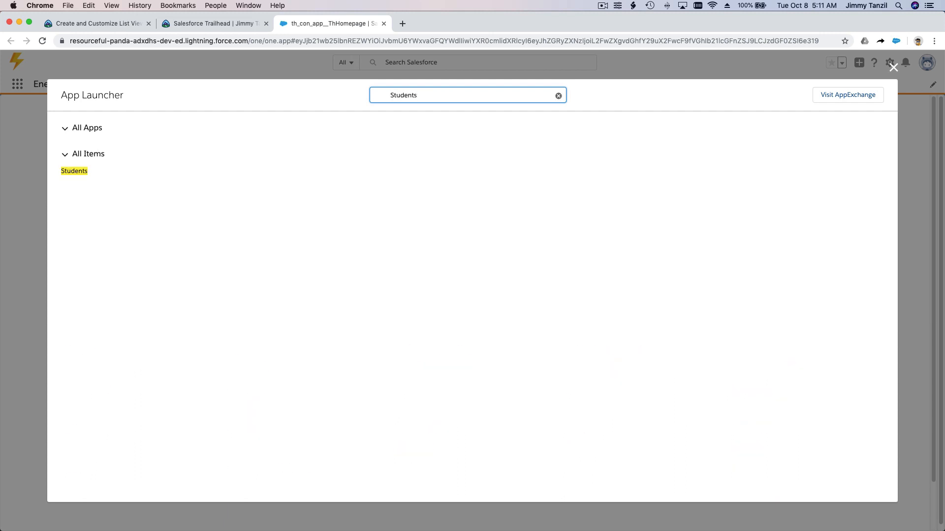
pyautogui.click(75, 171)
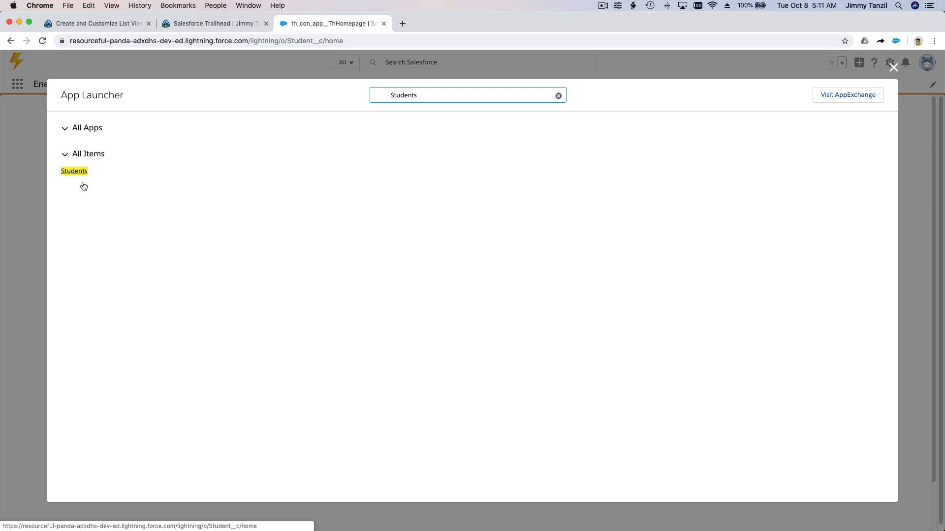
# Switch the Students list view to All and scroll through the 150+ records.
pyautogui.click(75, 170)
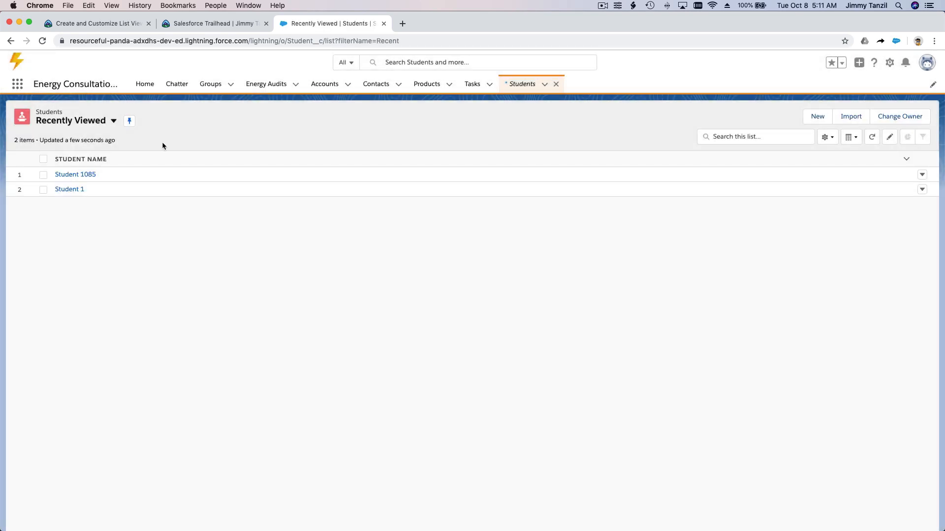
pyautogui.moveTo(146, 124)
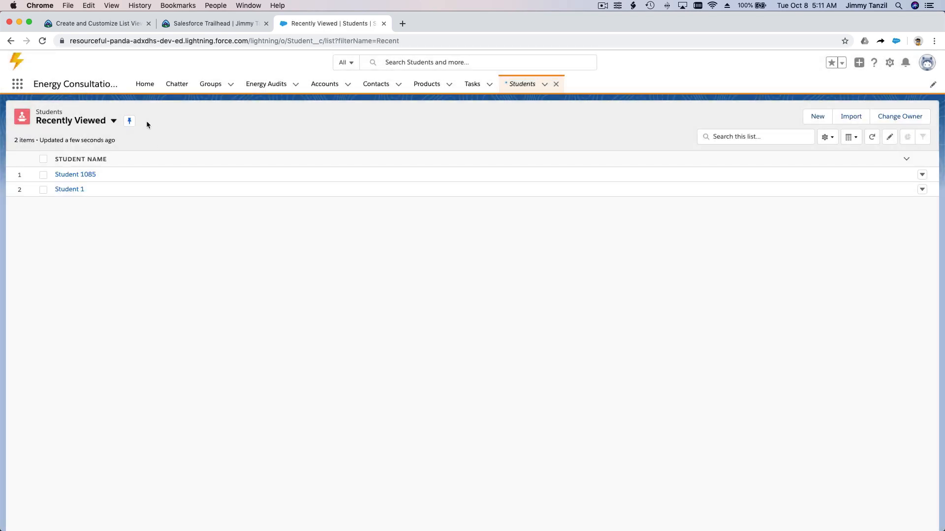
pyautogui.moveTo(100, 134)
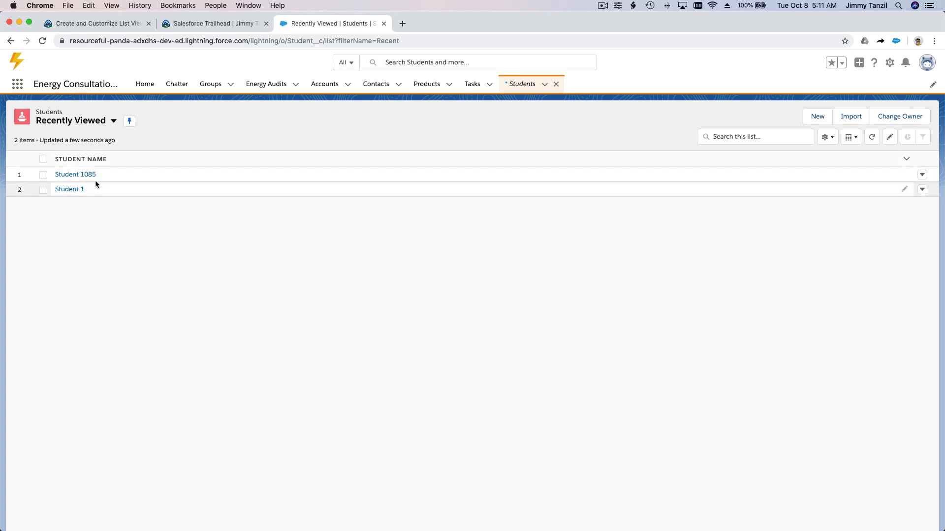
pyautogui.moveTo(96, 202)
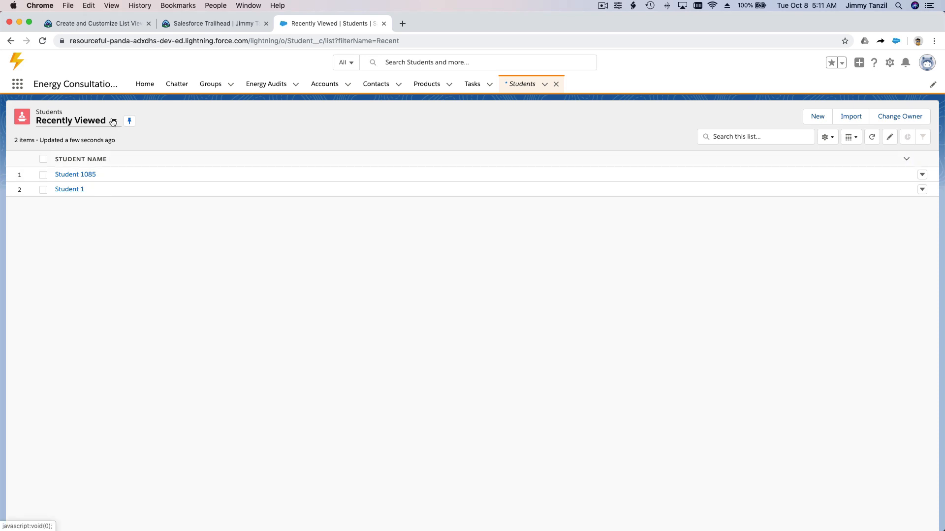
pyautogui.click(113, 121)
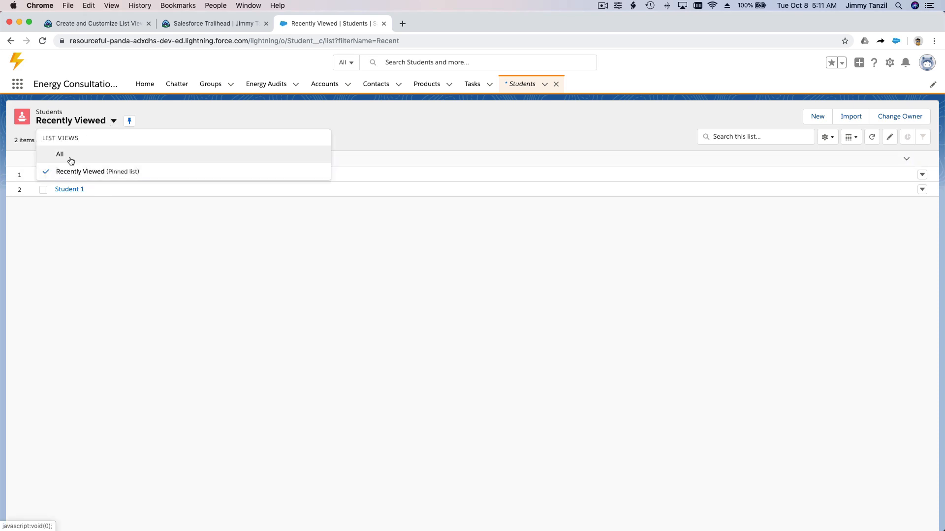
pyautogui.click(59, 154)
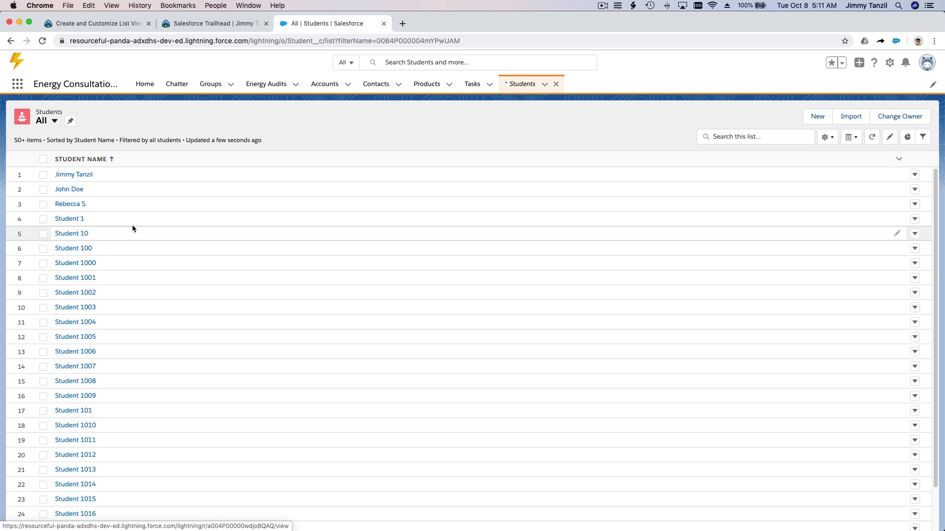
pyautogui.scroll(-3)
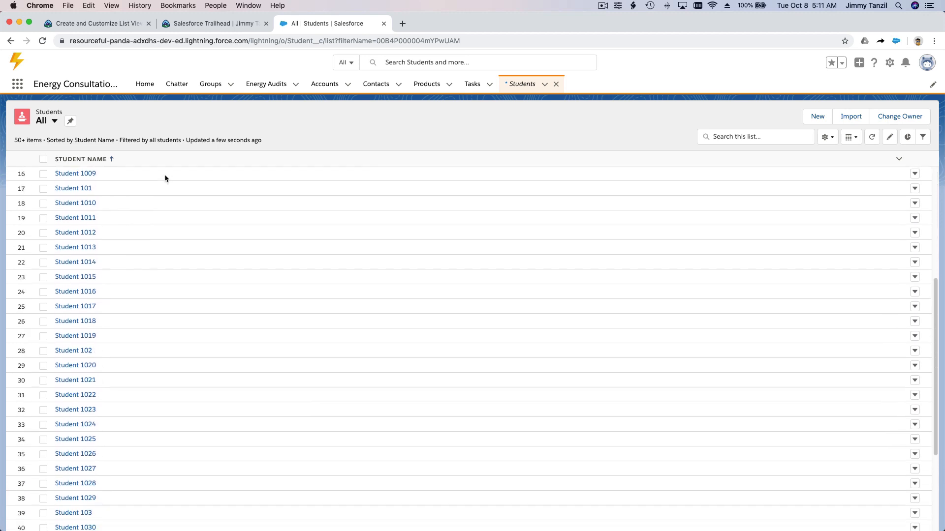
pyautogui.scroll(-3)
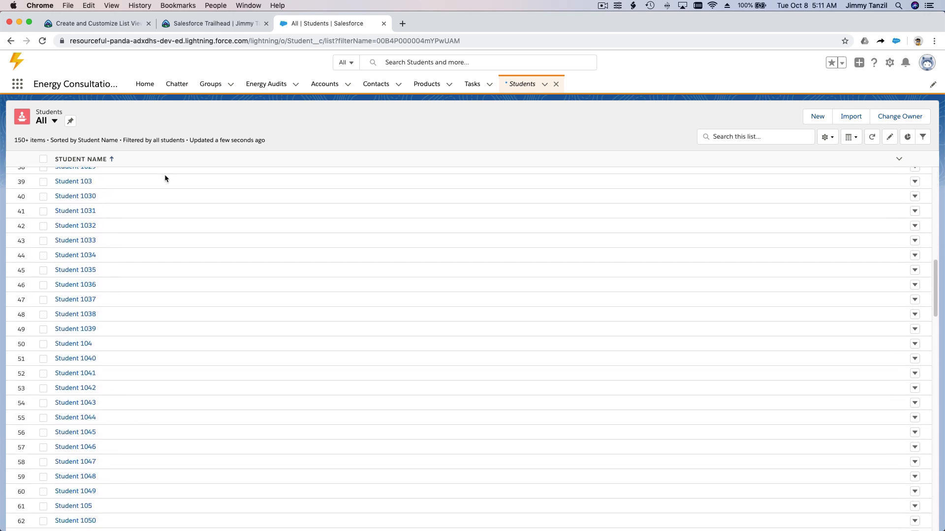
pyautogui.scroll(-3)
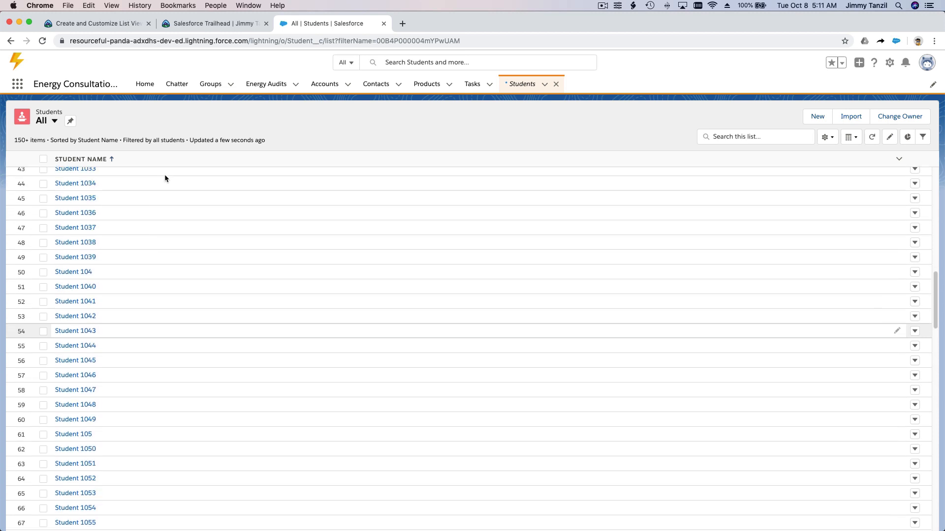
pyautogui.scroll(3)
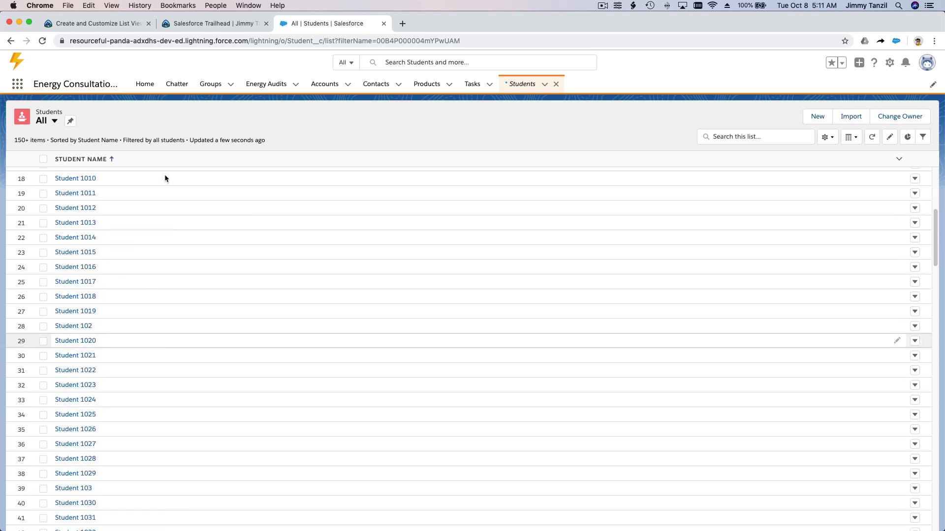
pyautogui.scroll(3)
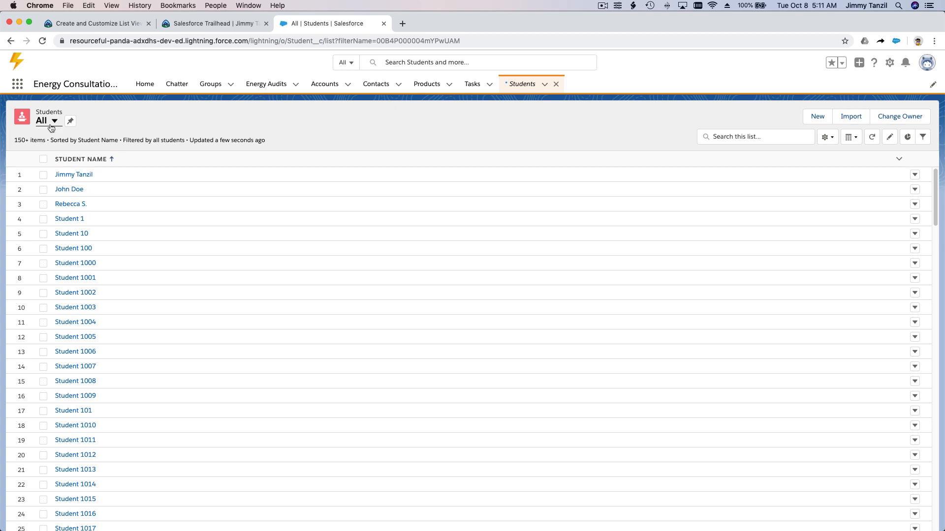
pyautogui.click(46, 121)
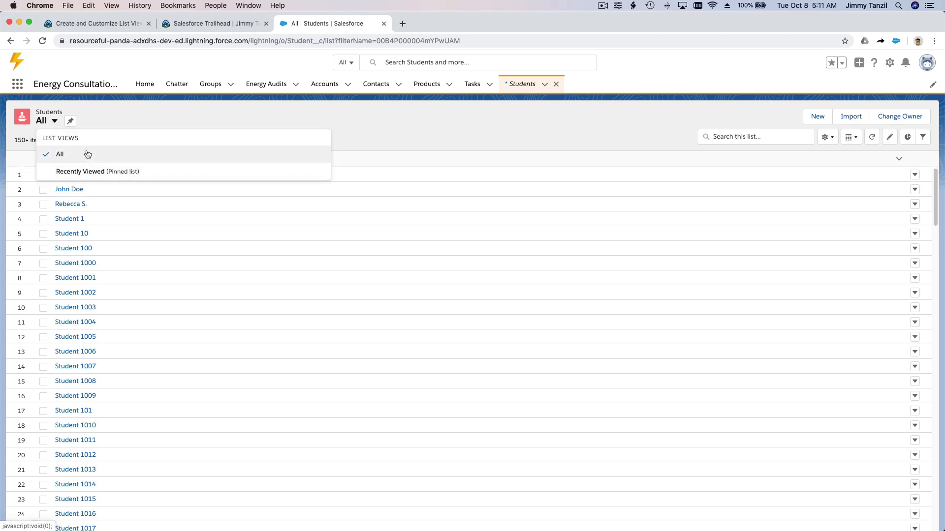
pyautogui.moveTo(102, 111)
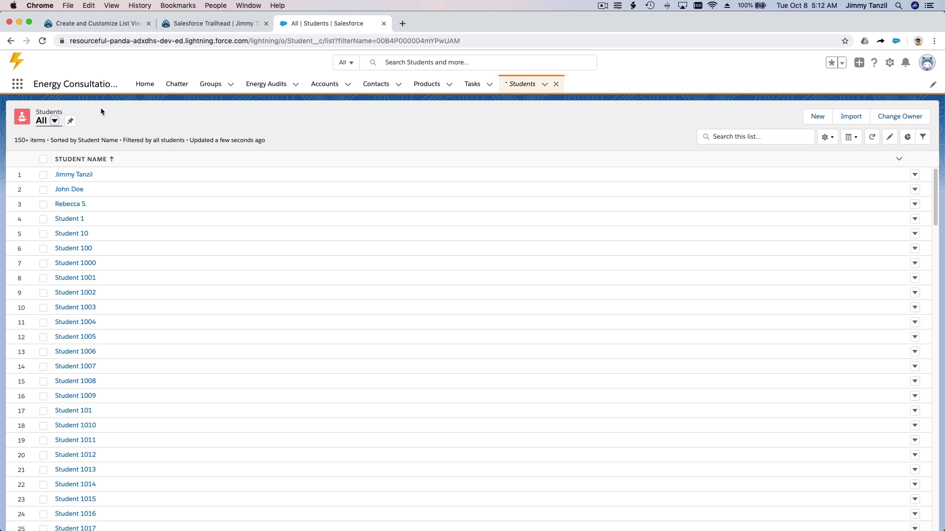
pyautogui.moveTo(104, 129)
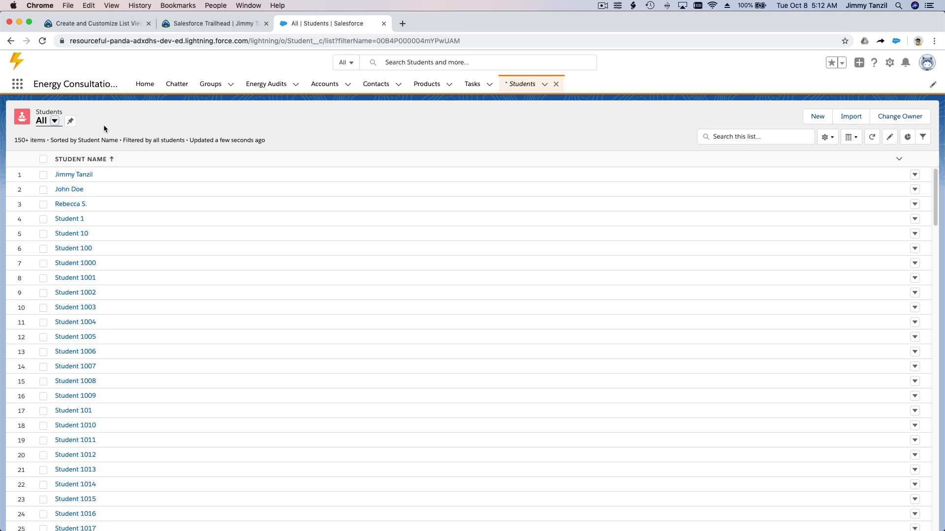
pyautogui.moveTo(342, 118)
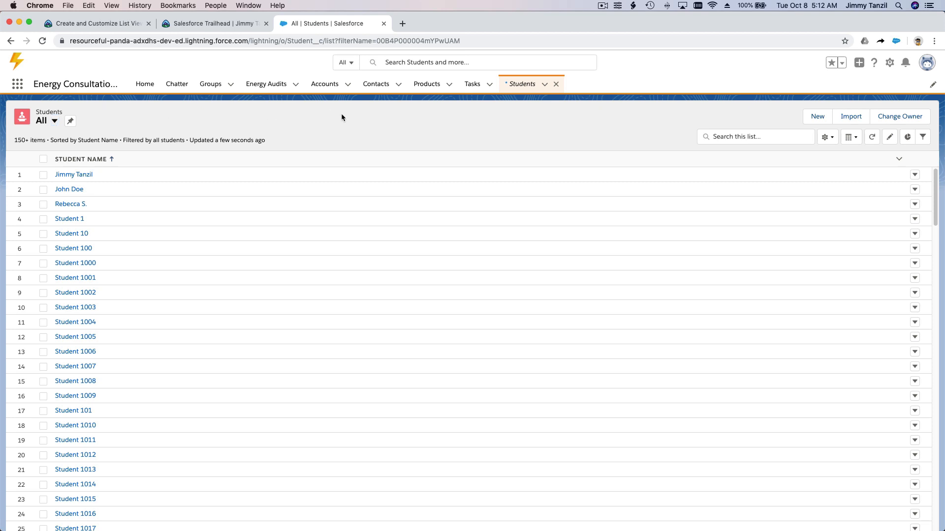
pyautogui.moveTo(362, 183)
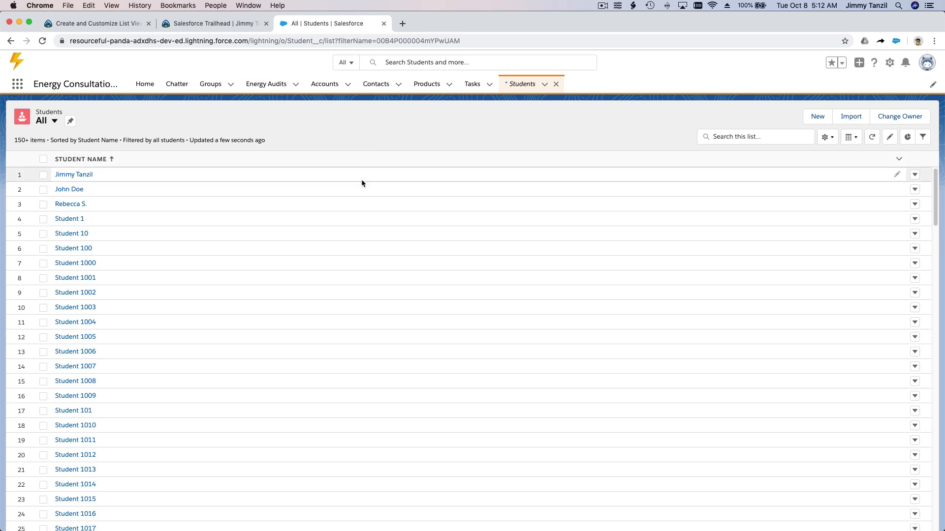
pyautogui.scroll(-3)
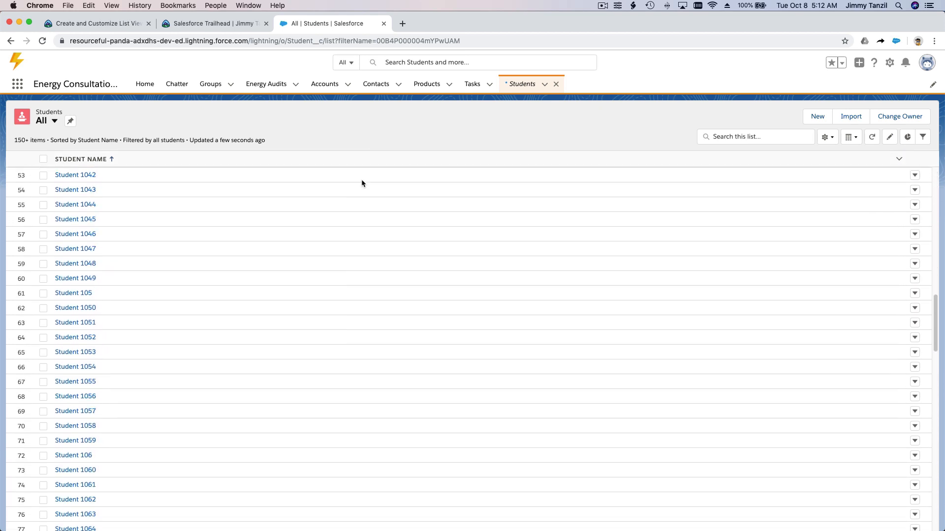
pyautogui.scroll(3)
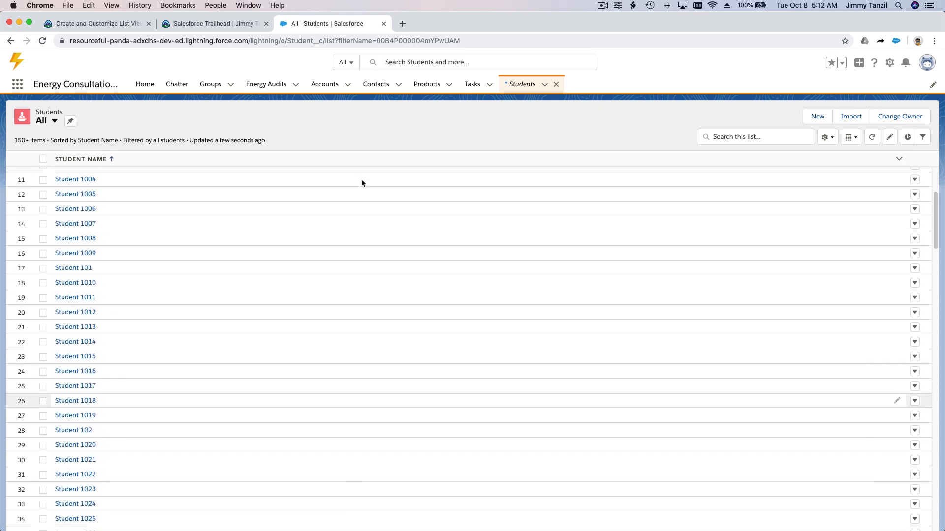
pyautogui.scroll(3)
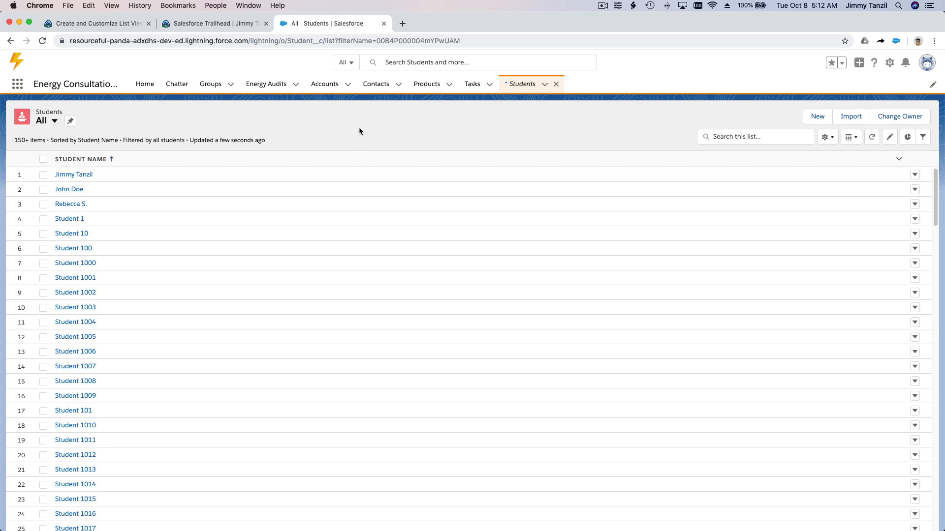
pyautogui.moveTo(404, 207)
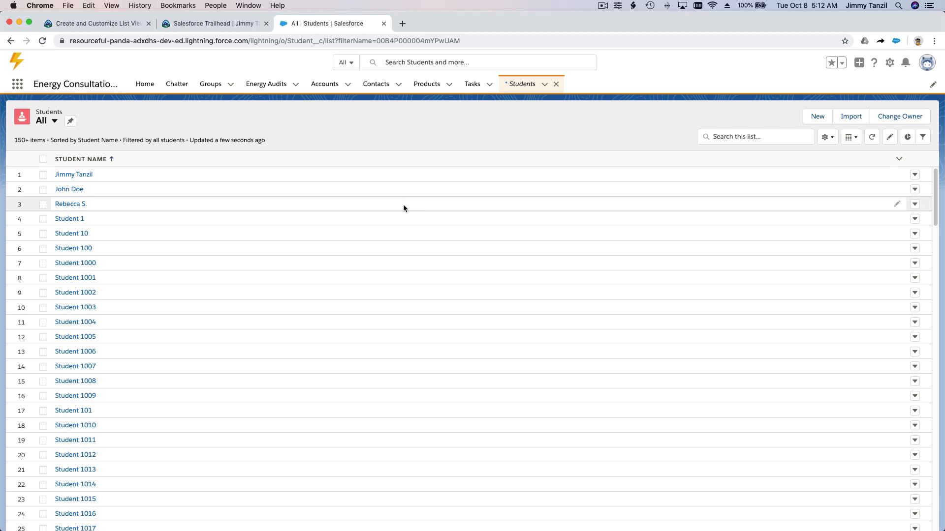
pyautogui.moveTo(413, 214)
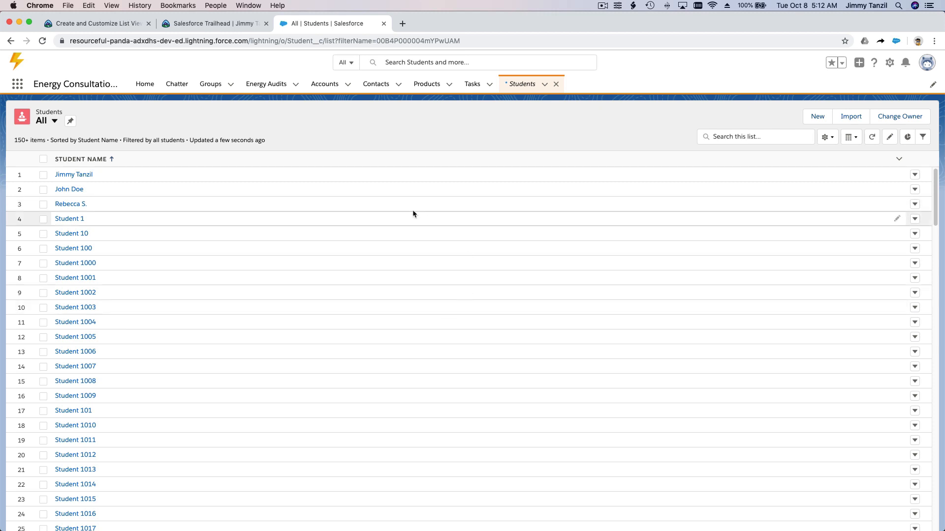
pyautogui.moveTo(410, 152)
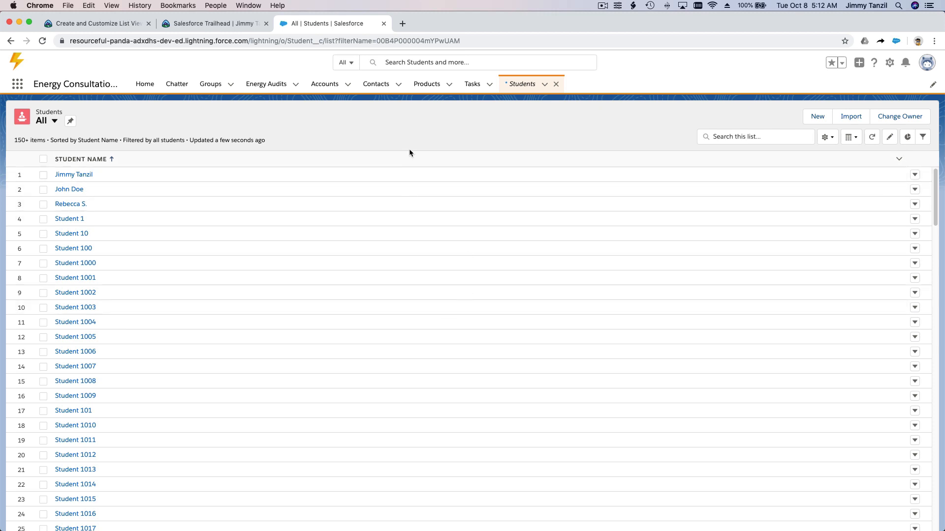
pyautogui.moveTo(216, 132)
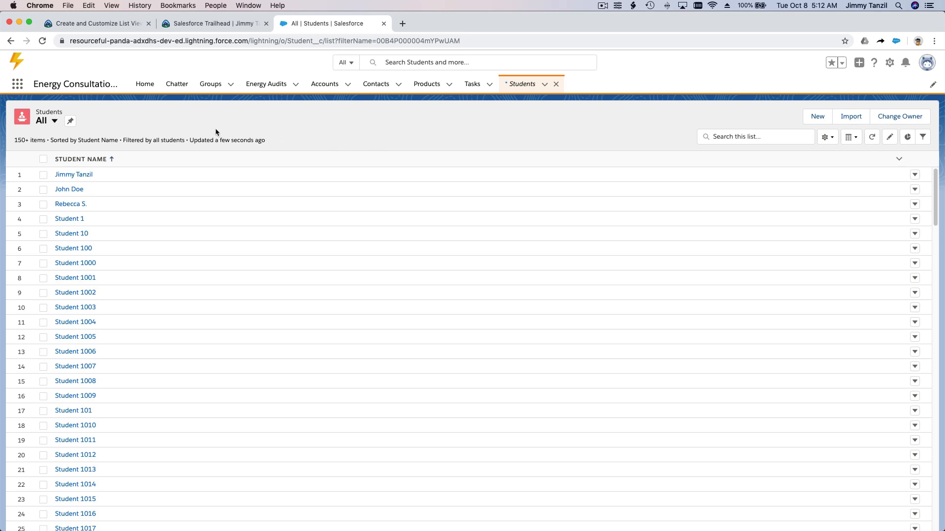
pyautogui.moveTo(338, 137)
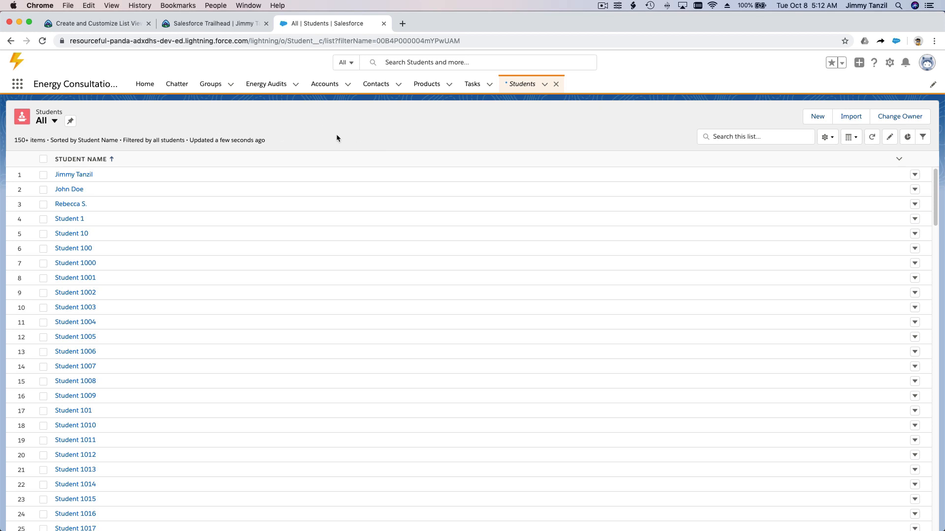
pyautogui.moveTo(373, 112)
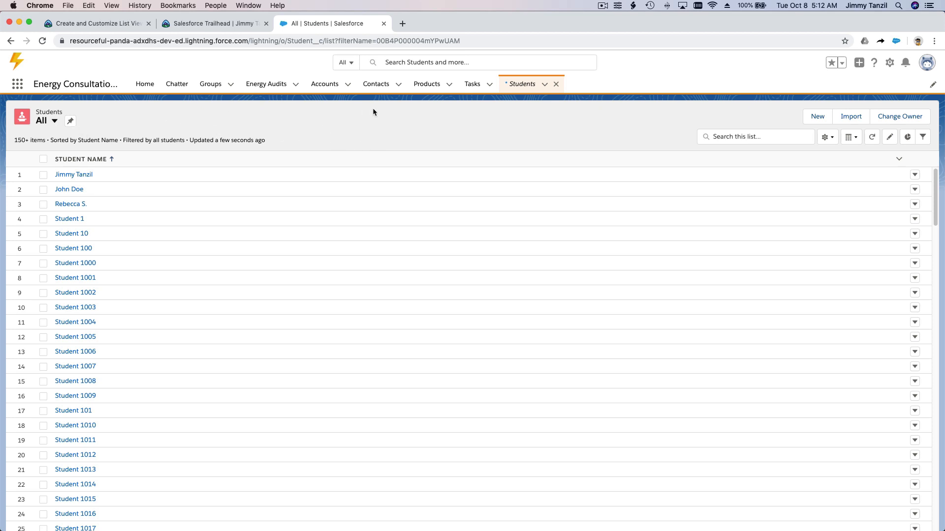
pyautogui.moveTo(532, 141)
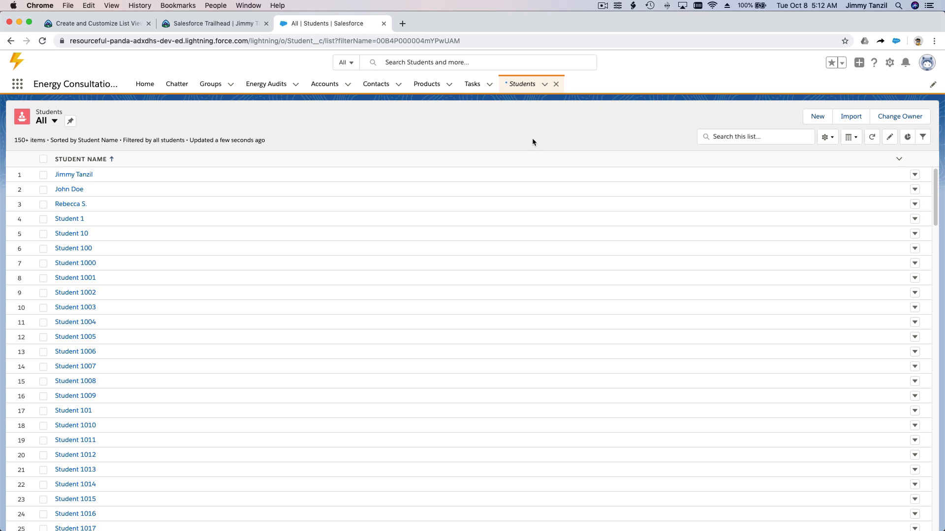
pyautogui.moveTo(634, 128)
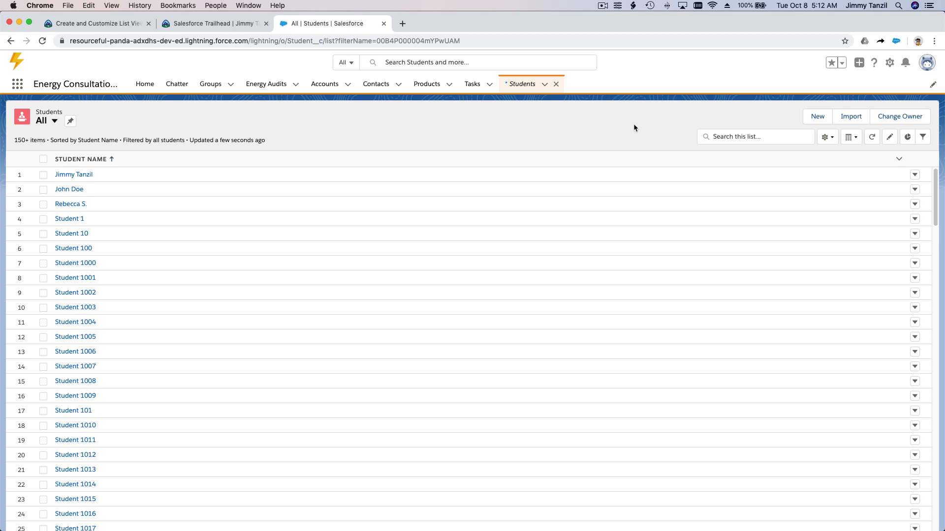
pyautogui.moveTo(663, 125)
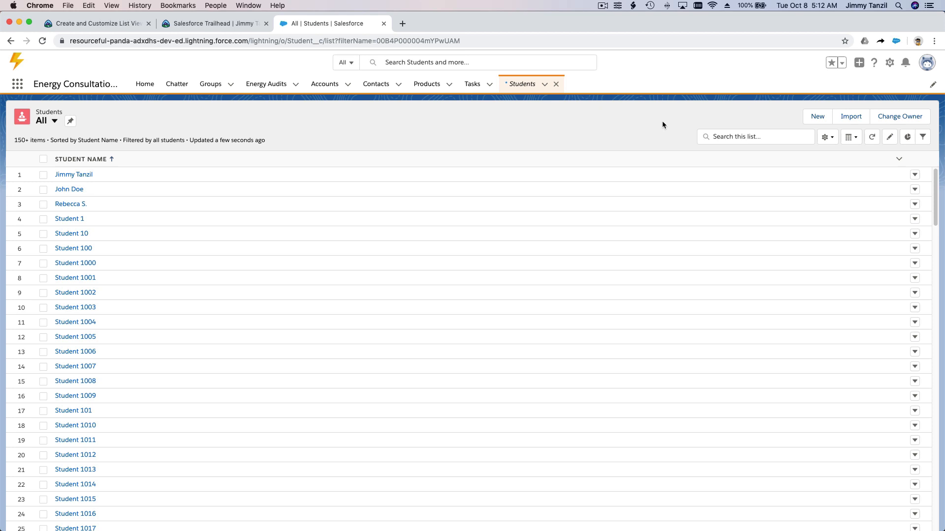
pyautogui.moveTo(754, 110)
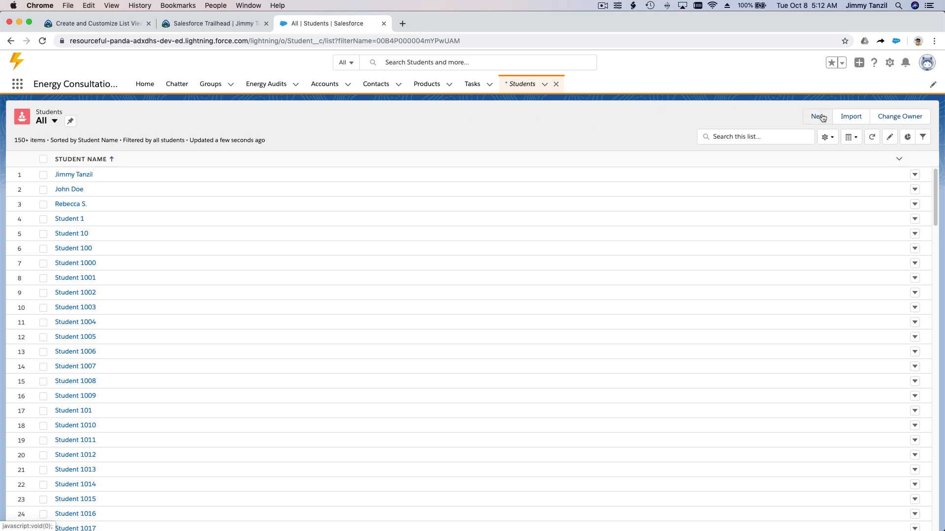
pyautogui.click(817, 116)
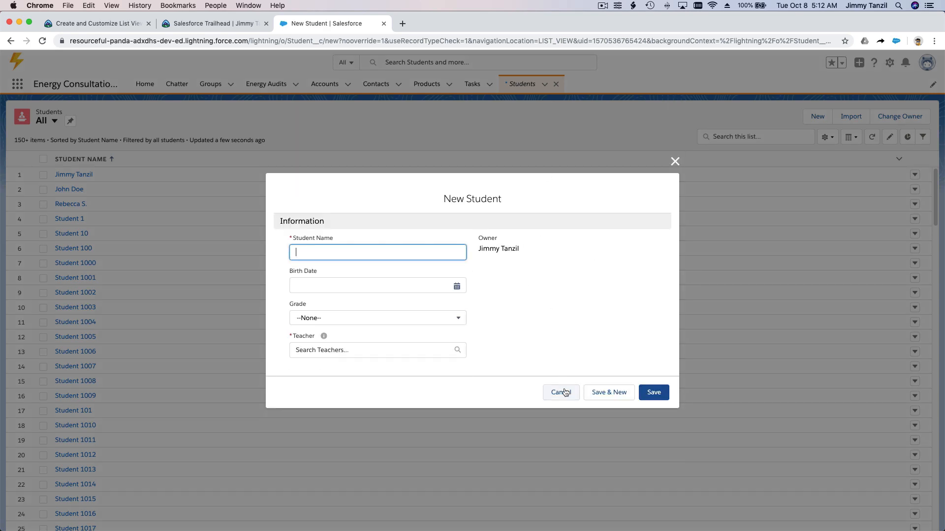
pyautogui.click(560, 393)
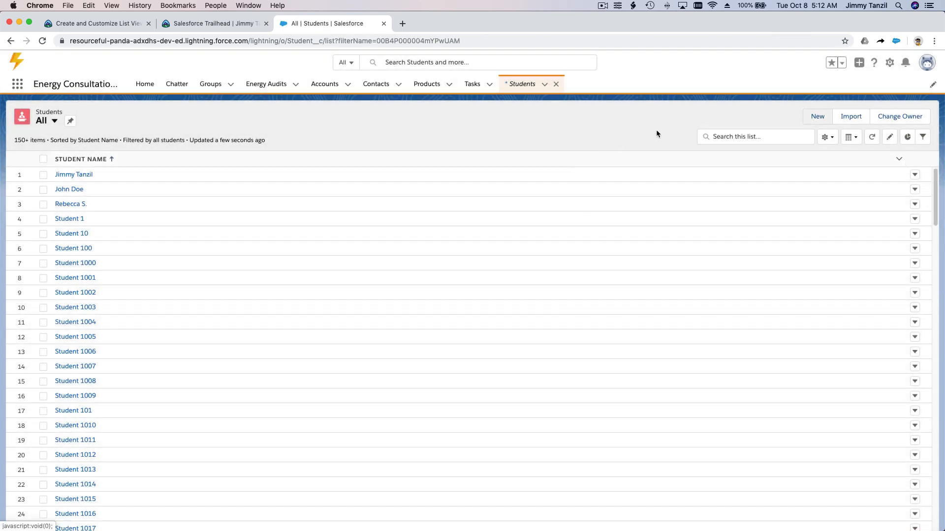
pyautogui.click(824, 136)
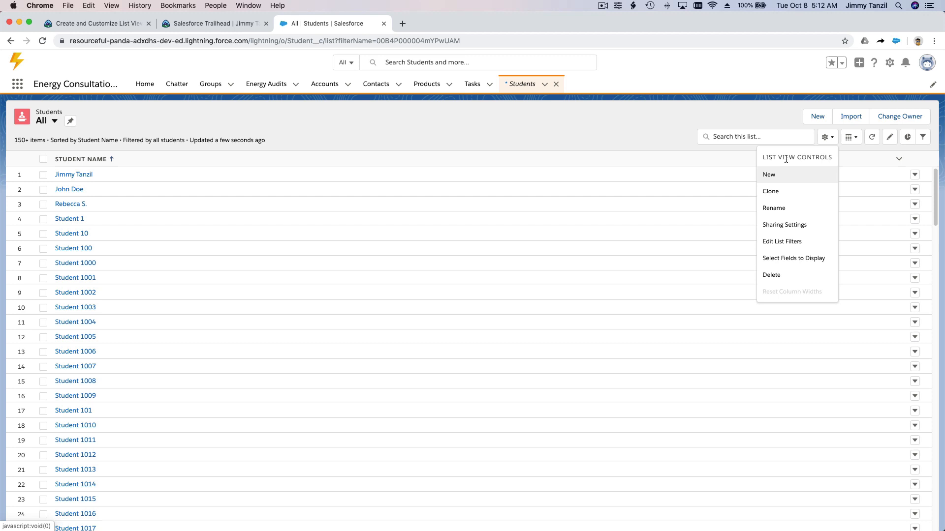
pyautogui.moveTo(773, 177)
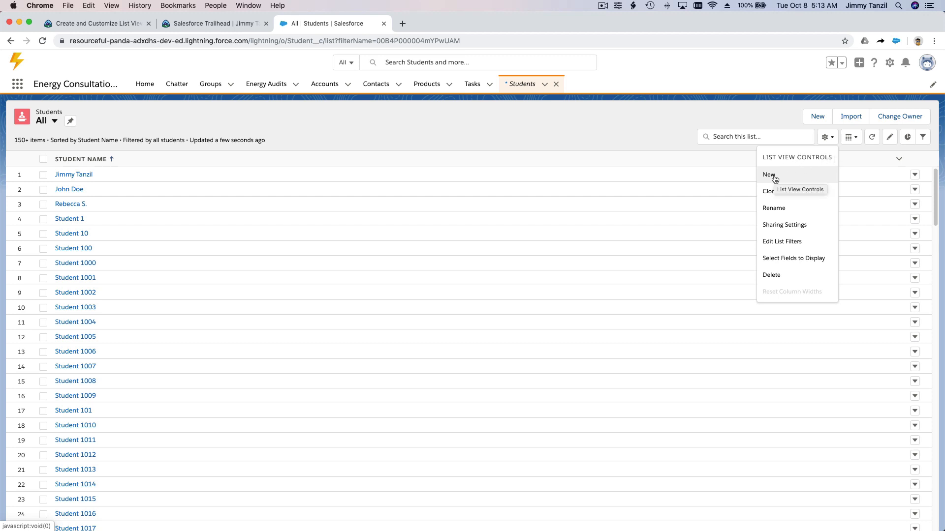
# Create and save a new list view 'Grade 5 Students' visible to all users.
pyautogui.click(768, 175)
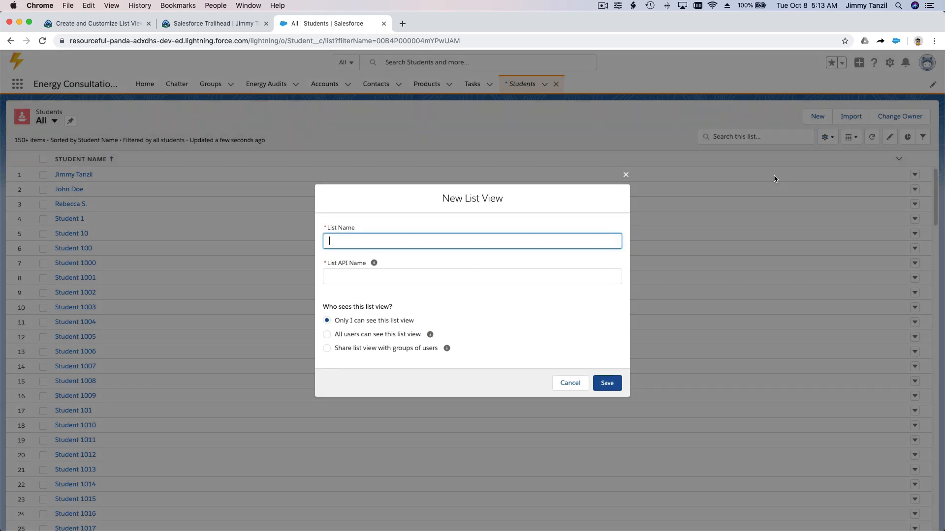
pyautogui.write('Grade')
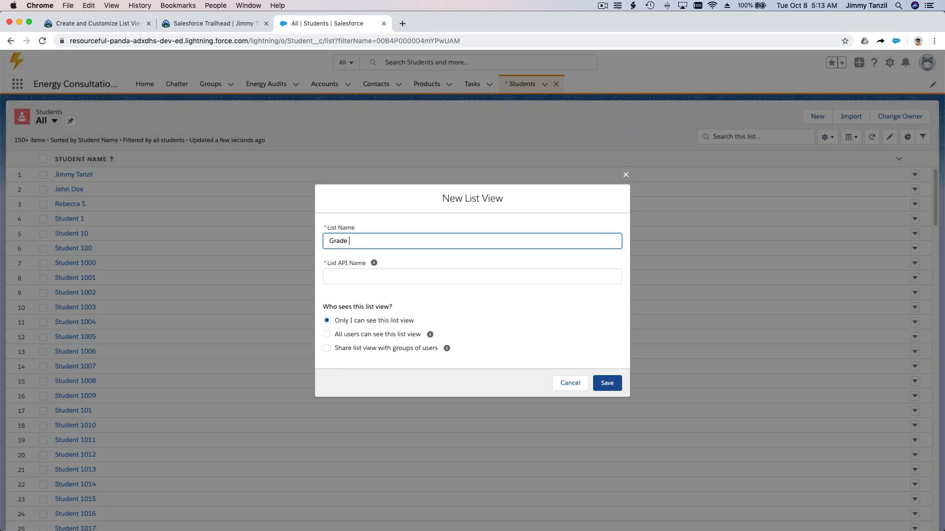
pyautogui.write('5 Students')
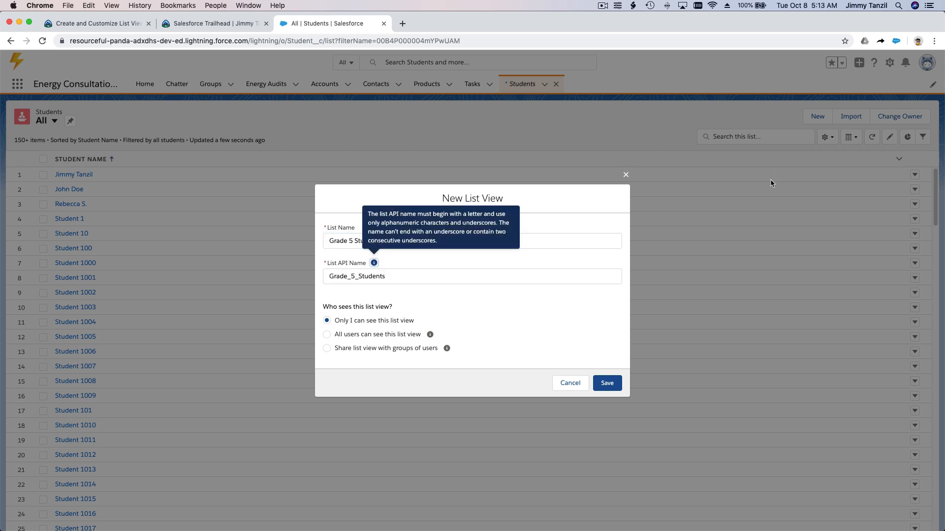
pyautogui.moveTo(480, 316)
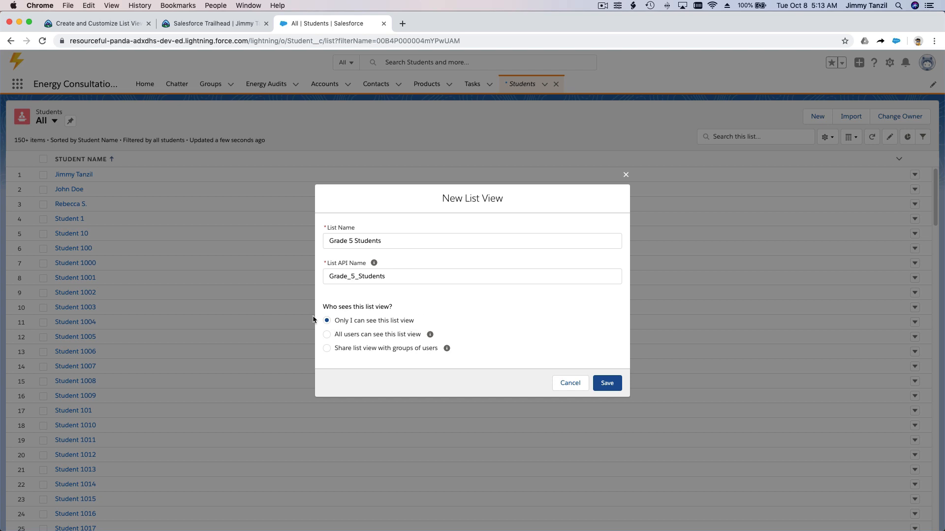
pyautogui.moveTo(353, 319)
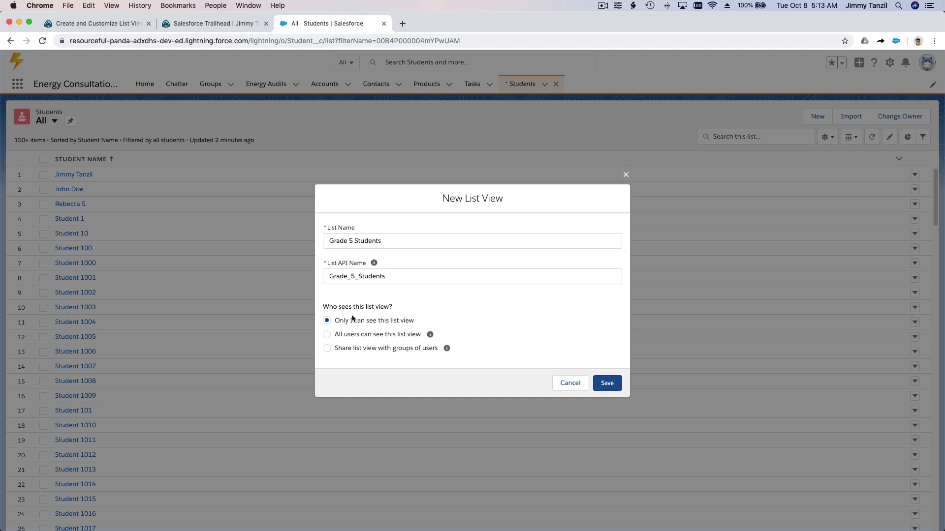
pyautogui.moveTo(353, 339)
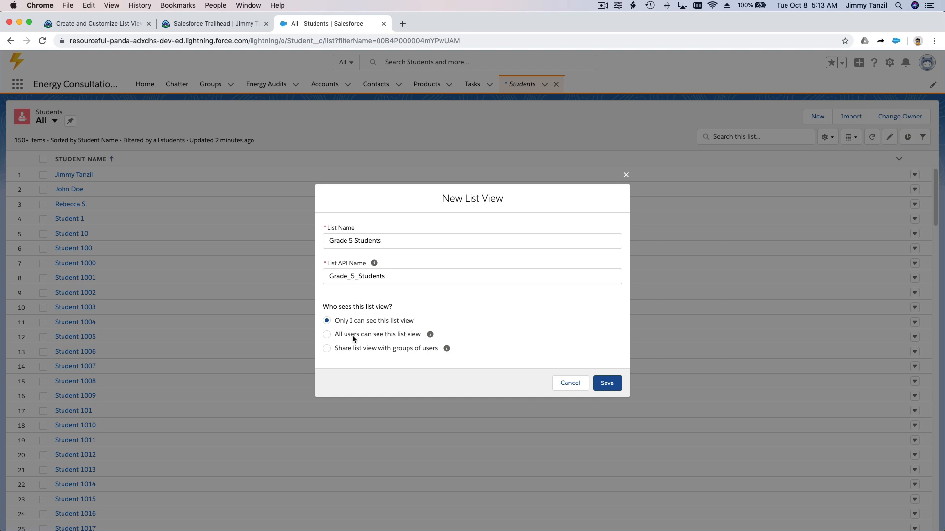
pyautogui.click(327, 335)
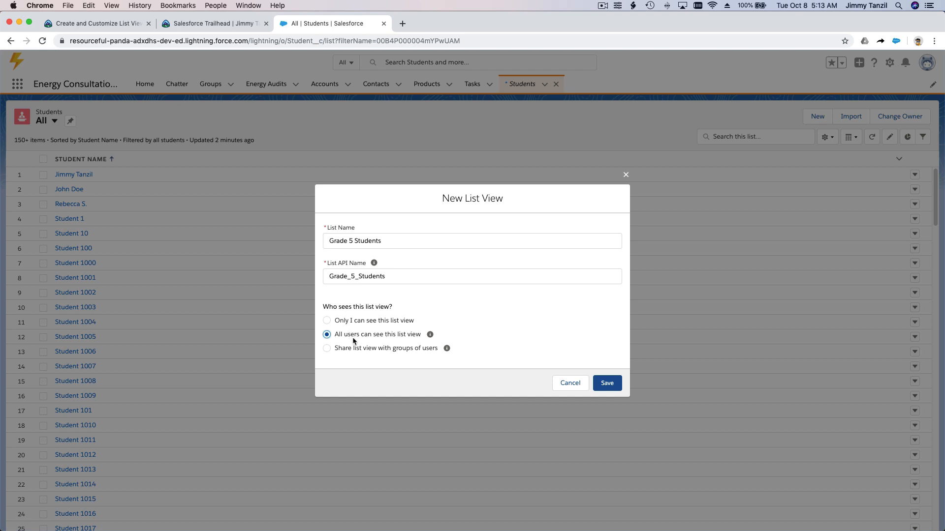
pyautogui.moveTo(414, 355)
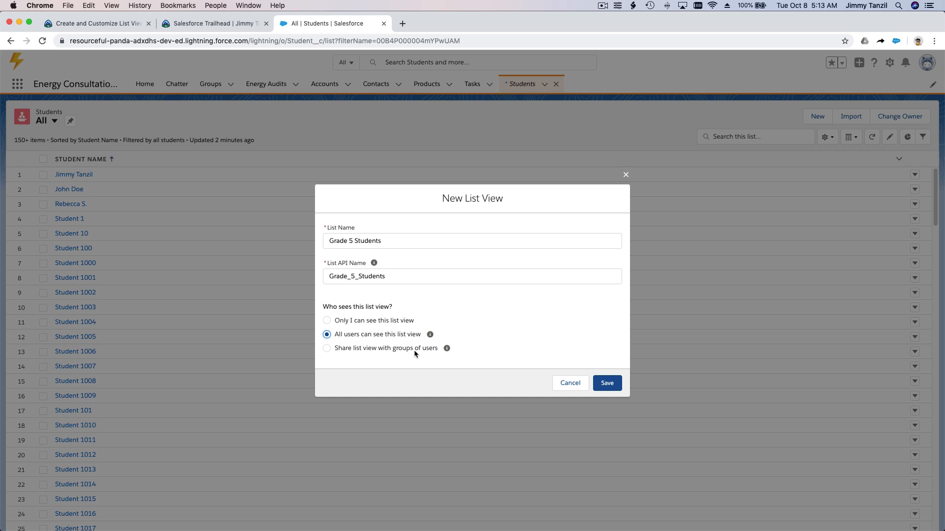
pyautogui.click(328, 348)
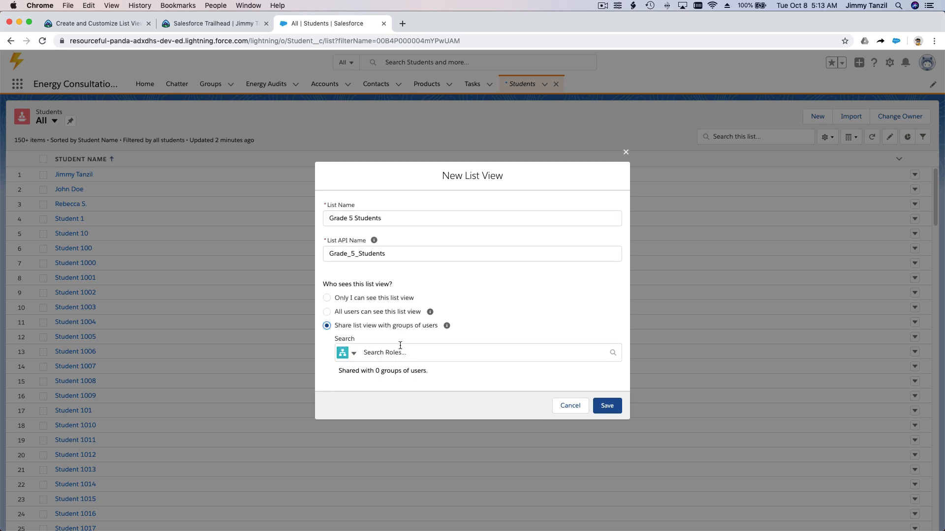
pyautogui.moveTo(396, 355)
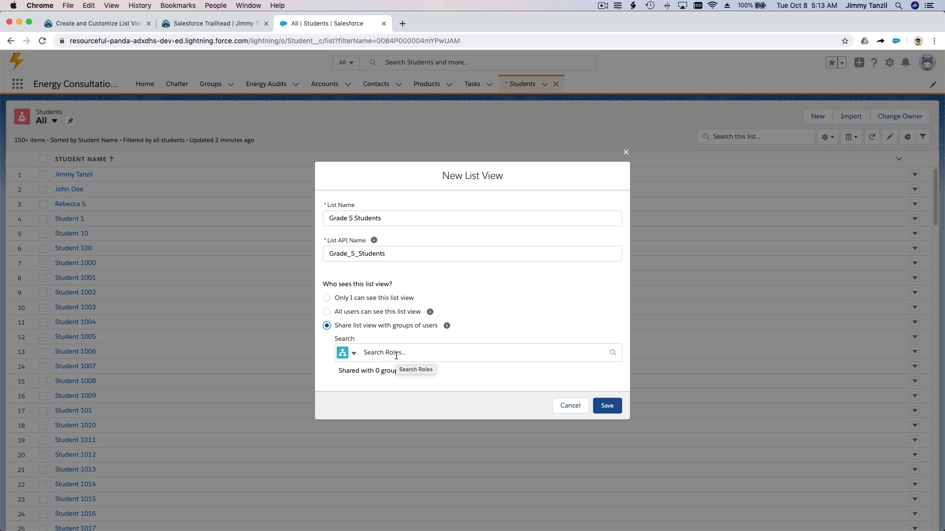
pyautogui.moveTo(328, 313)
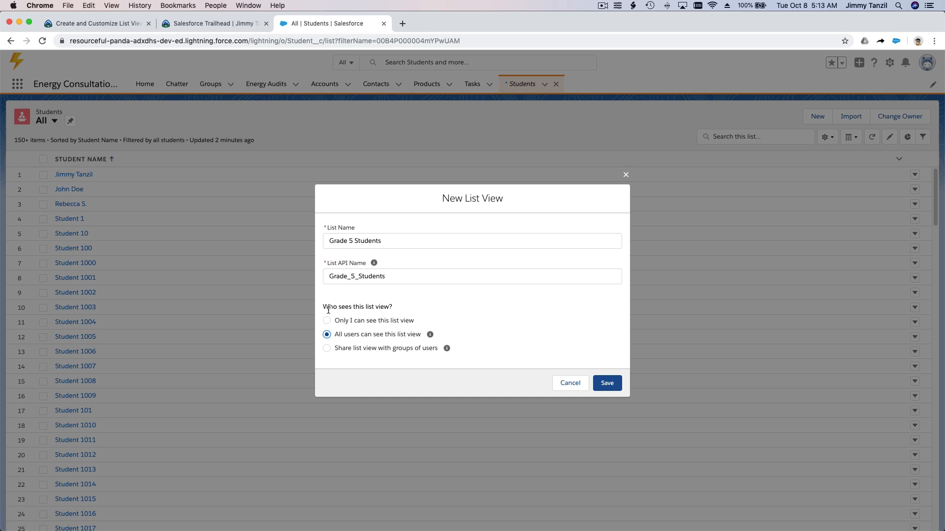
pyautogui.moveTo(341, 350)
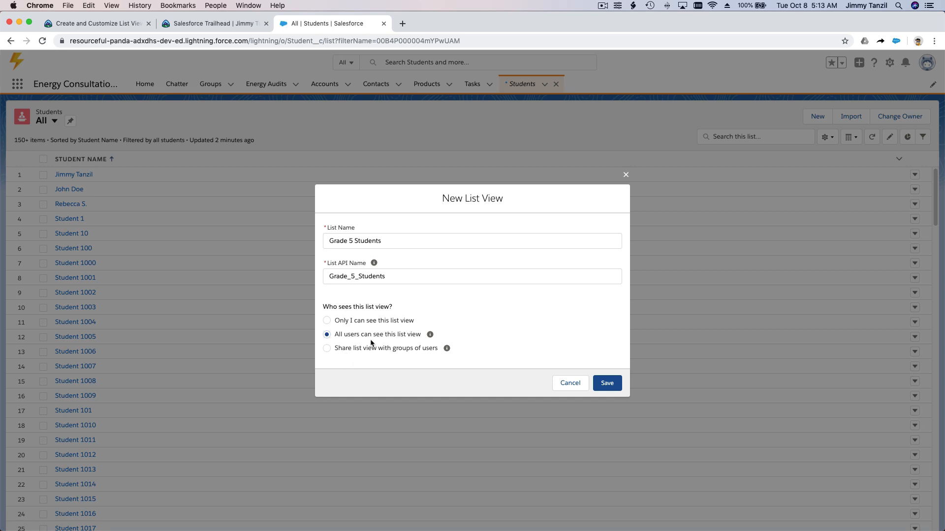
pyautogui.moveTo(429, 334)
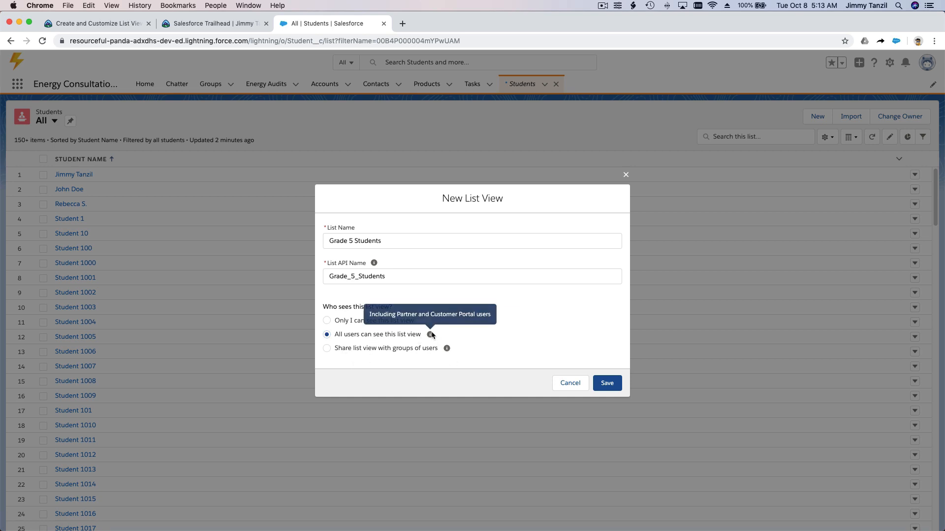
pyautogui.moveTo(577, 342)
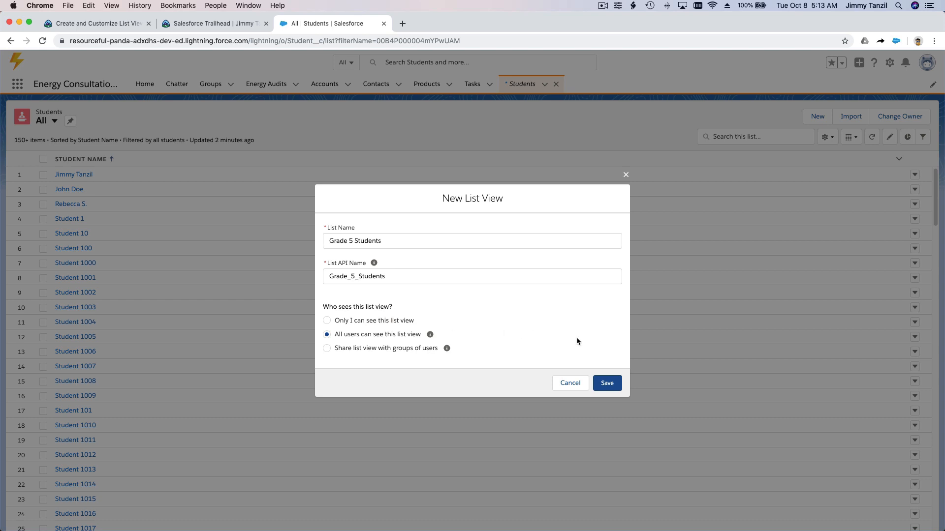
pyautogui.click(607, 383)
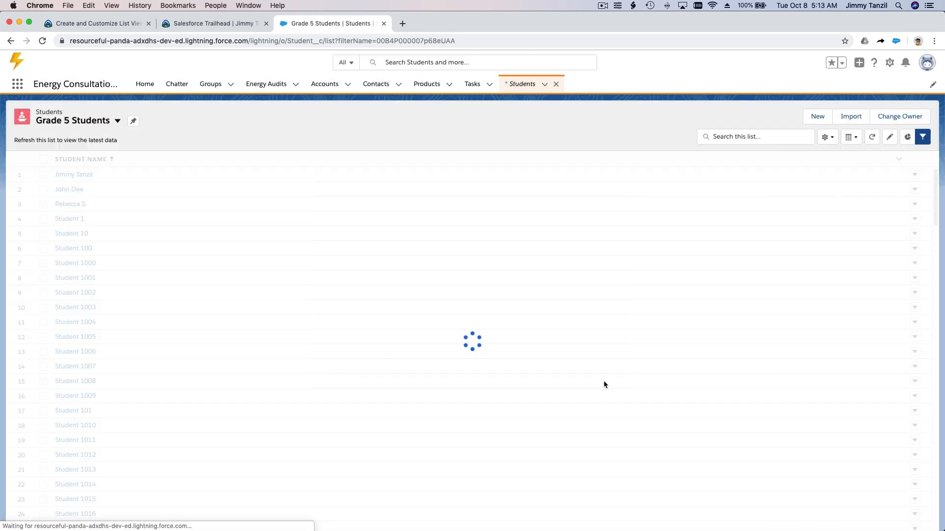
# Review the Grade 5 Students filters, which show only Filter by Owner: My students.
pyautogui.click(921, 137)
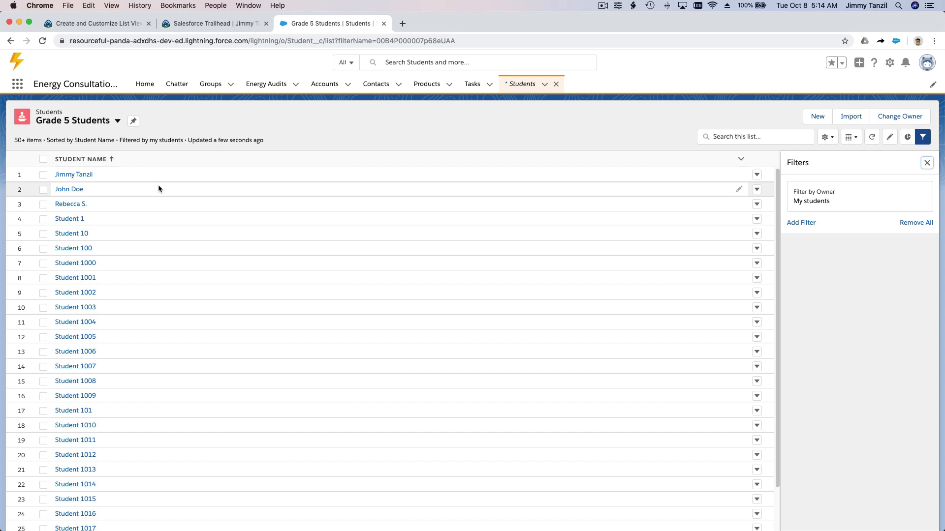
pyautogui.scroll(-3)
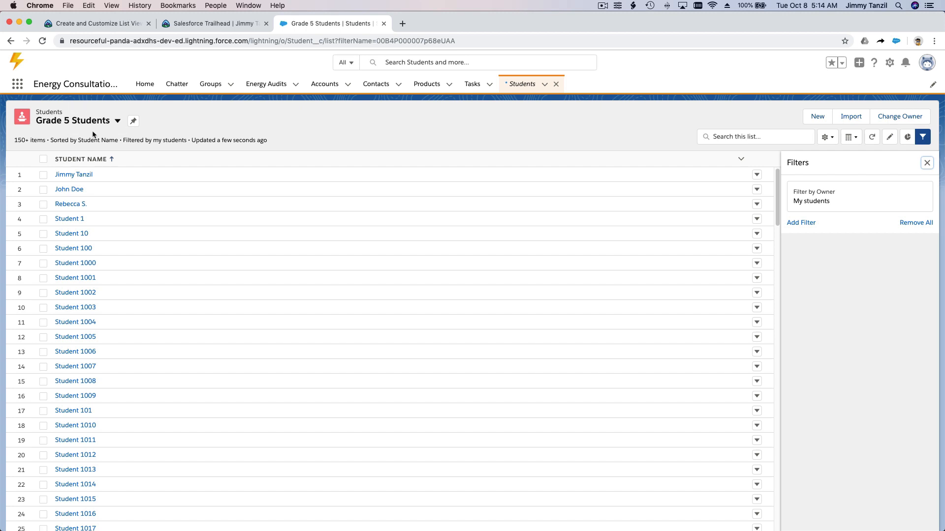
pyautogui.moveTo(846, 169)
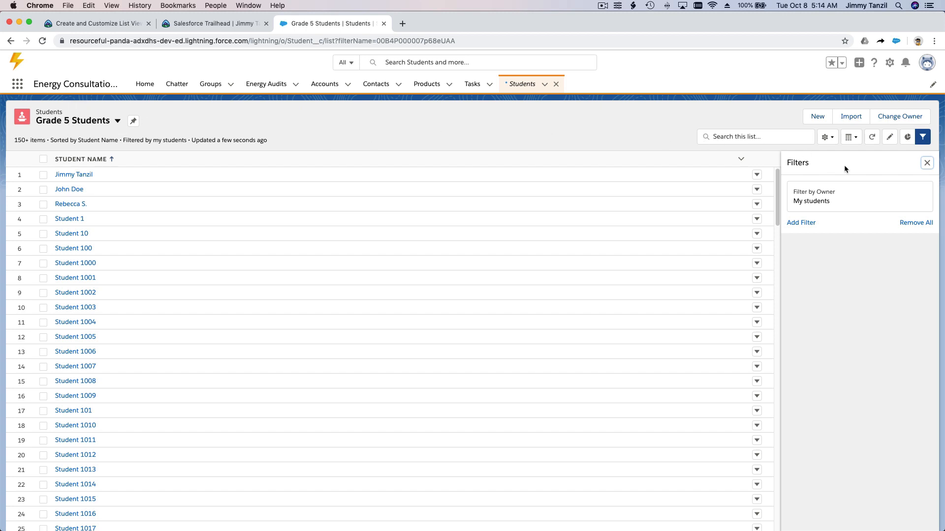
pyautogui.moveTo(849, 198)
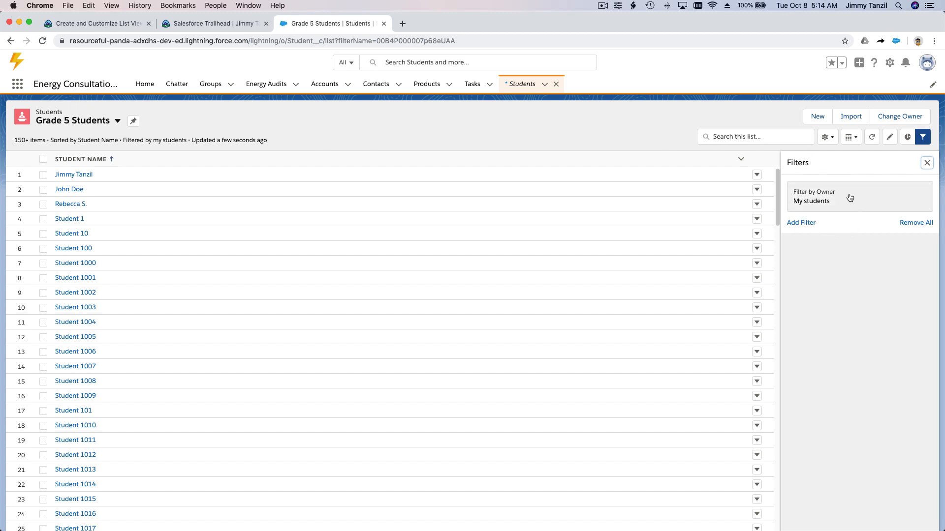
pyautogui.moveTo(850, 257)
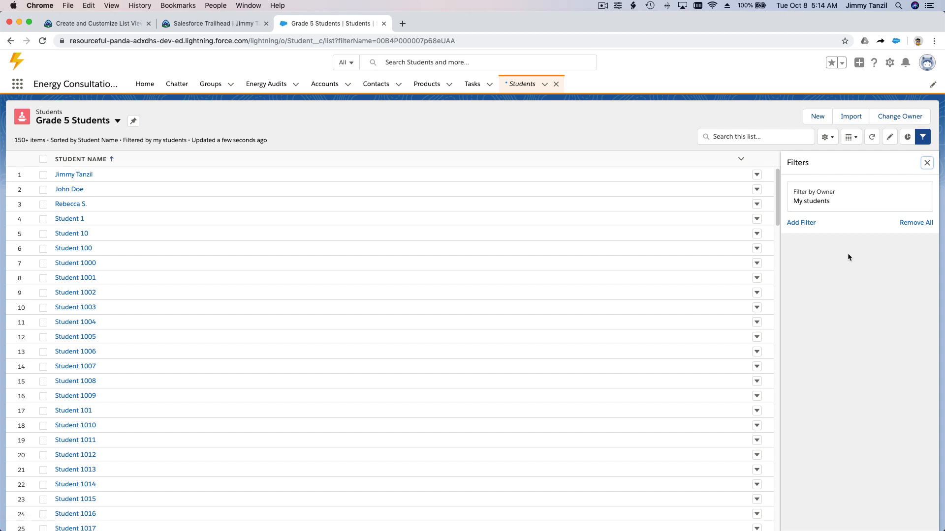
pyautogui.moveTo(810, 239)
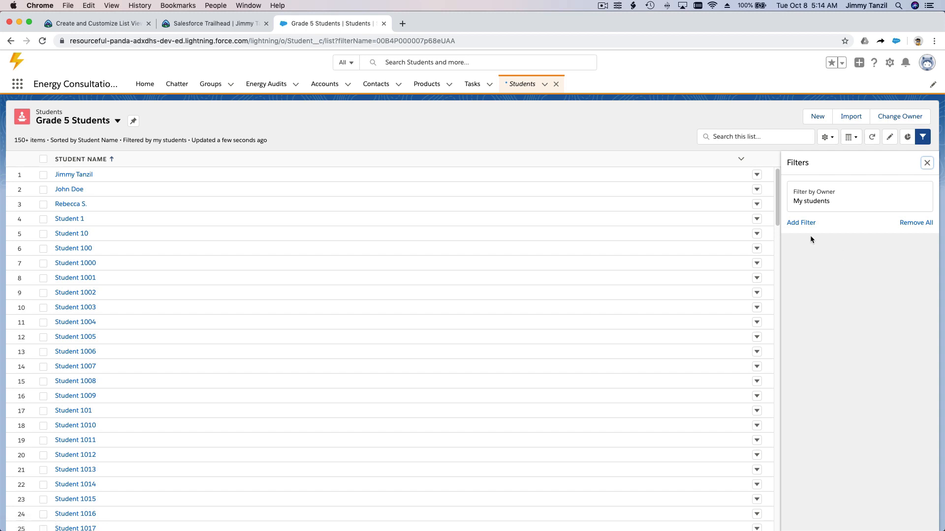
# Add a Grade equals 5 filter to the list view and save it.
pyautogui.click(801, 223)
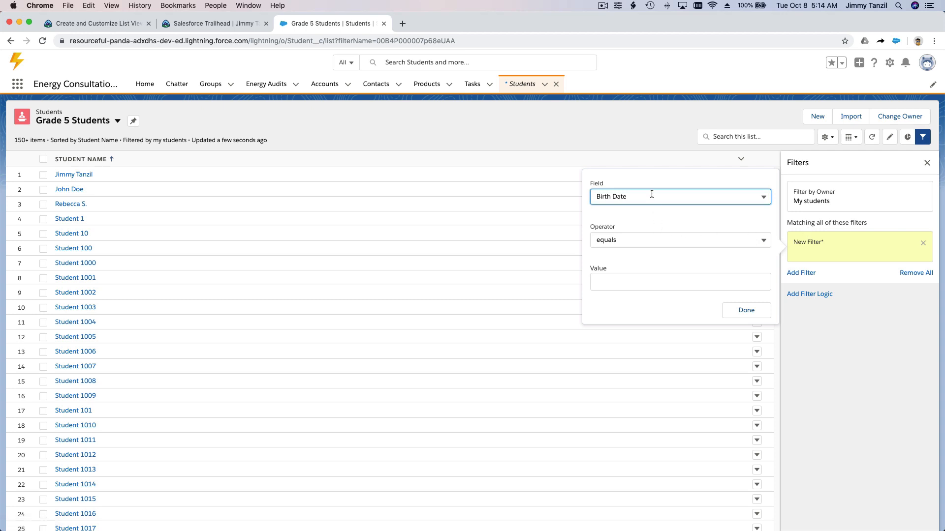
pyautogui.click(679, 197)
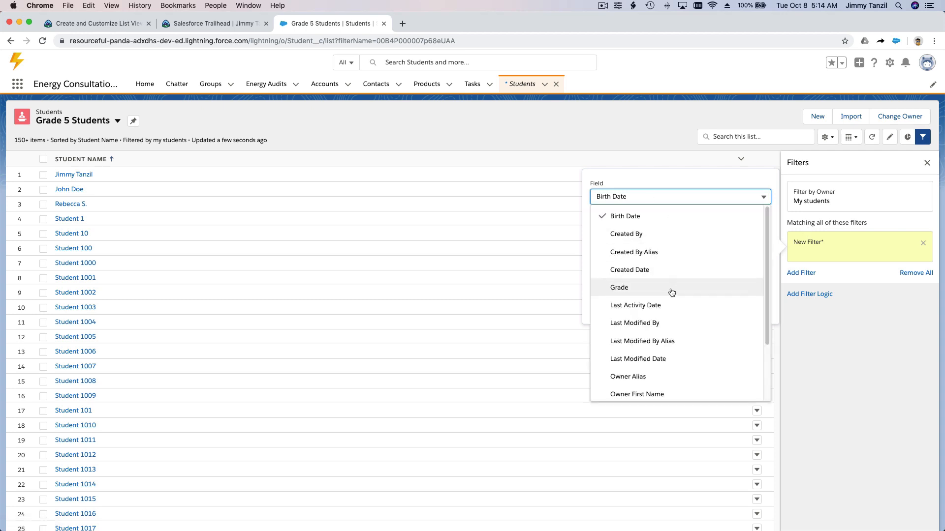
pyautogui.click(619, 287)
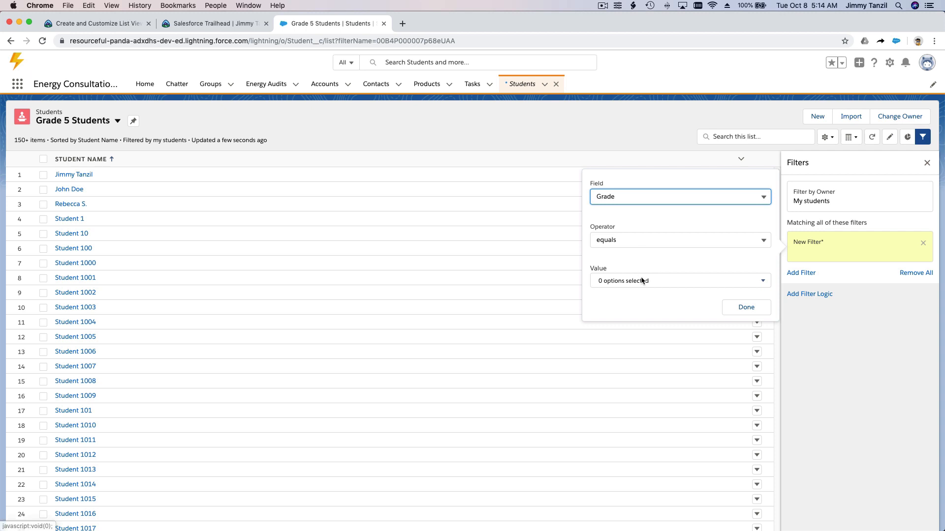
pyautogui.click(677, 281)
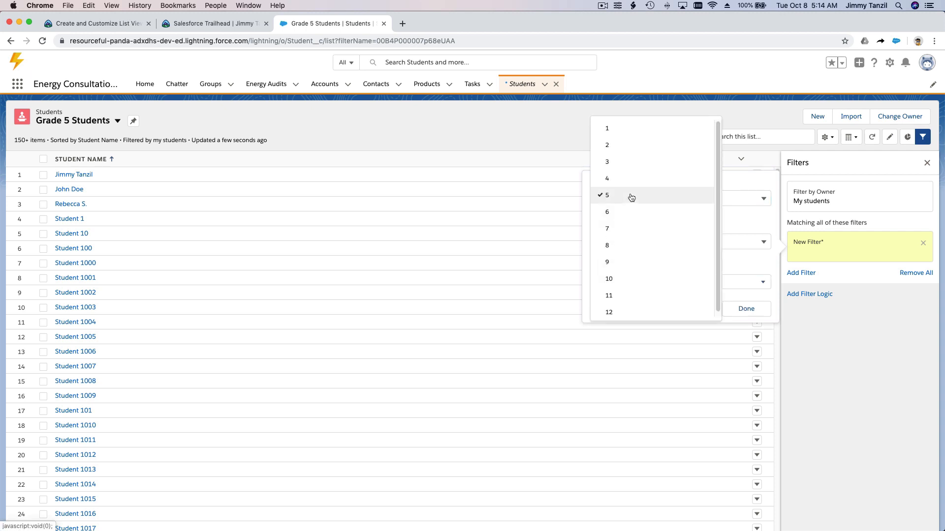
pyautogui.click(607, 195)
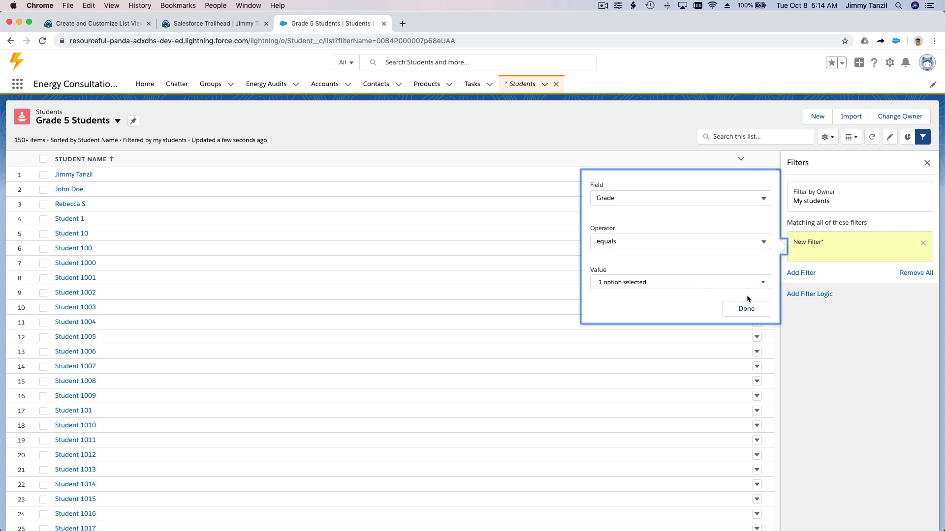
pyautogui.click(745, 309)
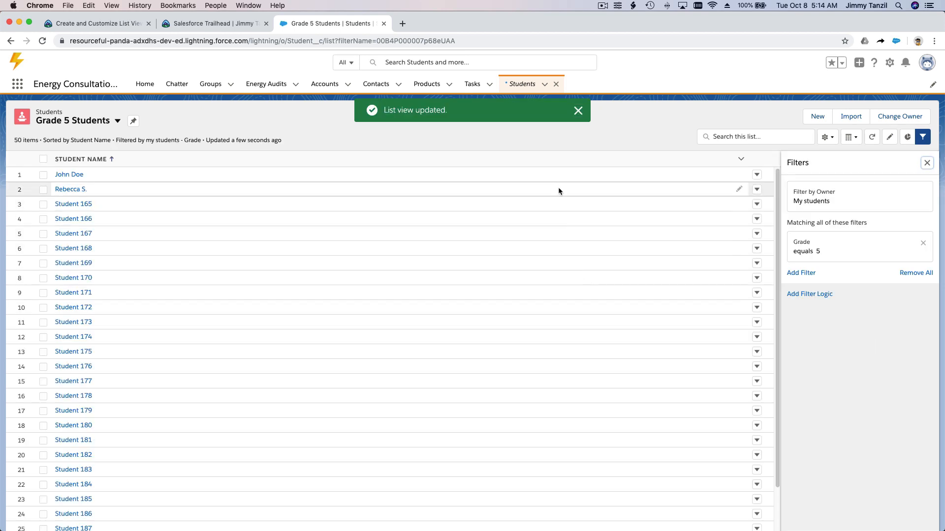
pyautogui.scroll(-3)
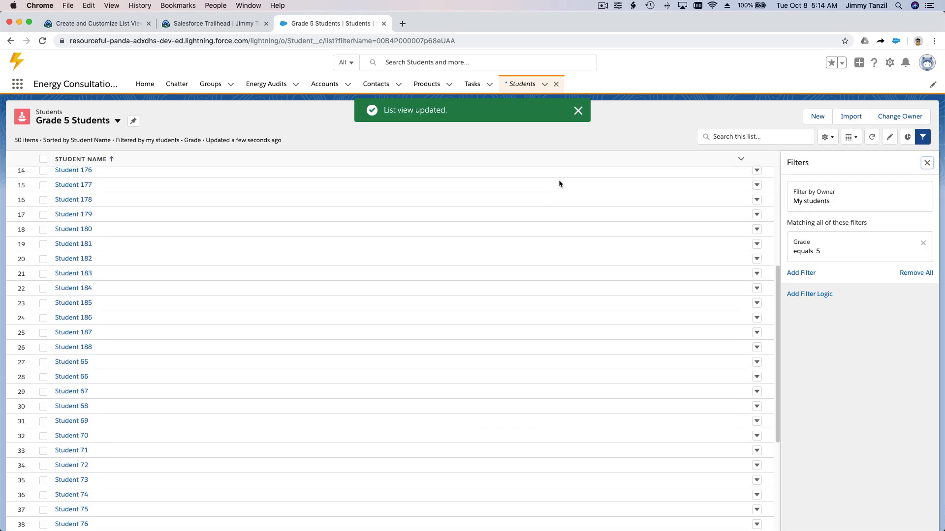
pyautogui.click(577, 110)
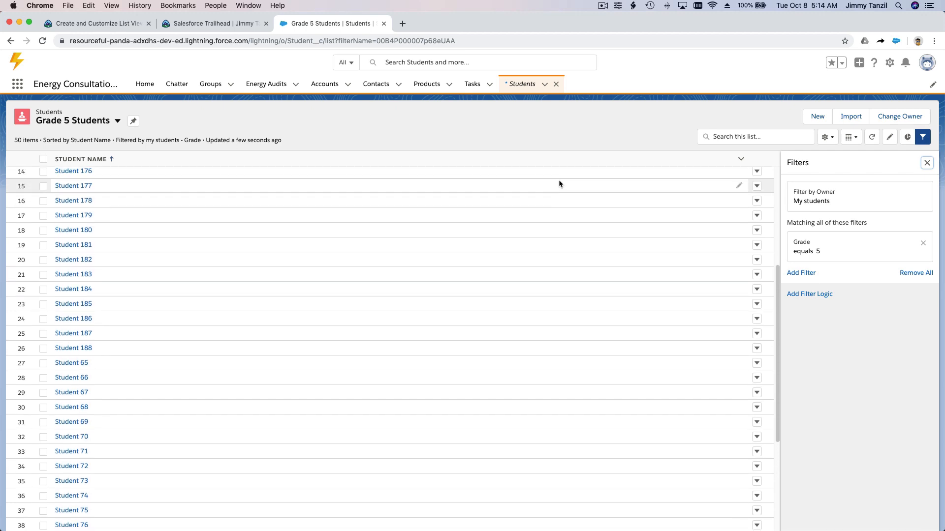
pyautogui.scroll(3)
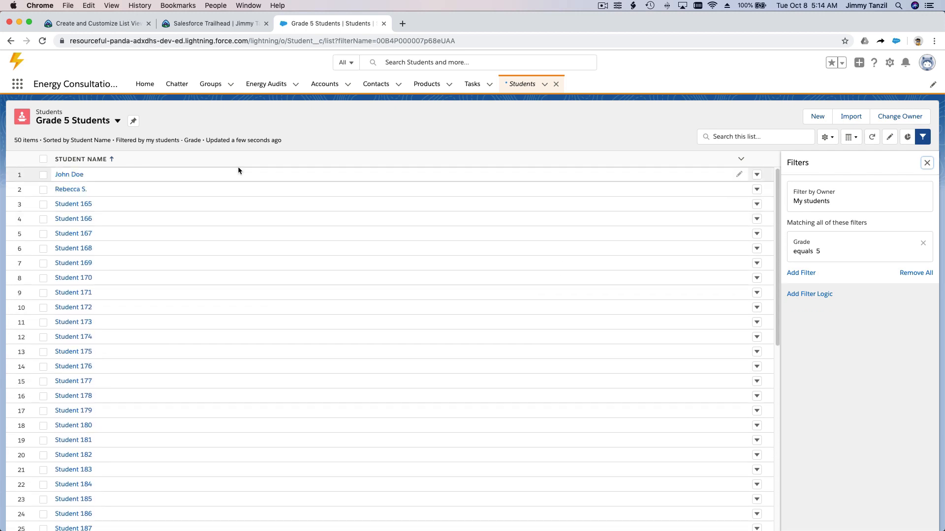
pyautogui.moveTo(180, 174)
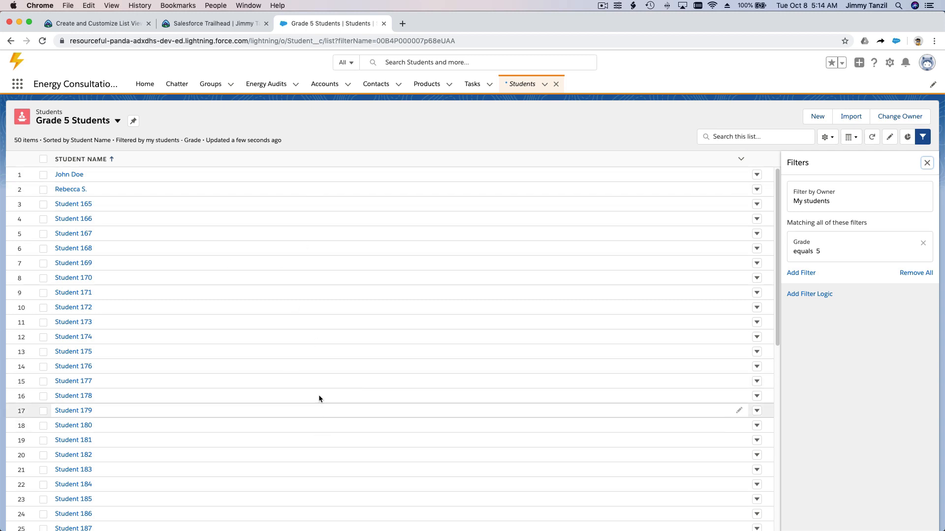
pyautogui.moveTo(885, 363)
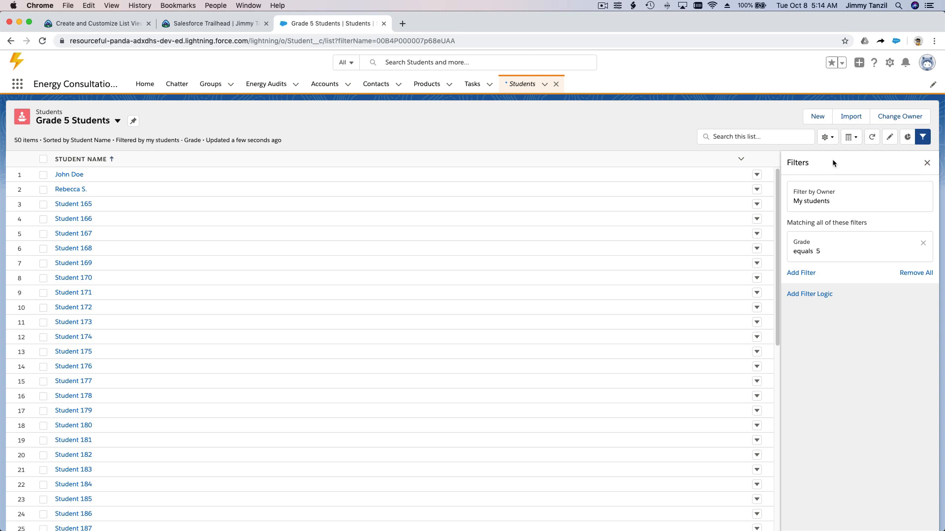
# Add Grade and Teacher to the list view's visible fields and save.
pyautogui.click(826, 136)
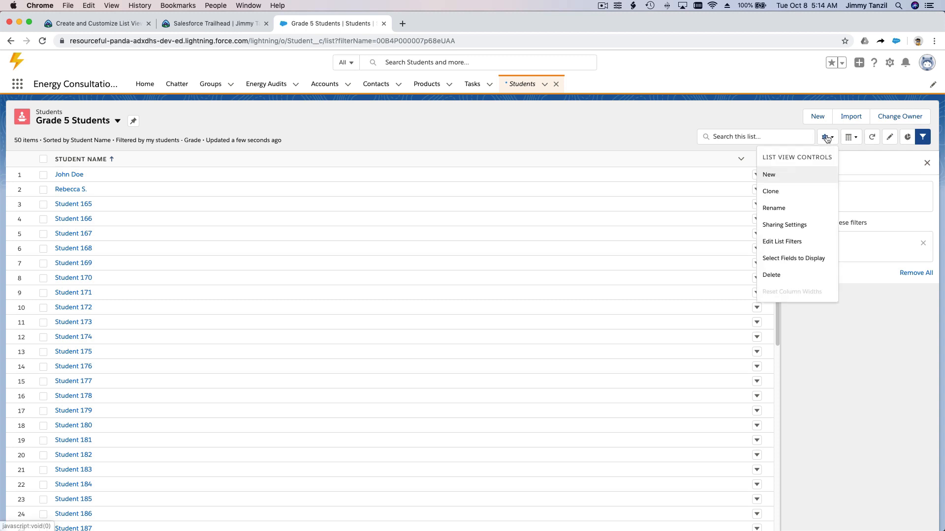
pyautogui.moveTo(822, 258)
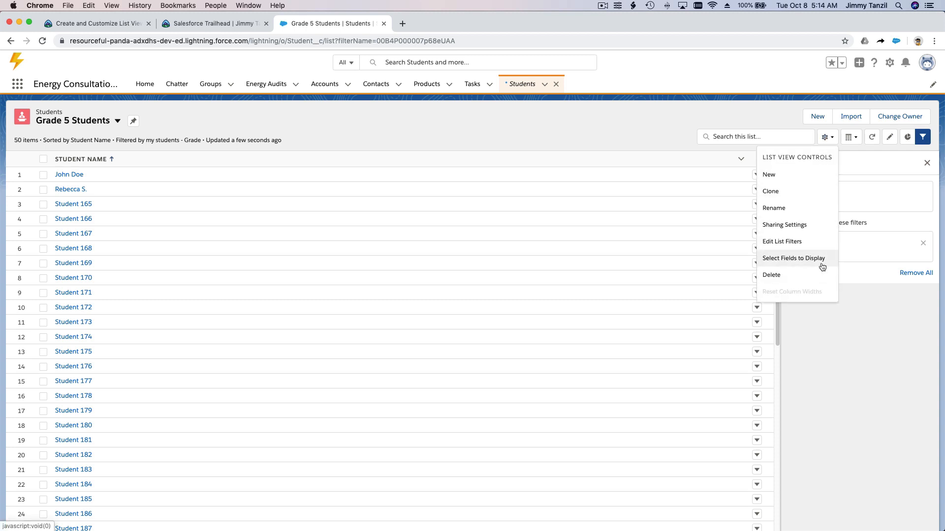
pyautogui.moveTo(822, 267)
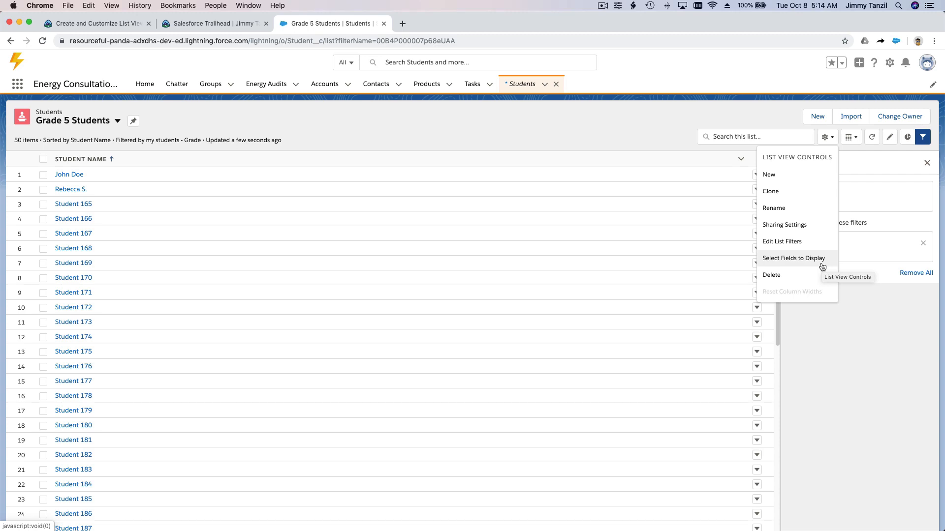
pyautogui.click(793, 258)
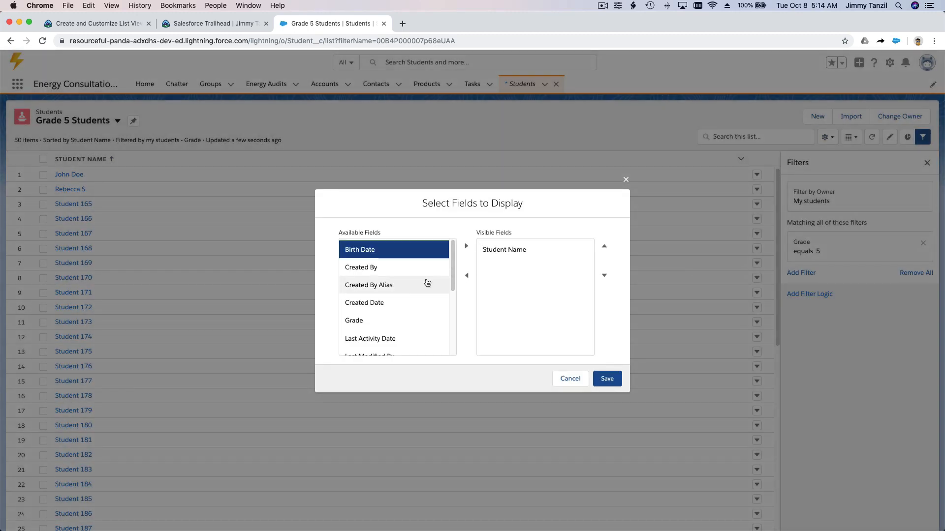
pyautogui.scroll(-3)
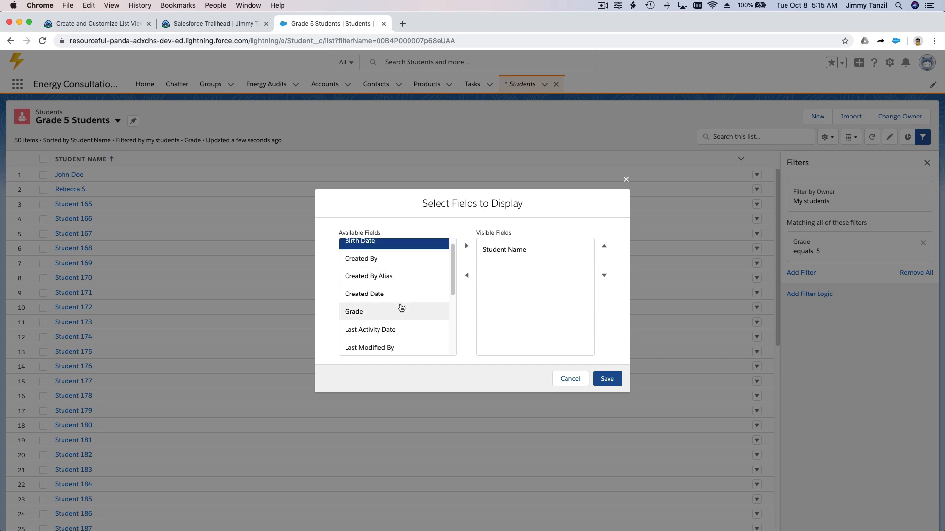
pyautogui.click(466, 246)
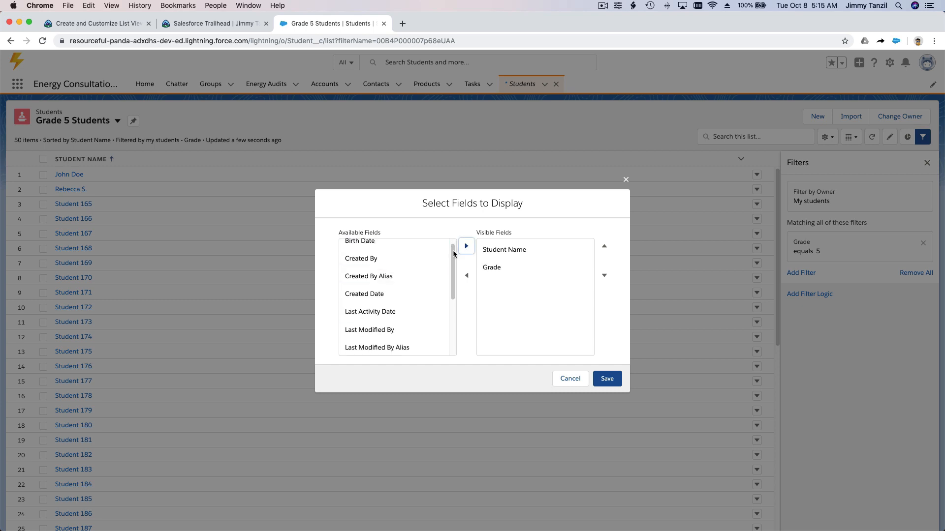
pyautogui.scroll(-3)
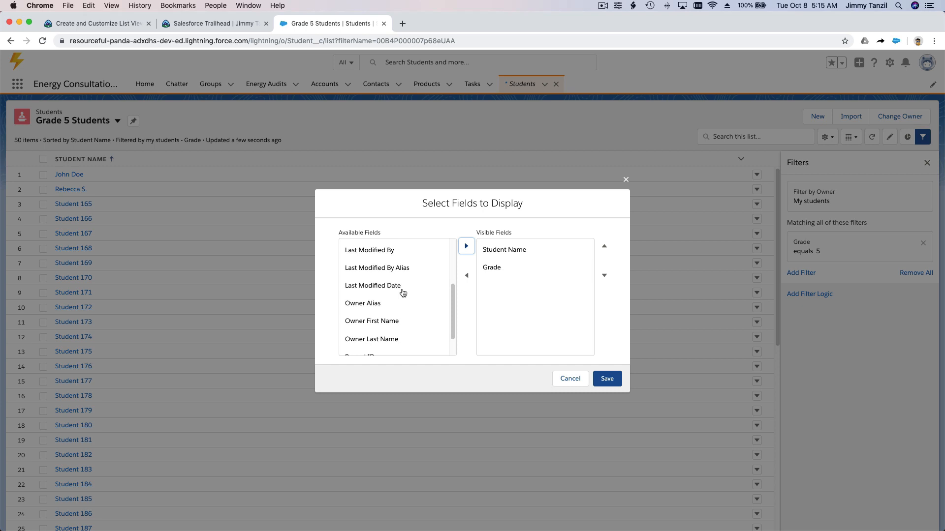
pyautogui.click(357, 345)
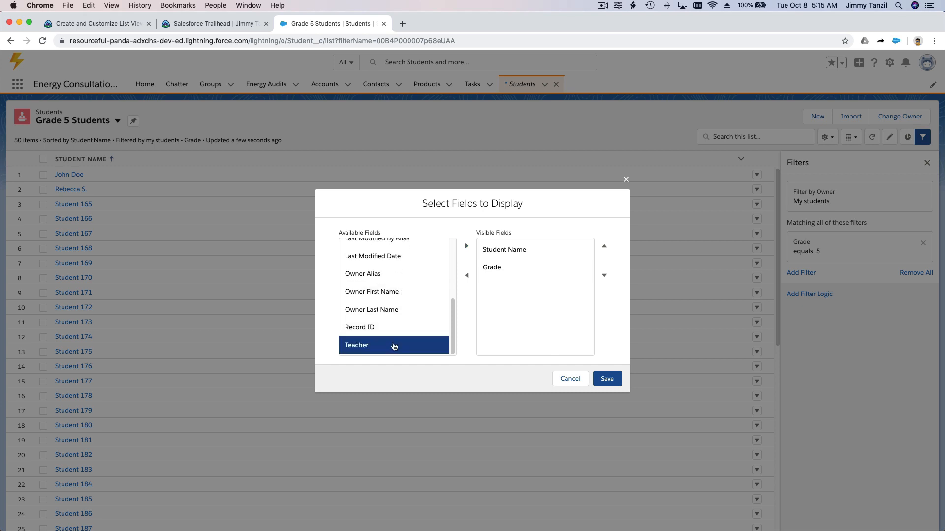
pyautogui.click(465, 246)
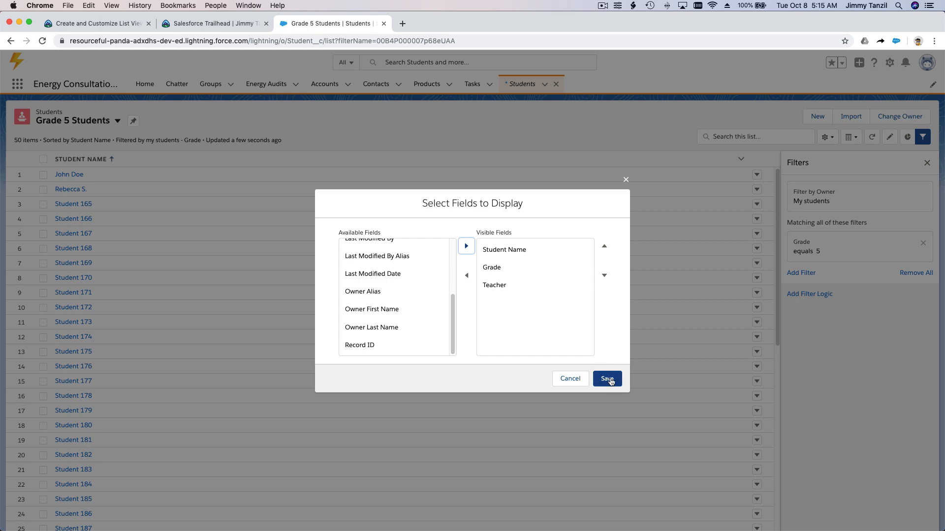
pyautogui.click(607, 378)
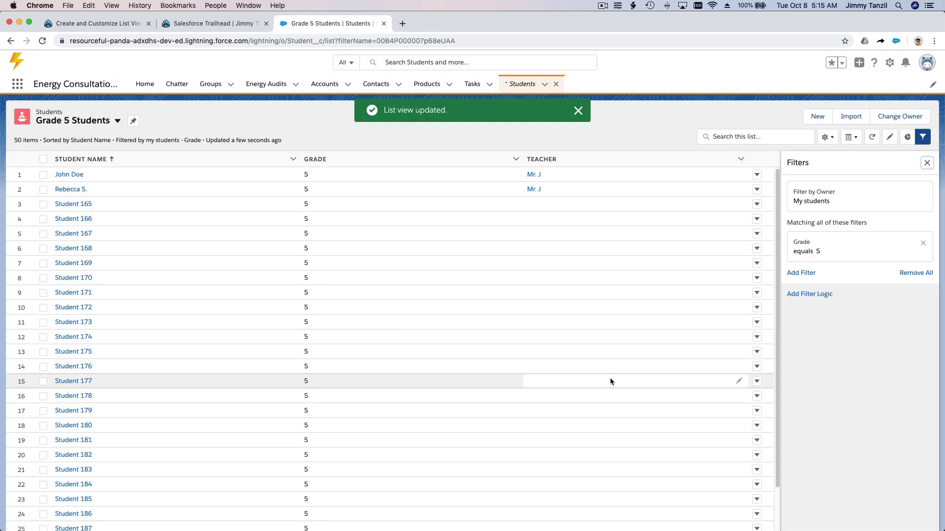
pyautogui.moveTo(321, 174)
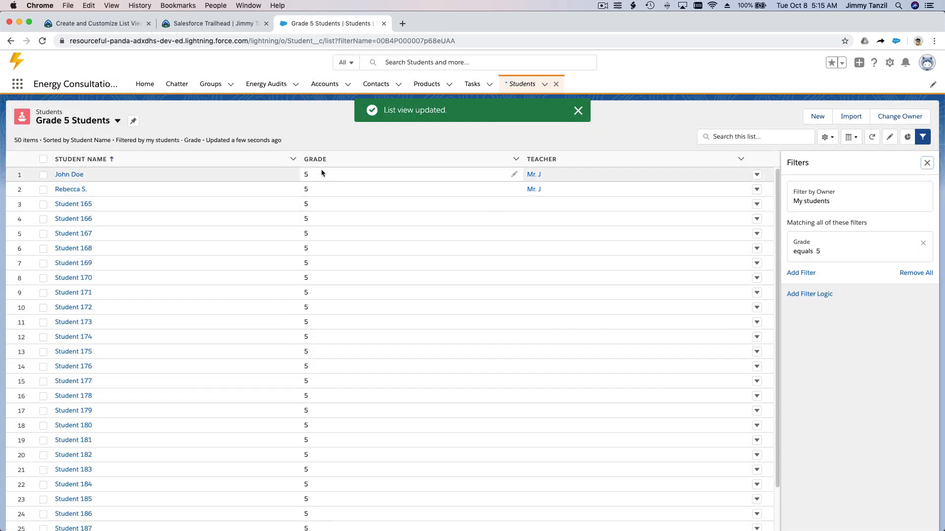
pyautogui.scroll(-3)
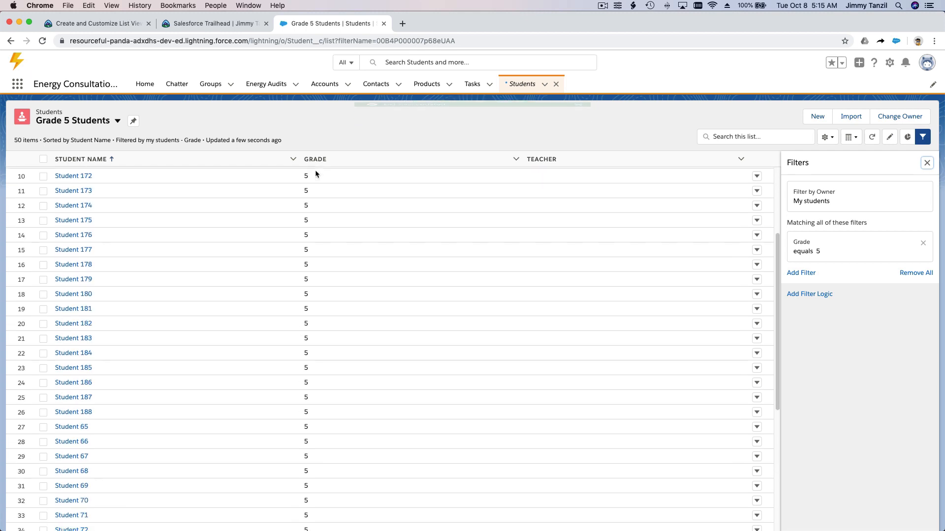
pyautogui.scroll(3)
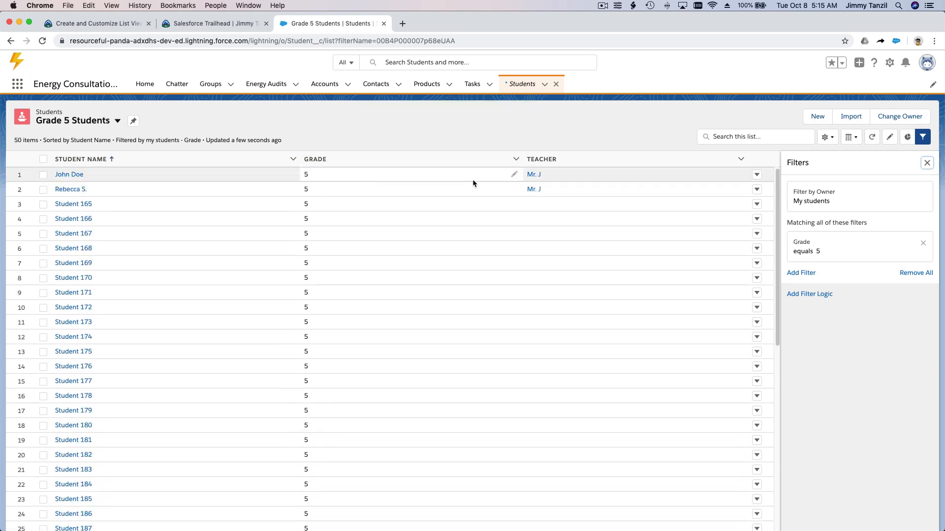
pyautogui.scroll(-3)
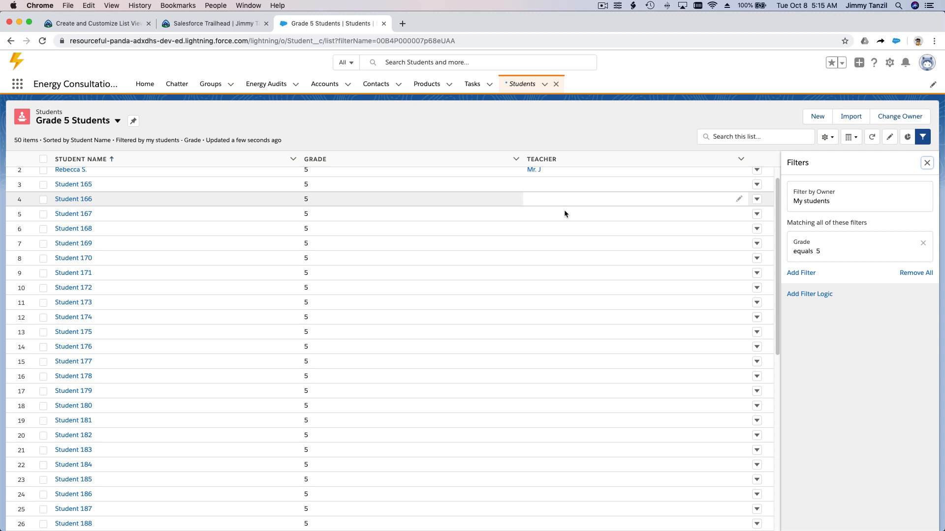
pyautogui.scroll(-3)
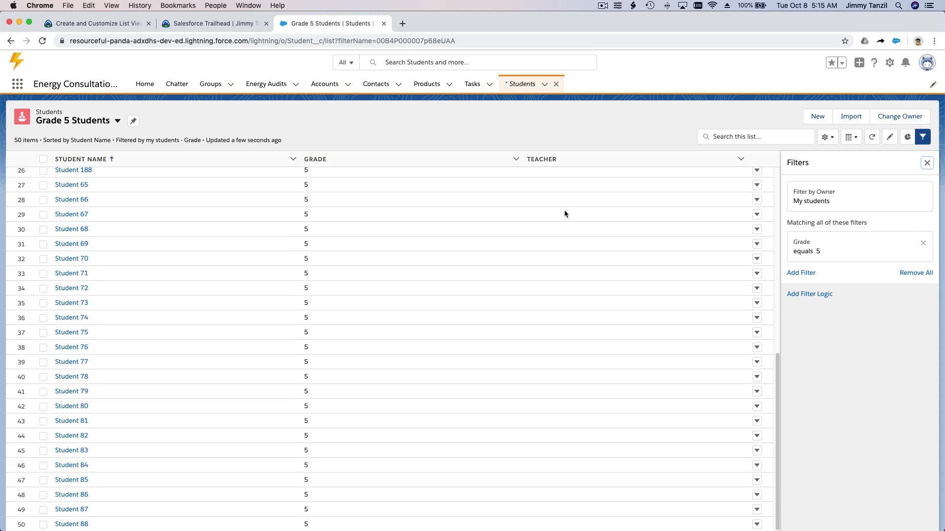
pyautogui.moveTo(564, 215)
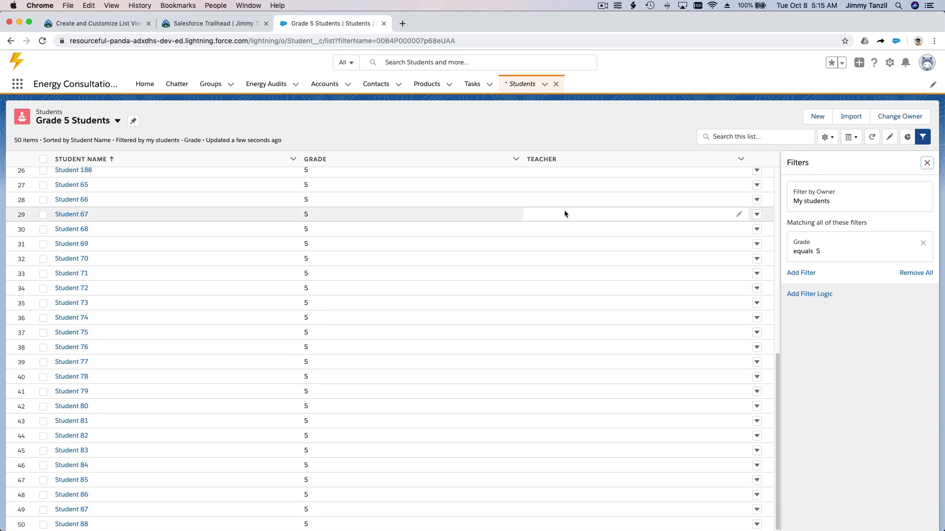
pyautogui.scroll(3)
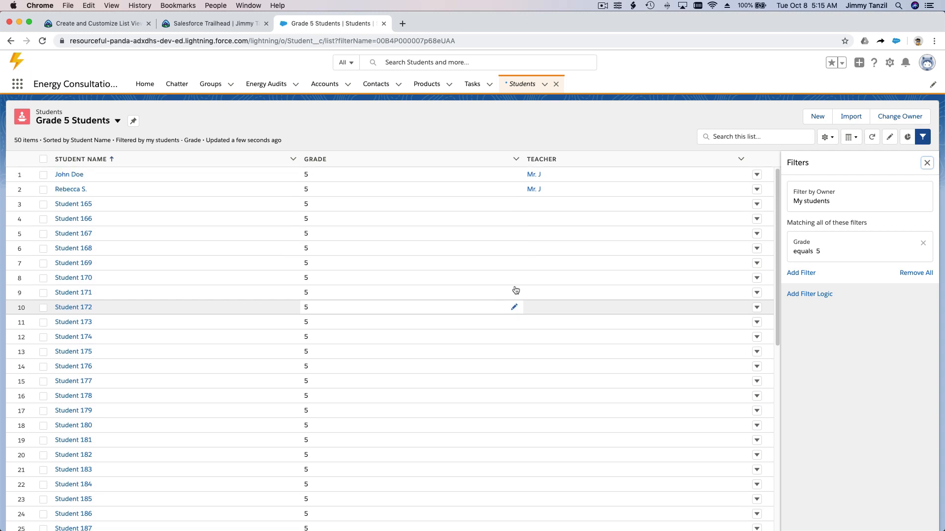
pyautogui.moveTo(555, 234)
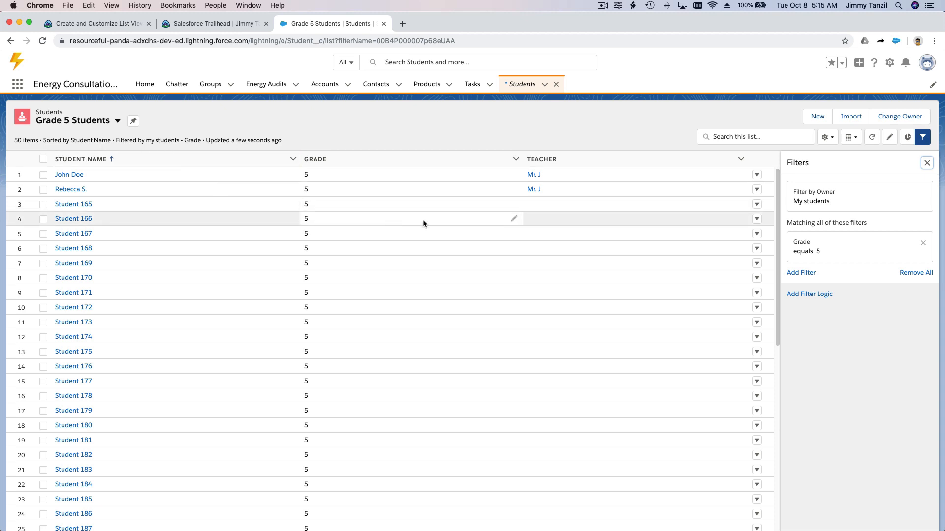
pyautogui.moveTo(851, 288)
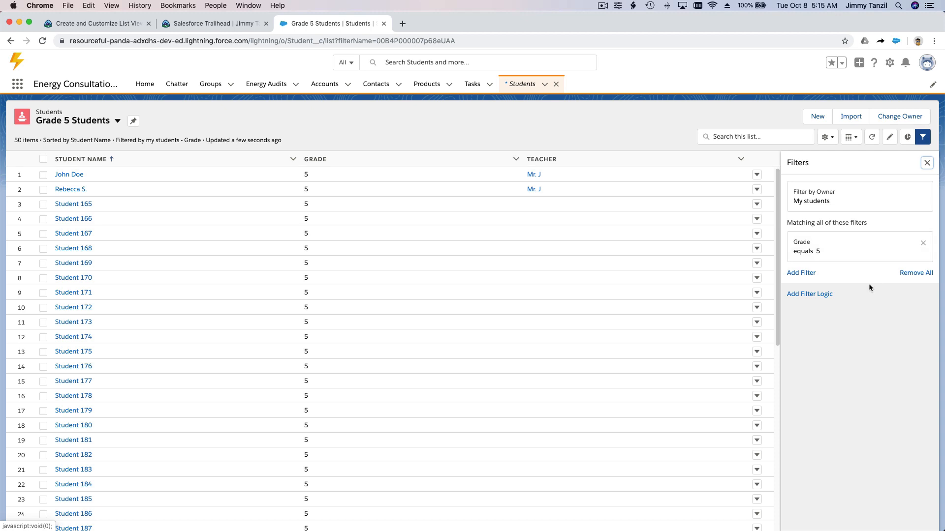
pyautogui.click(801, 272)
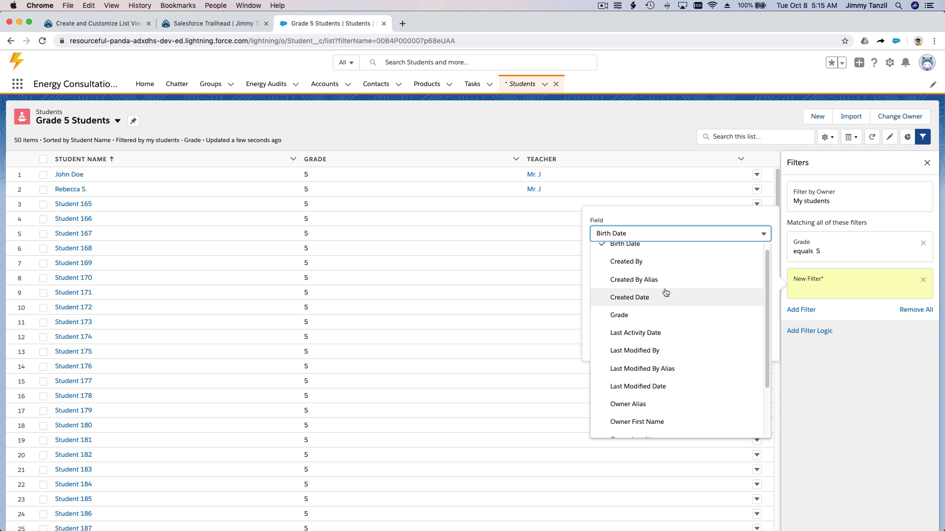
# Open the list view controls menu, then begin defining the empty new filter condition.
pyautogui.scroll(-3)
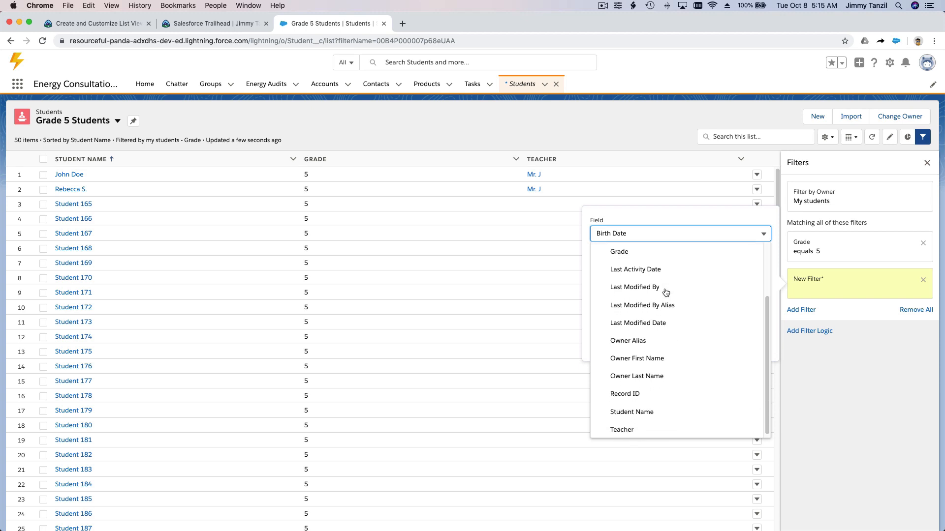
pyautogui.scroll(3)
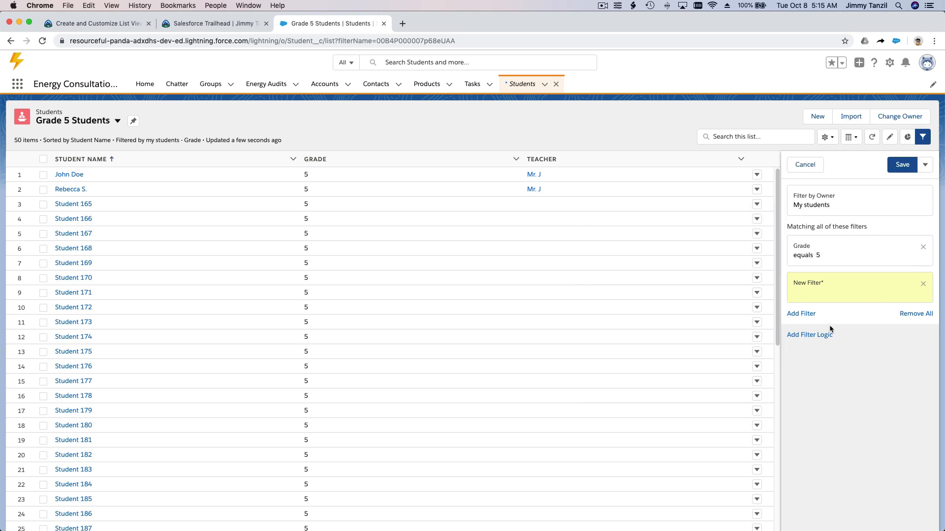
pyautogui.click(826, 137)
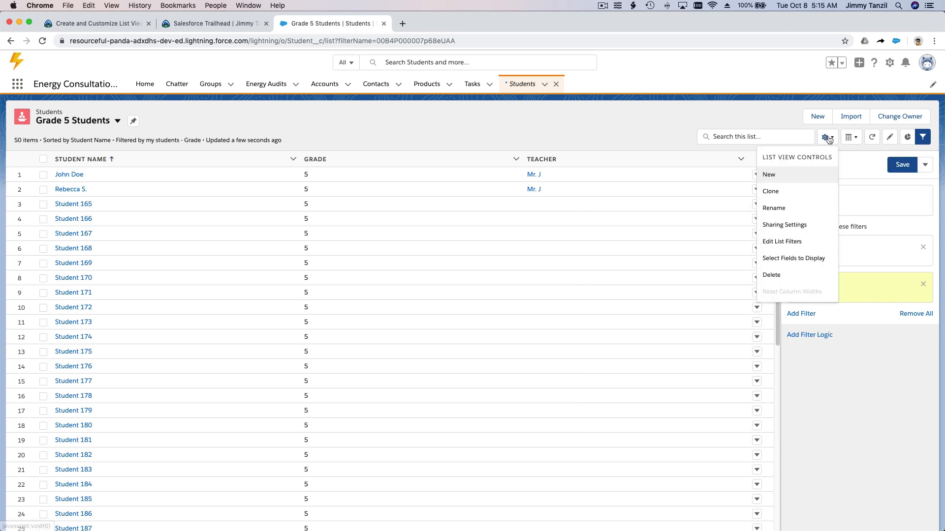
pyautogui.moveTo(793, 257)
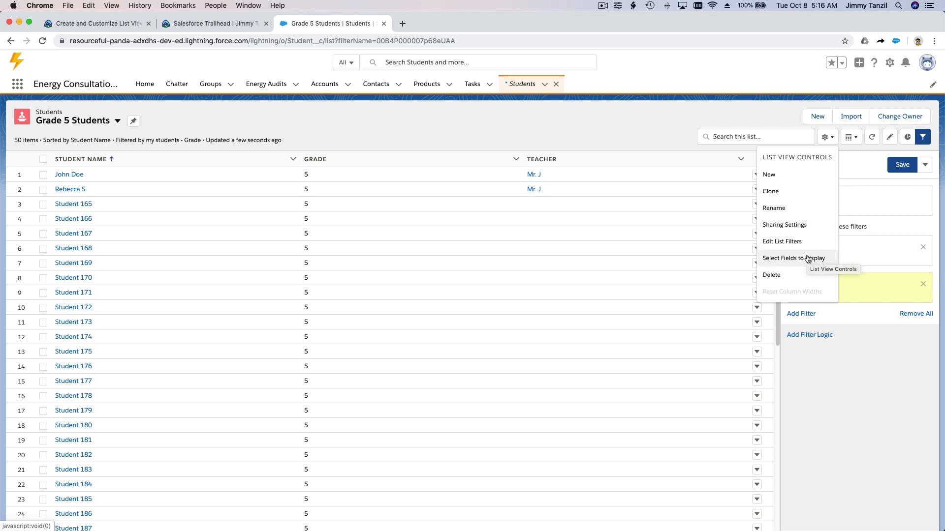
pyautogui.moveTo(832, 379)
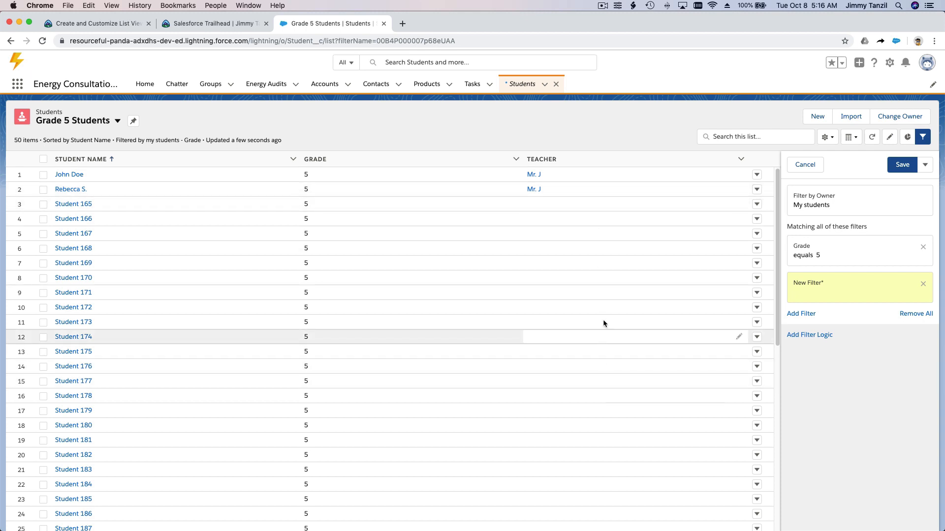
pyautogui.moveTo(567, 207)
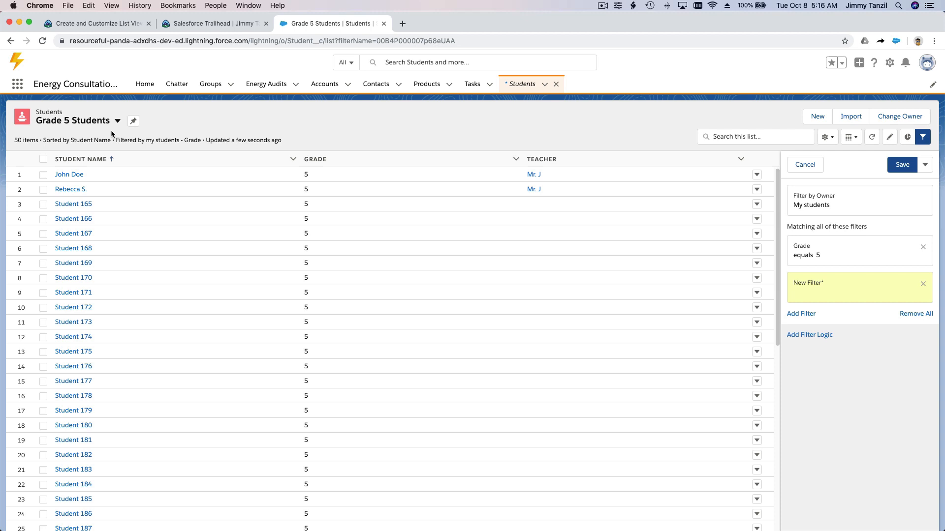
pyautogui.moveTo(544, 188)
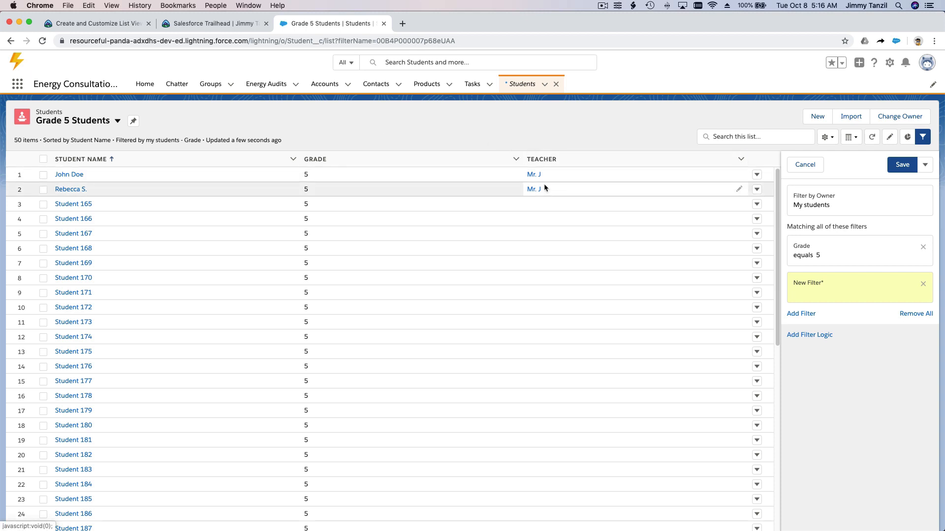
pyautogui.moveTo(835, 397)
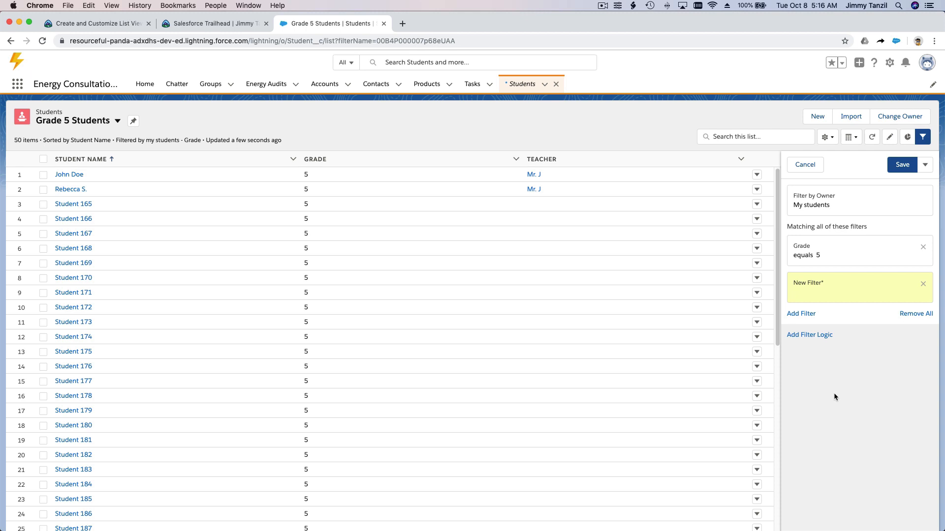
pyautogui.moveTo(826, 343)
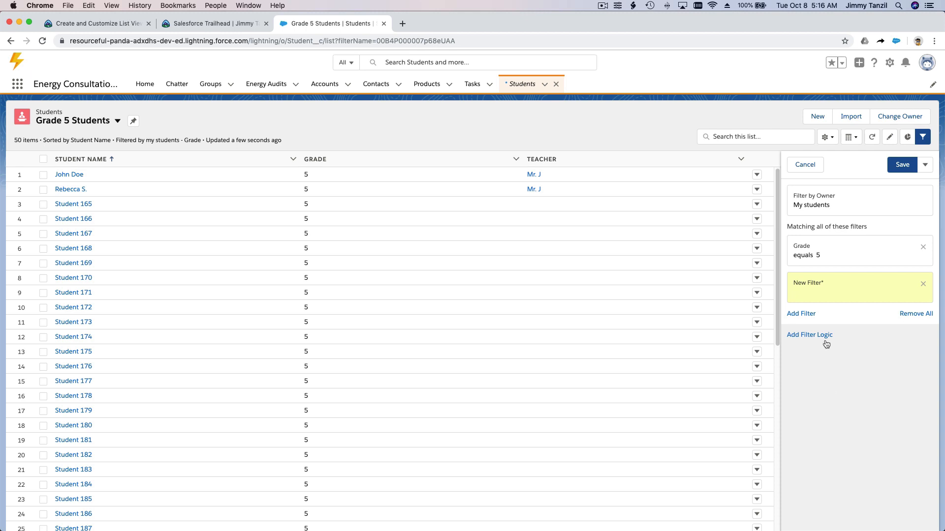
pyautogui.click(858, 287)
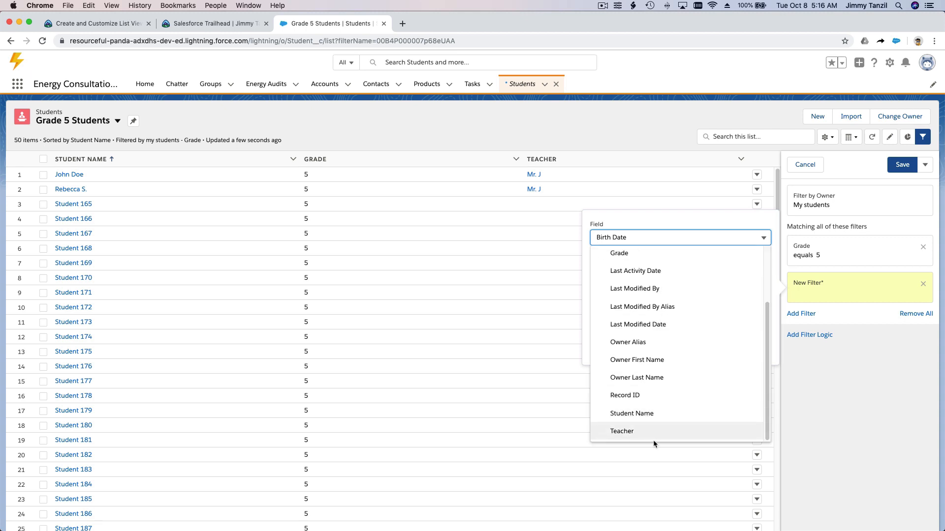
# Filter on Teacher equals 'Mr. J', save the list view, and return to Trailhead.
pyautogui.click(621, 431)
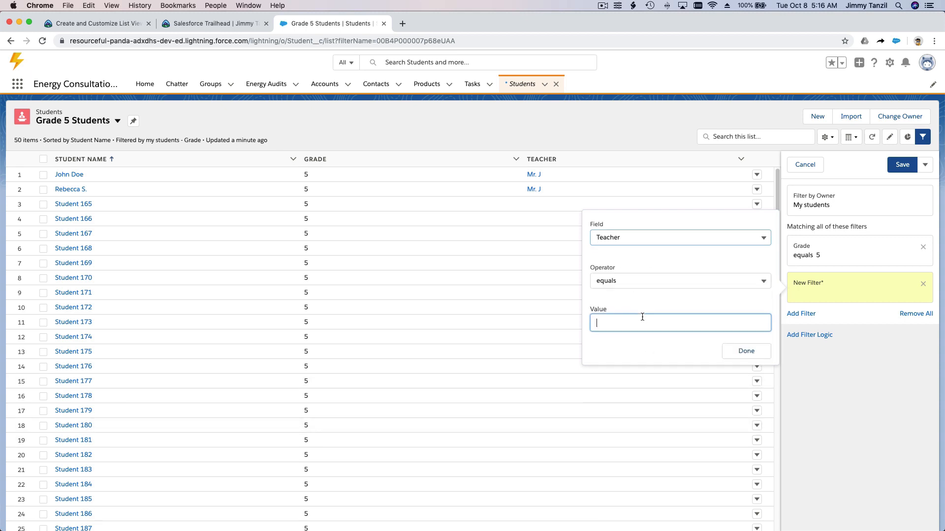
pyautogui.write('M')
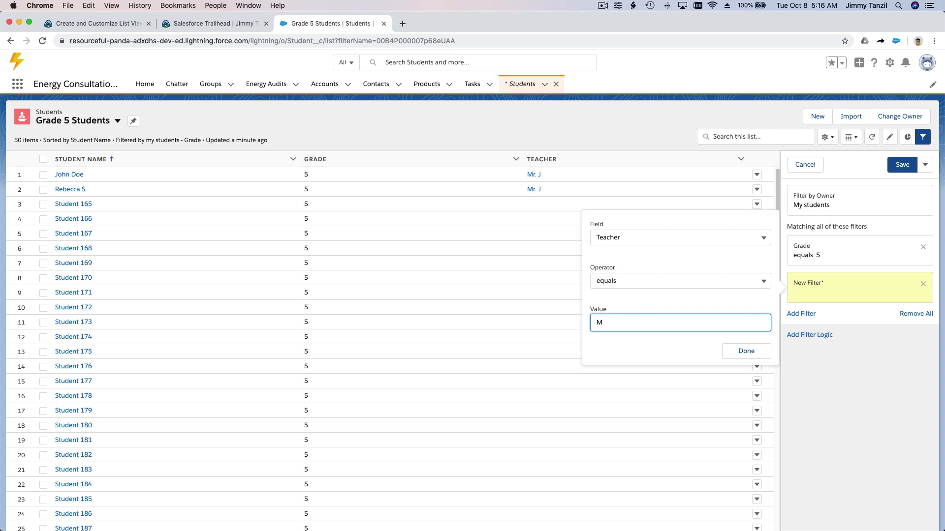
pyautogui.write('r. J')
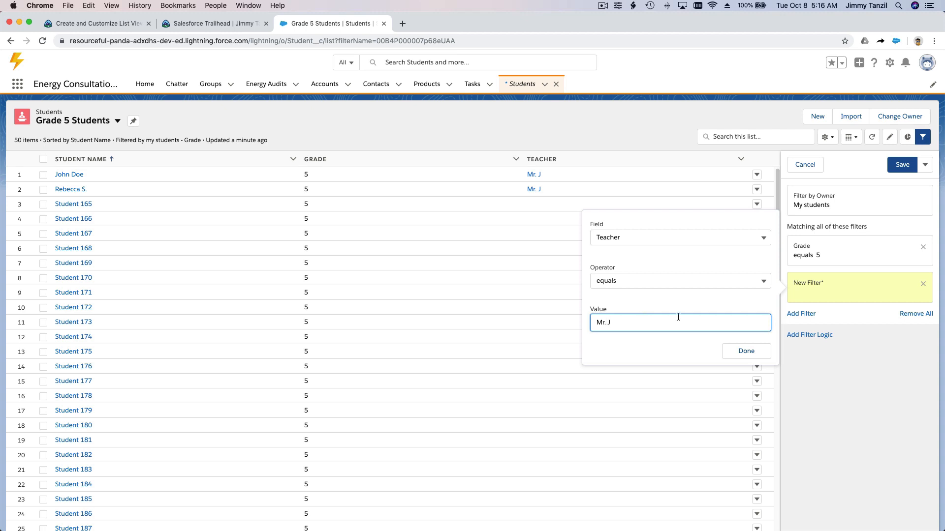
pyautogui.click(746, 351)
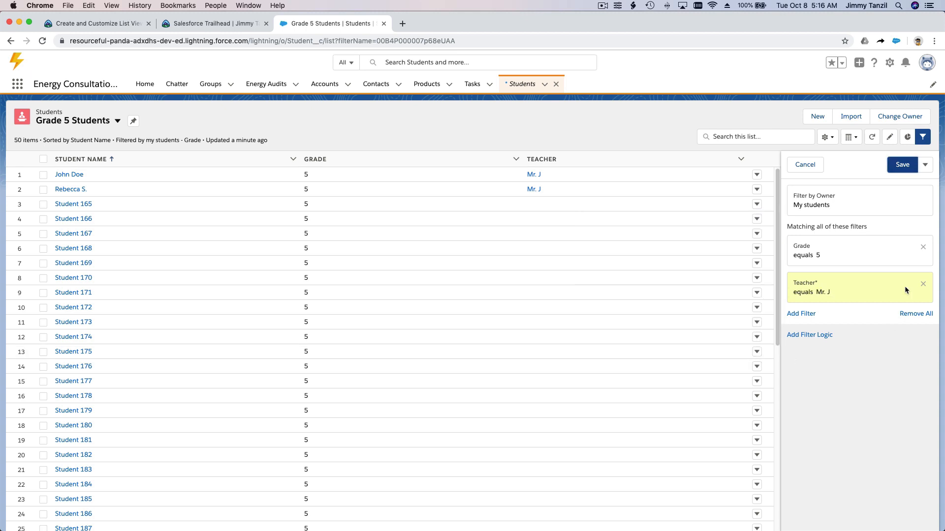
pyautogui.click(902, 165)
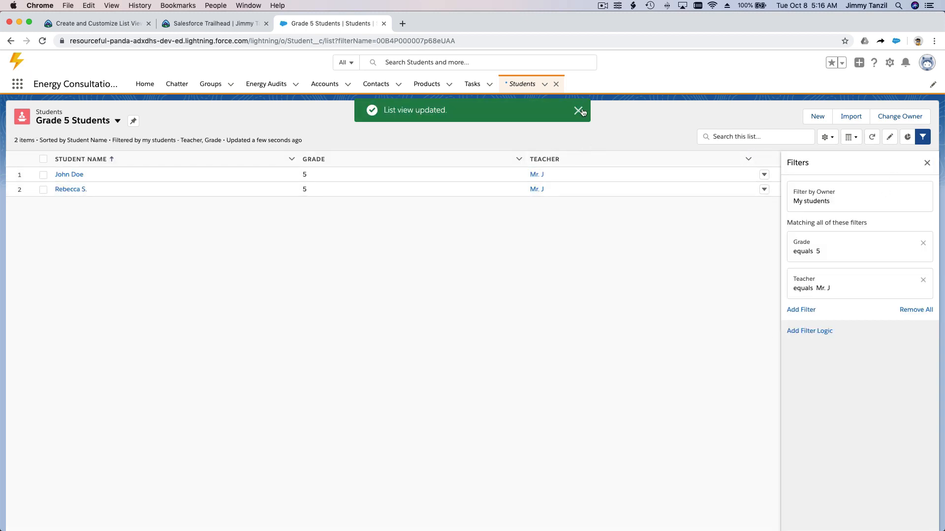
pyautogui.click(577, 111)
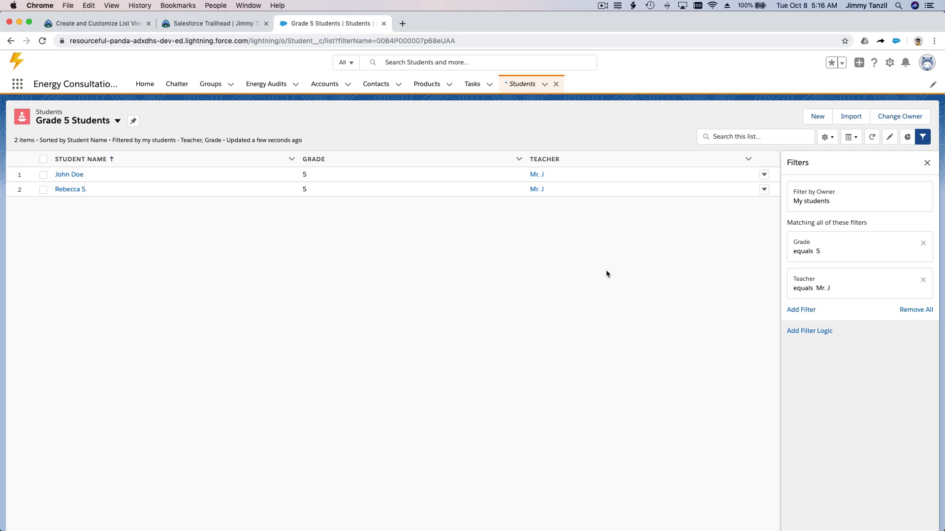
pyautogui.moveTo(614, 291)
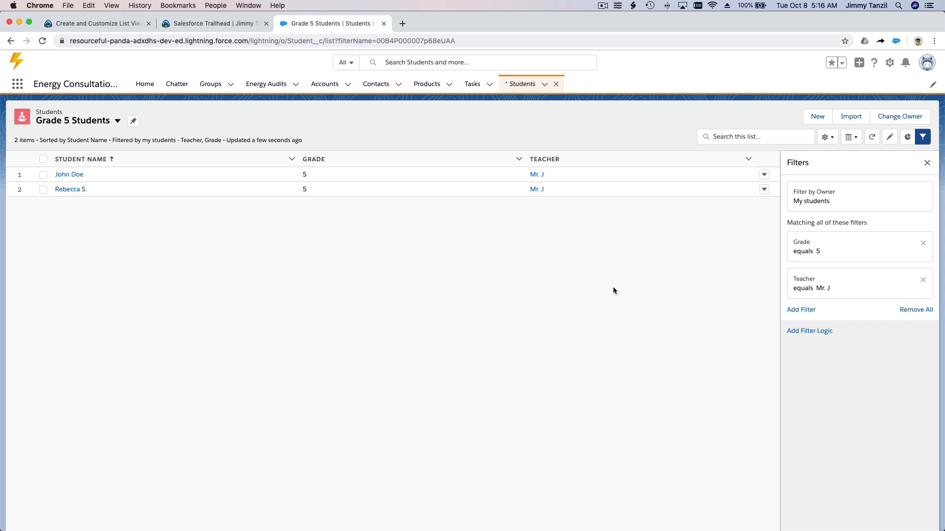
pyautogui.moveTo(311, 211)
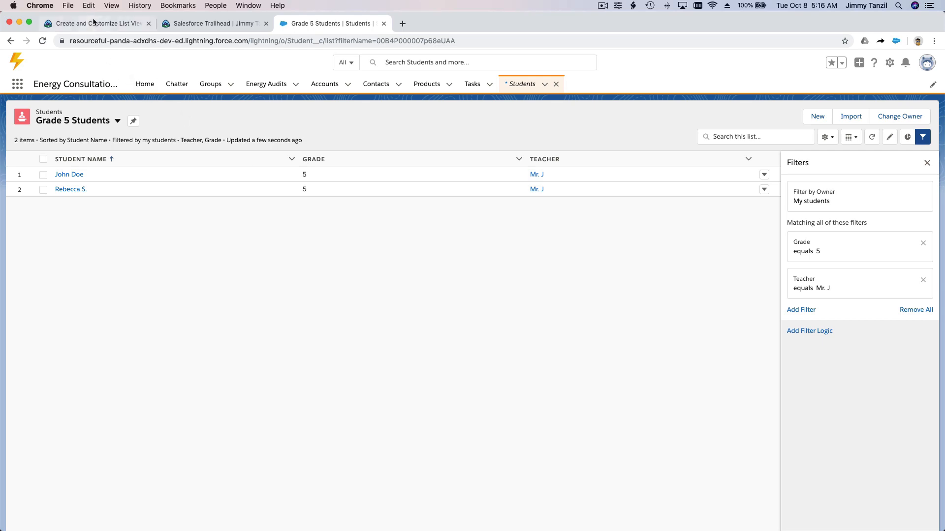
pyautogui.click(94, 23)
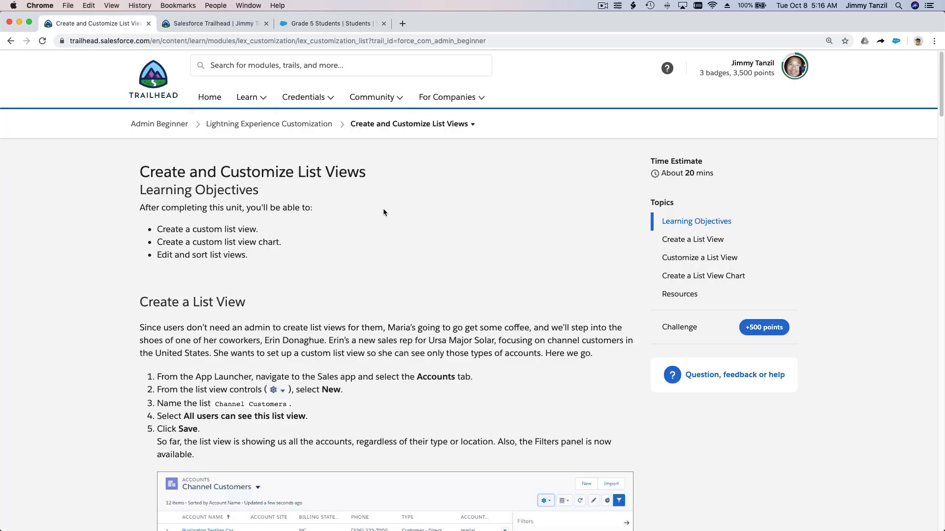
# Read Trailhead's Create a List View Chart section, then go back to the Salesforce tab.
pyautogui.scroll(-3)
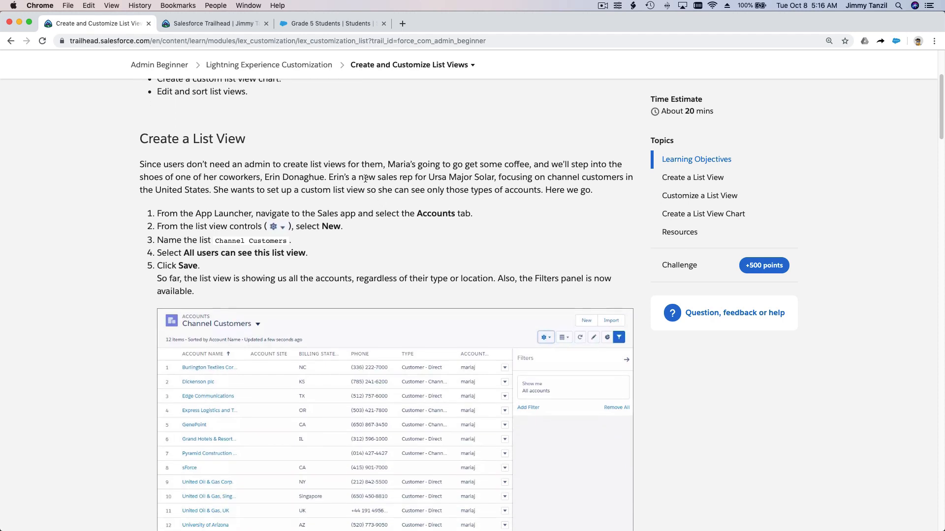
pyautogui.scroll(-3)
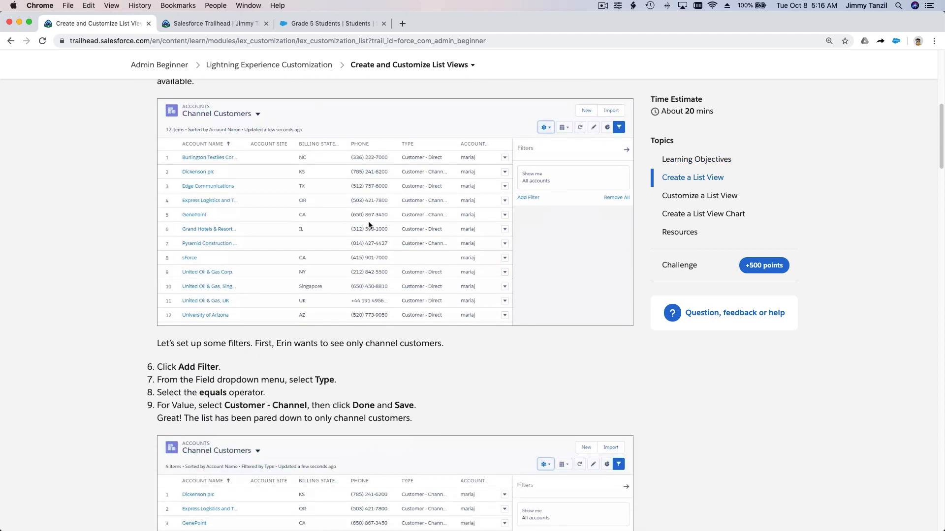
pyautogui.scroll(-3)
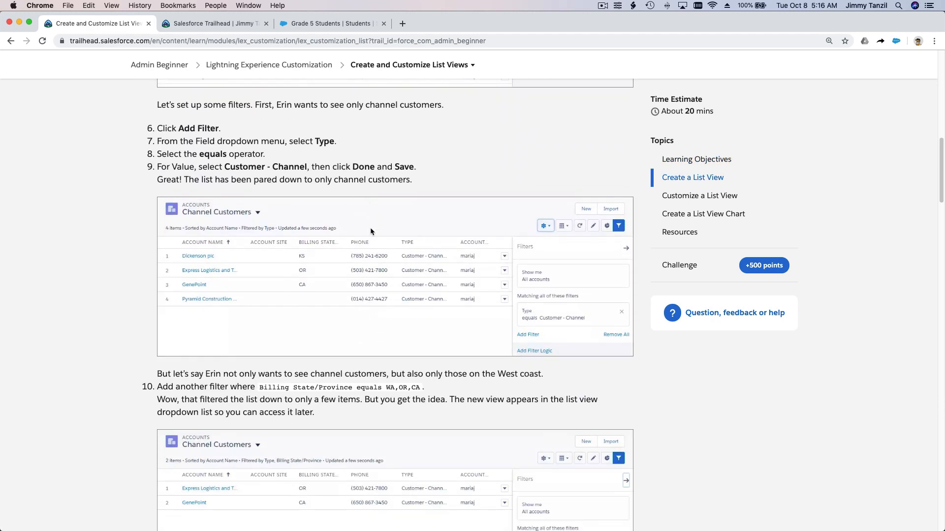
pyautogui.scroll(-3)
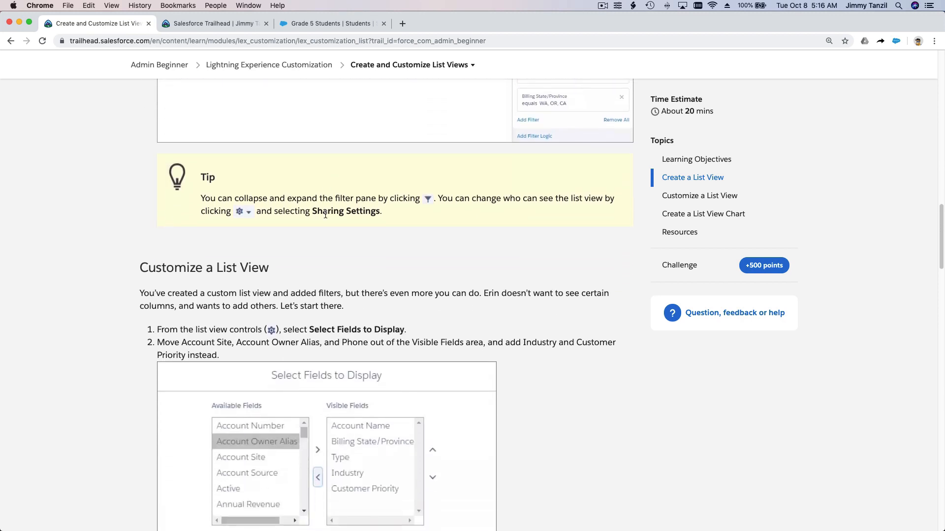
pyautogui.scroll(-3)
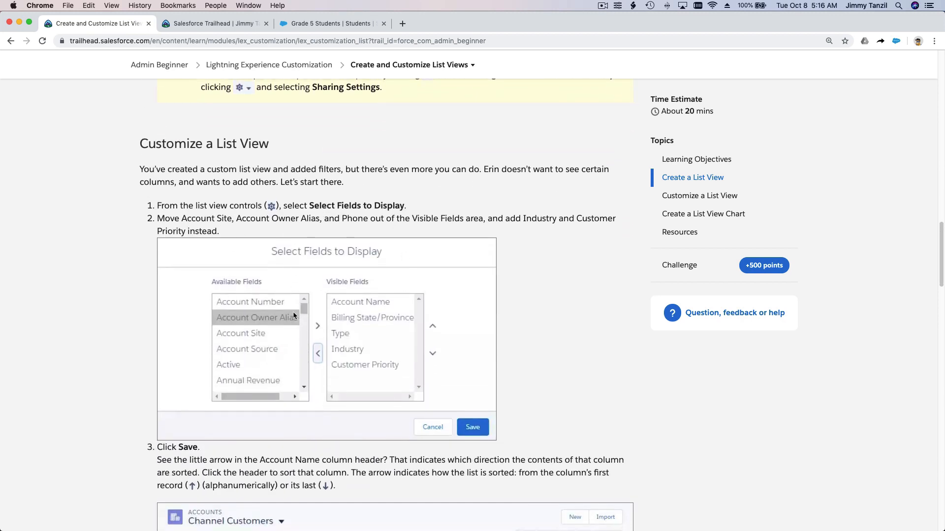
pyautogui.scroll(-3)
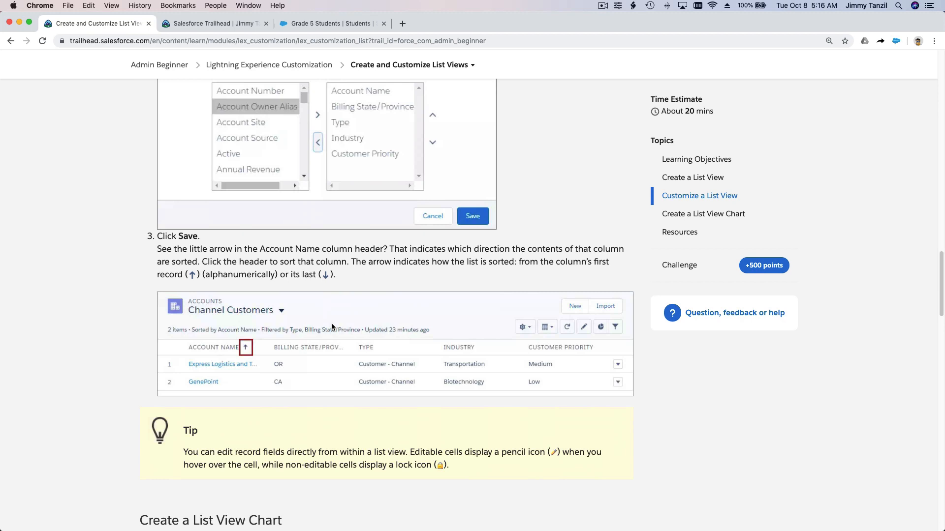
pyautogui.scroll(-3)
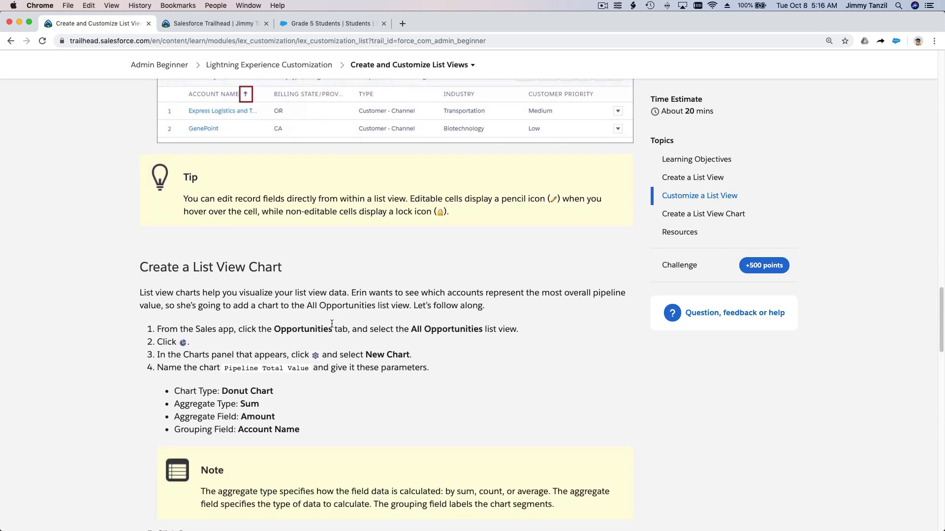
pyautogui.scroll(-3)
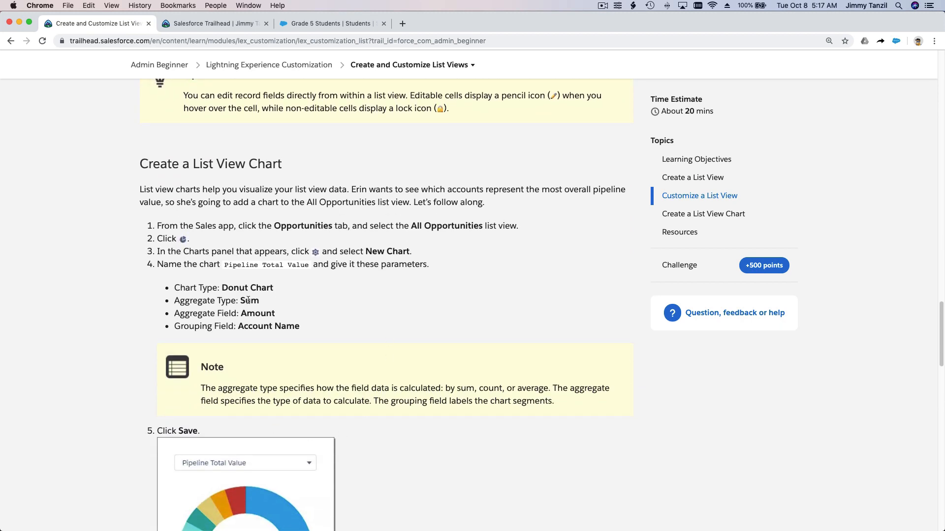
pyautogui.scroll(-3)
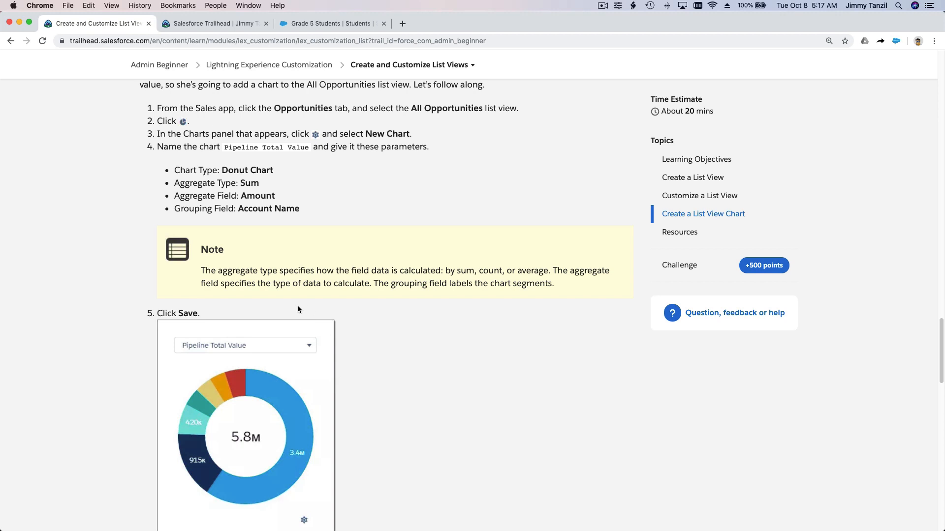
pyautogui.click(328, 23)
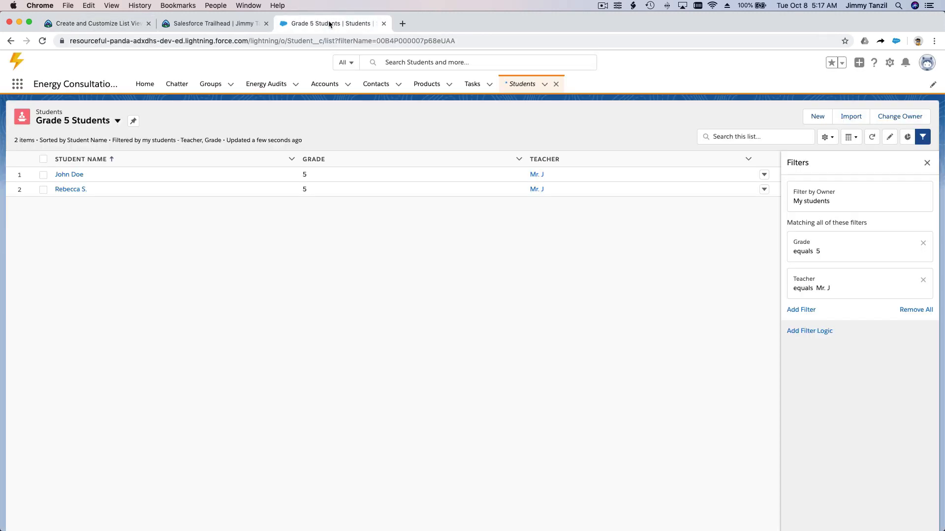
pyautogui.moveTo(606, 283)
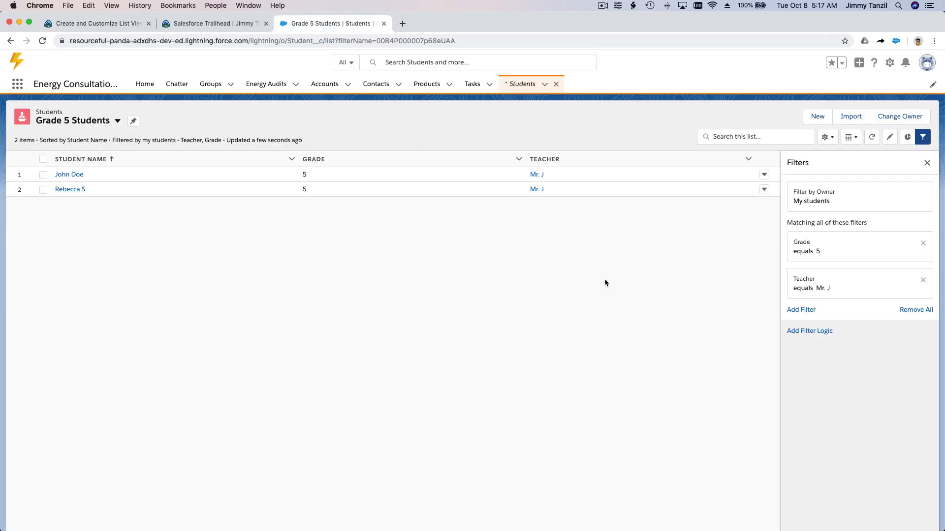
pyautogui.moveTo(792, 366)
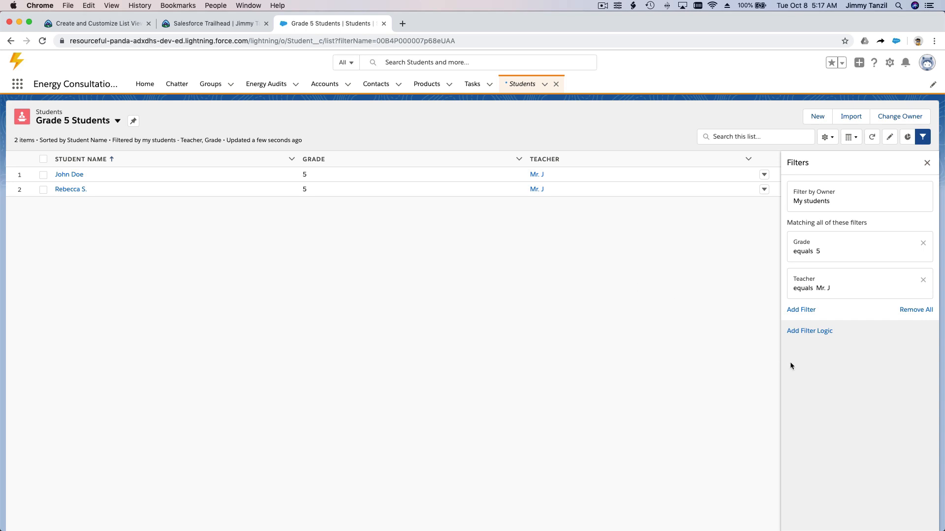
pyautogui.moveTo(810, 376)
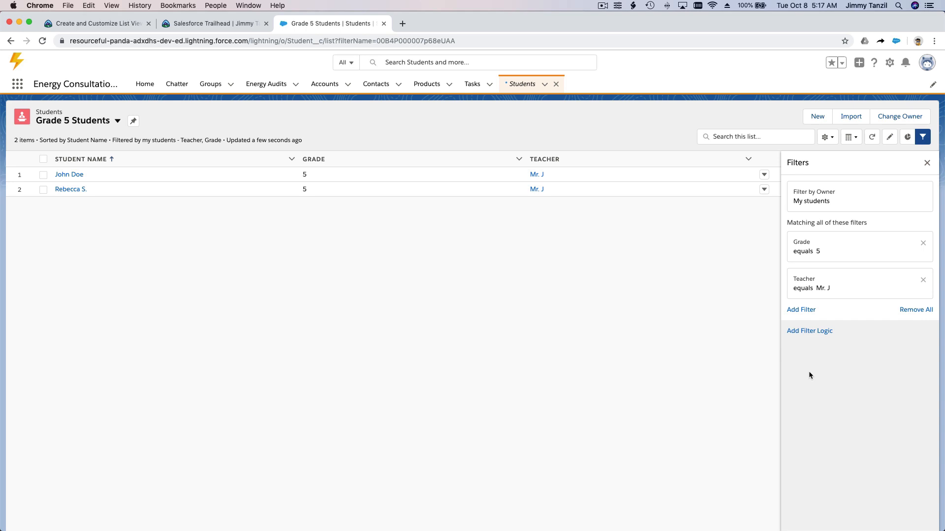
pyautogui.moveTo(792, 123)
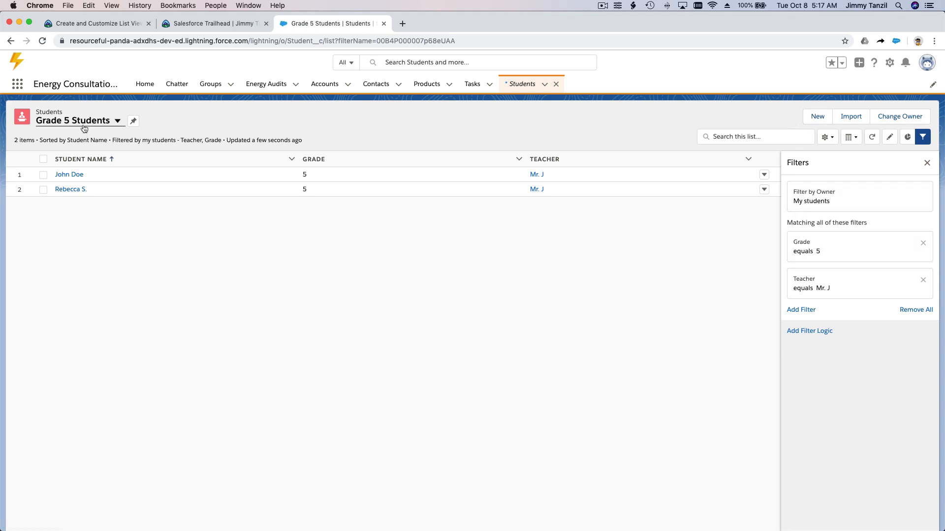
# Switch from Grade 5 Students to the All students list view and open its Charts panel.
pyautogui.click(915, 310)
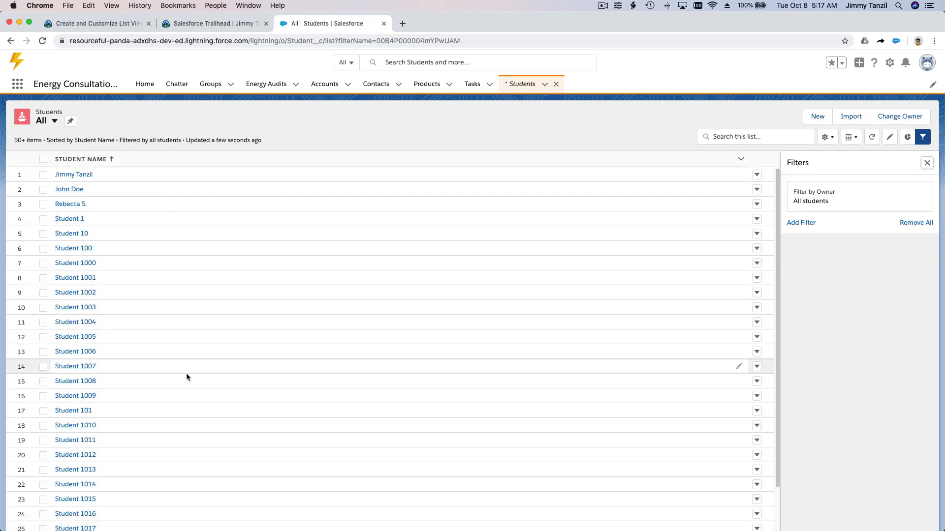
pyautogui.moveTo(302, 116)
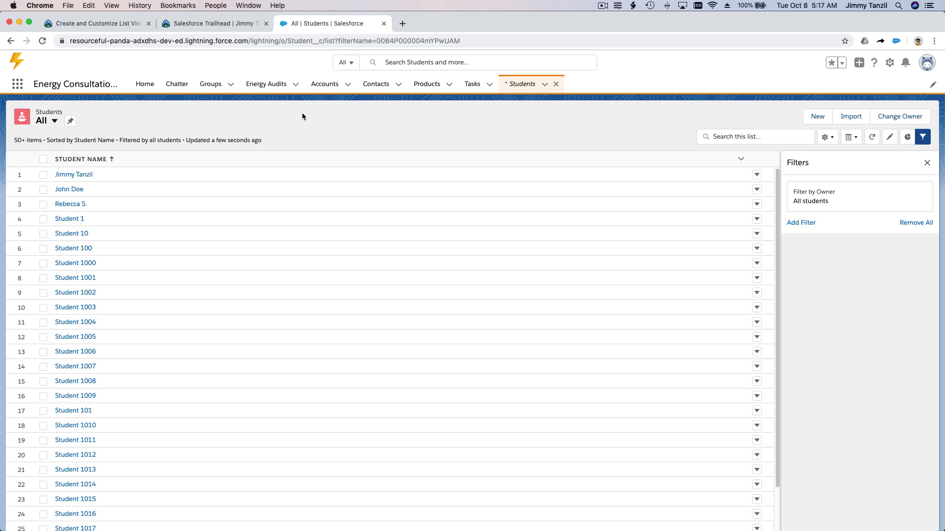
pyautogui.moveTo(309, 128)
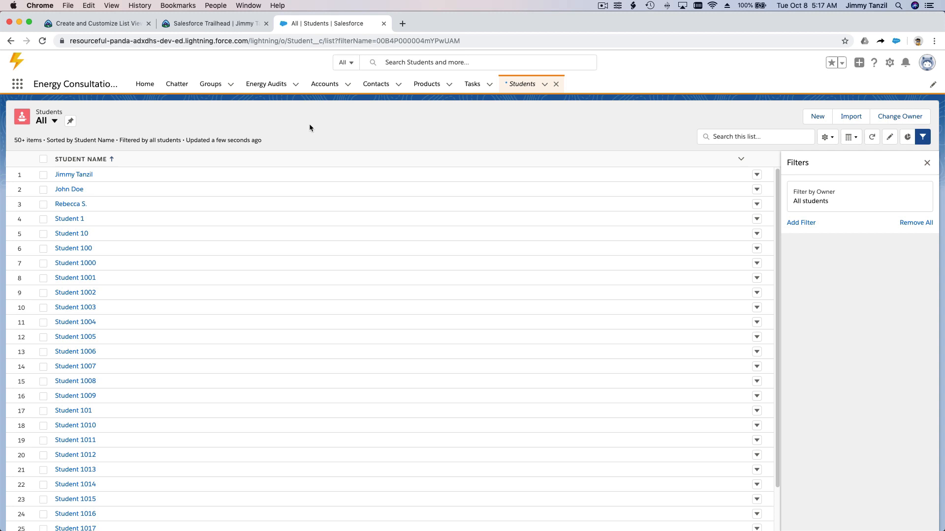
pyautogui.moveTo(383, 133)
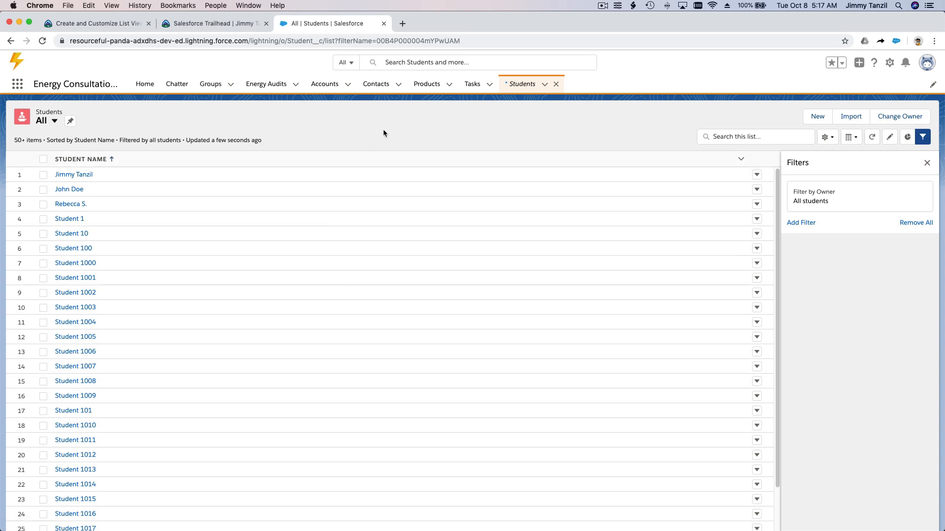
pyautogui.moveTo(873, 149)
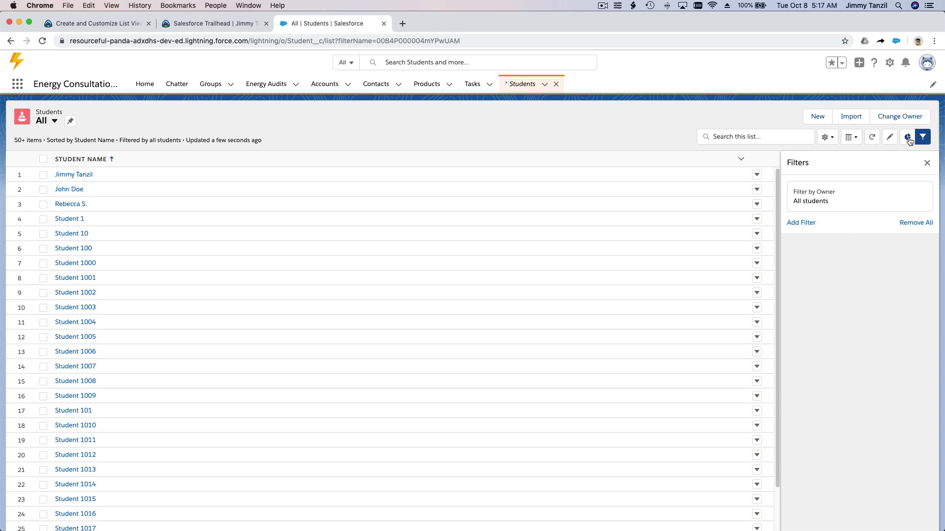
pyautogui.click(907, 137)
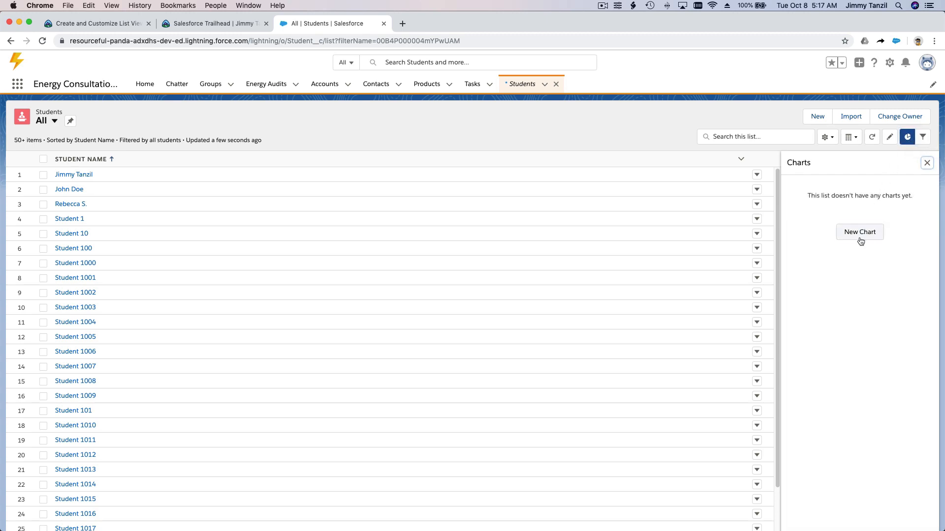
# Fill in a new 'Grade Segmentation' donut chart using Count, aggregated on Grade and grouped by Grade.
pyautogui.click(858, 232)
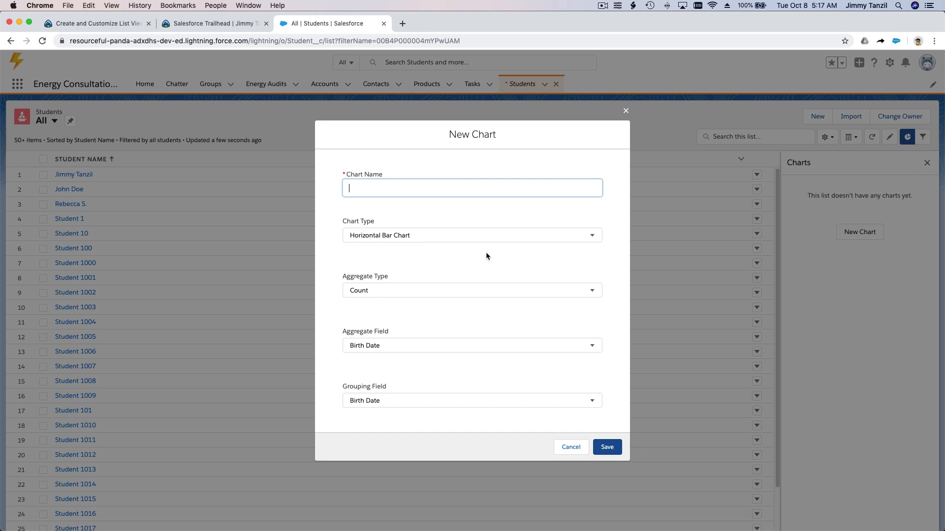
pyautogui.write('Grade')
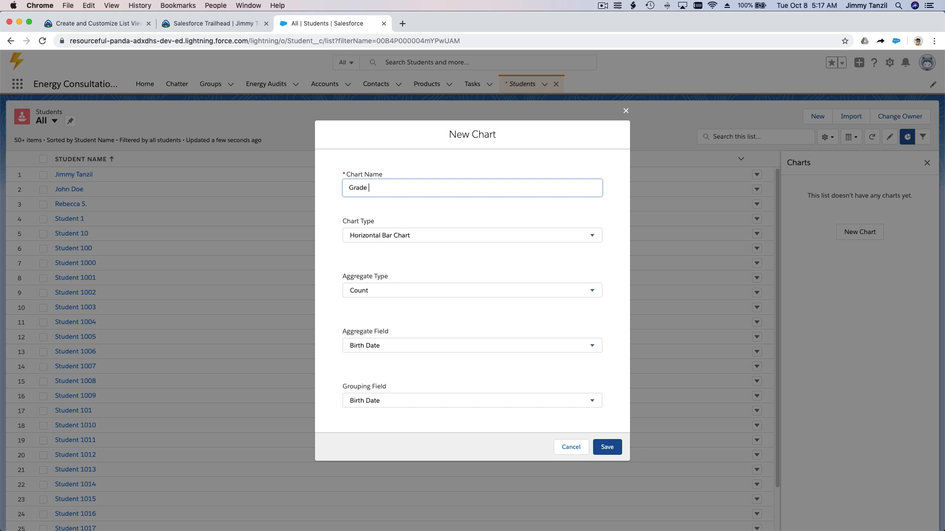
pyautogui.write('Segmenta')
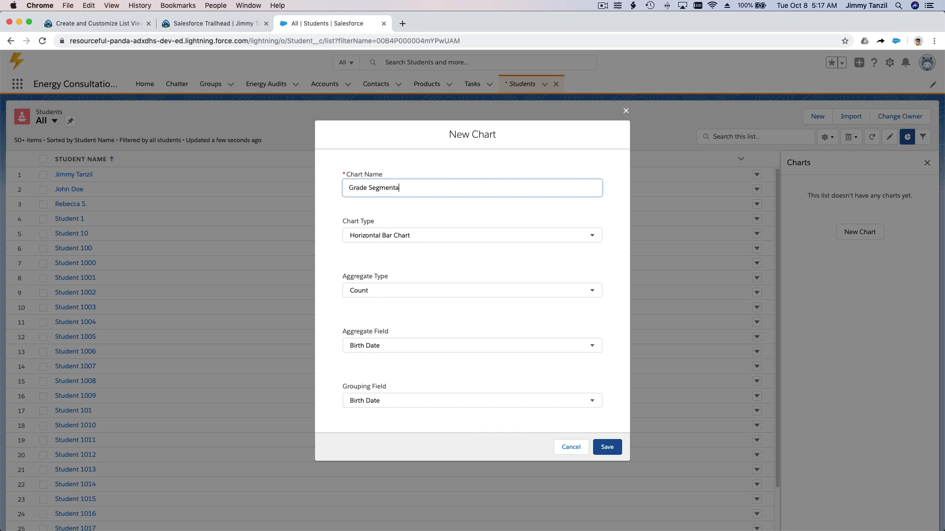
pyautogui.write('tion')
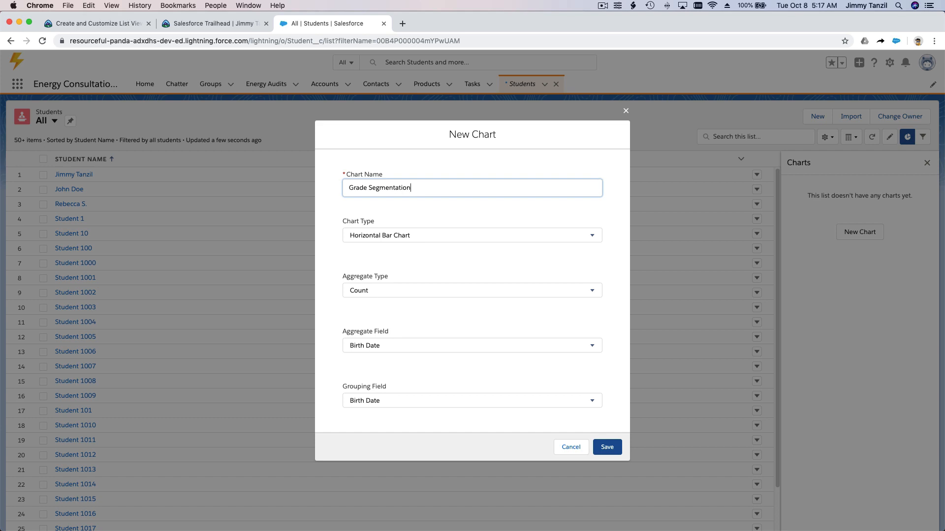
pyautogui.click(472, 235)
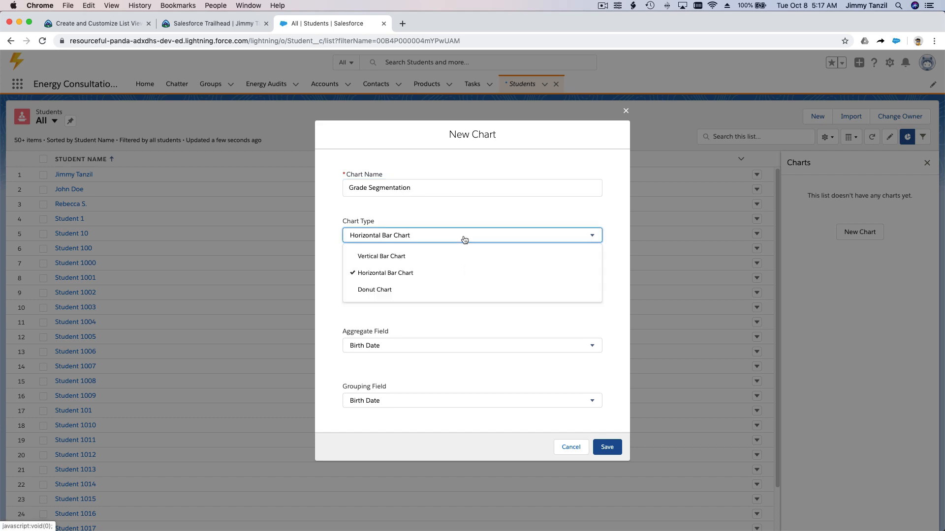
pyautogui.click(374, 289)
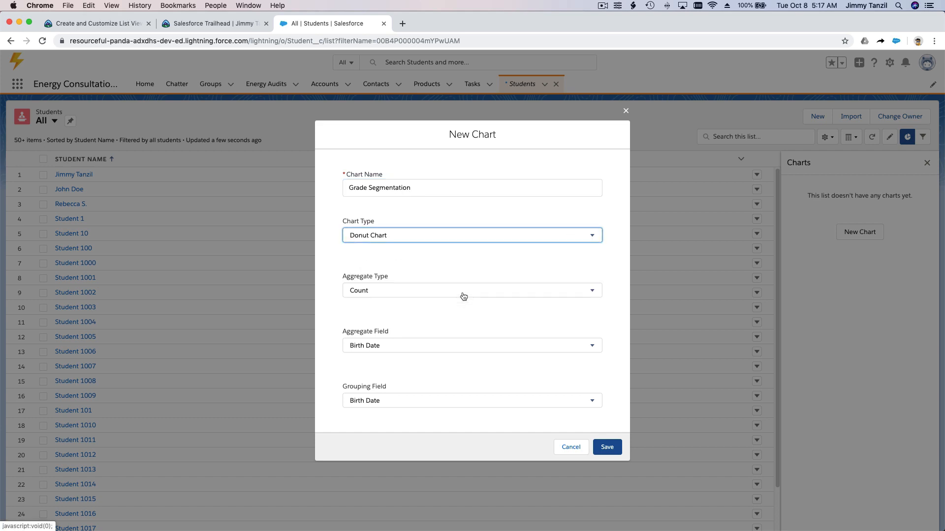
pyautogui.click(472, 290)
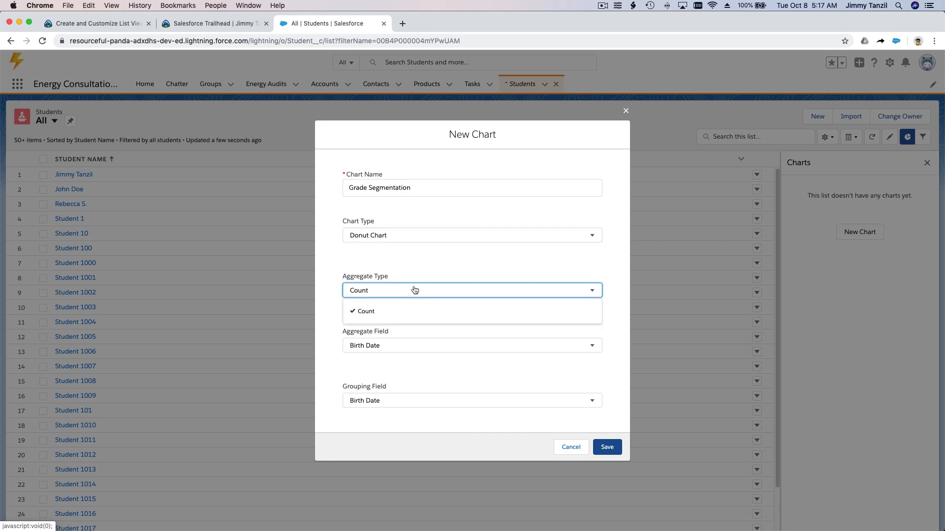
pyautogui.click(472, 345)
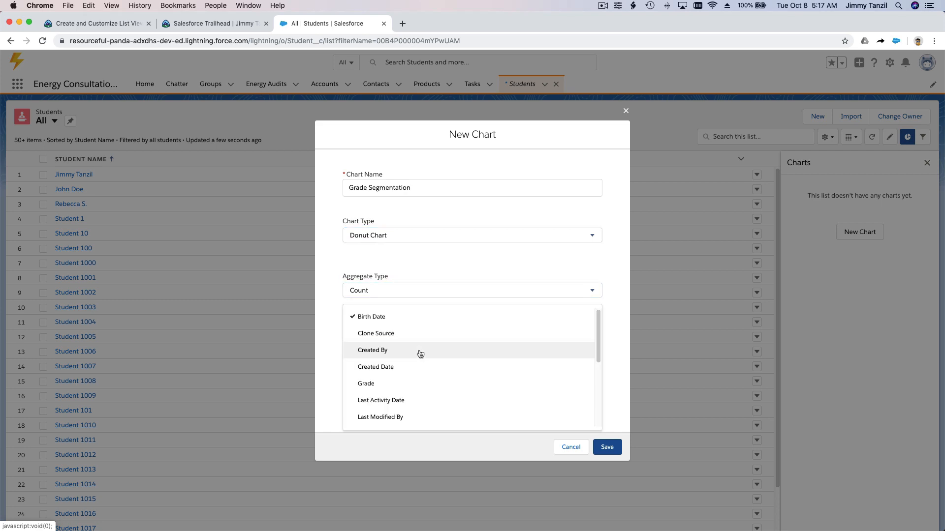
pyautogui.click(366, 383)
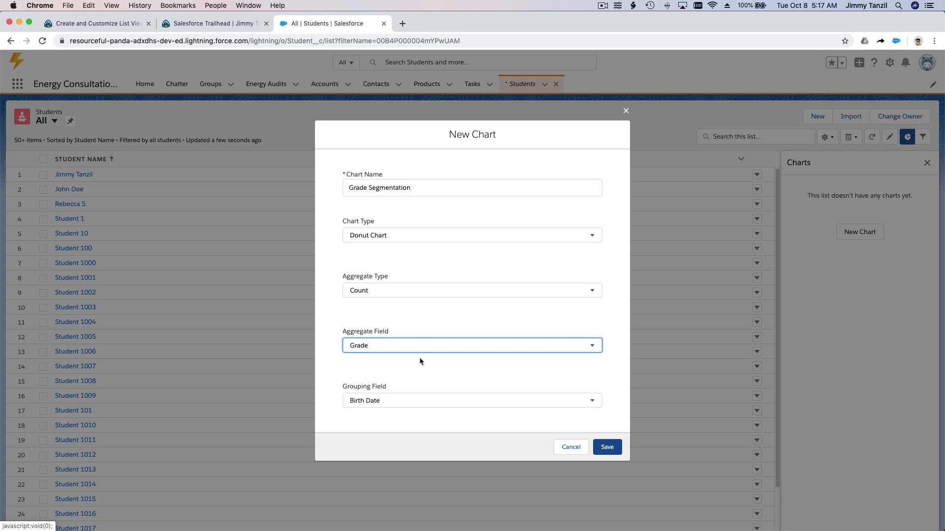
pyautogui.moveTo(420, 347)
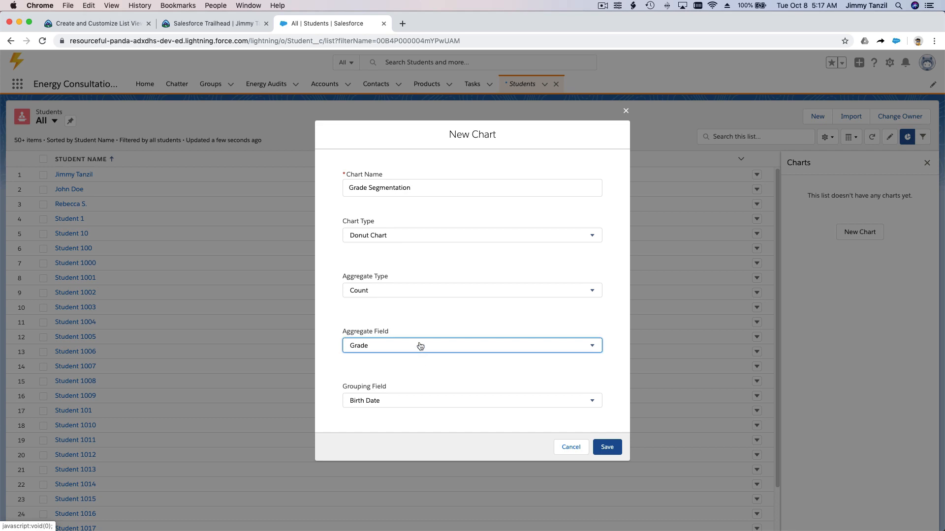
pyautogui.click(472, 400)
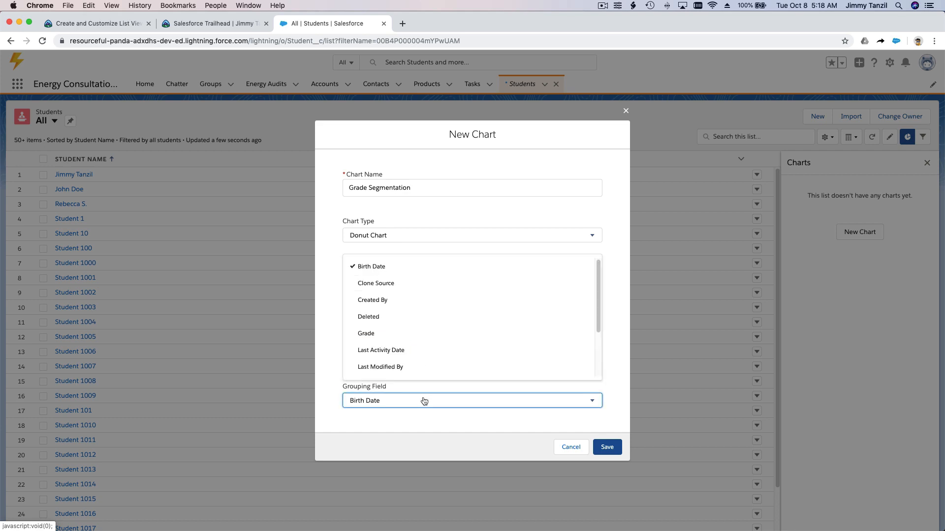
pyautogui.click(365, 333)
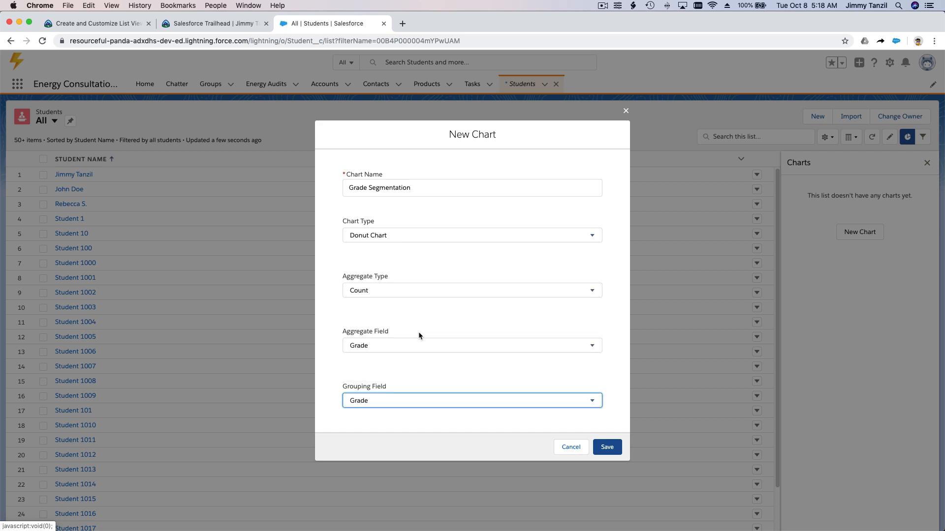
pyautogui.moveTo(421, 357)
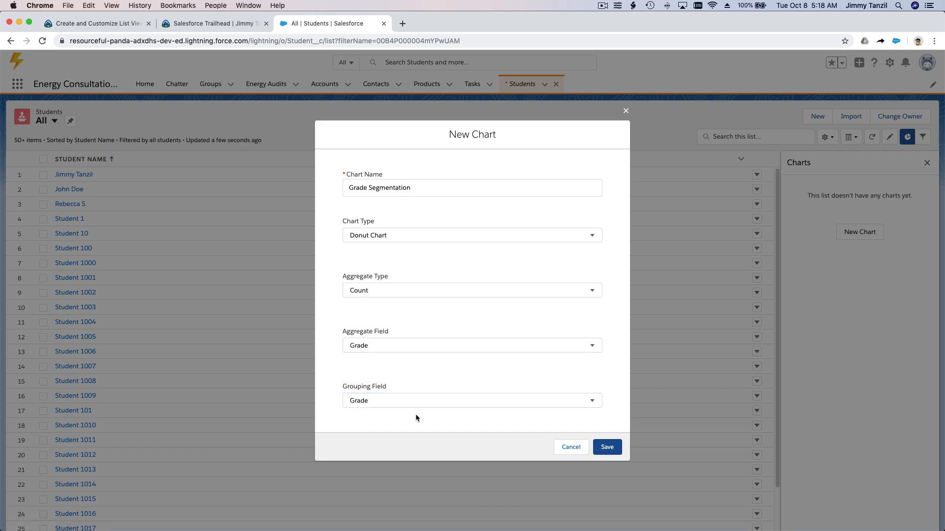
# Change the aggregate field to Record ID, keep Grade grouping, and save the chart.
pyautogui.click(606, 448)
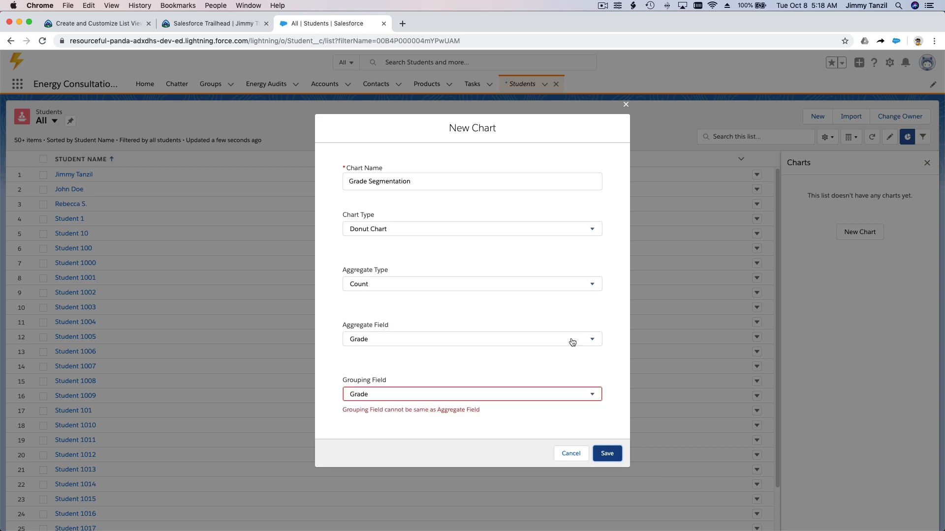
pyautogui.moveTo(445, 352)
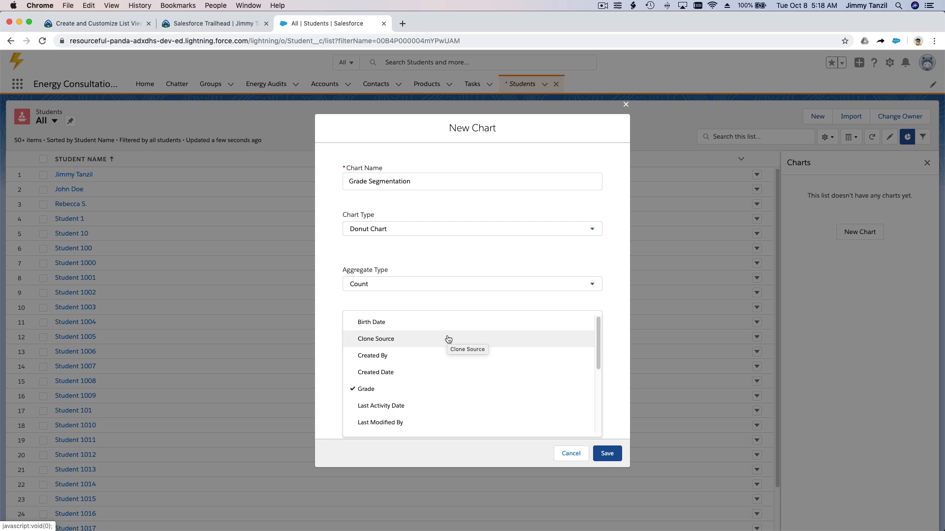
pyautogui.scroll(-3)
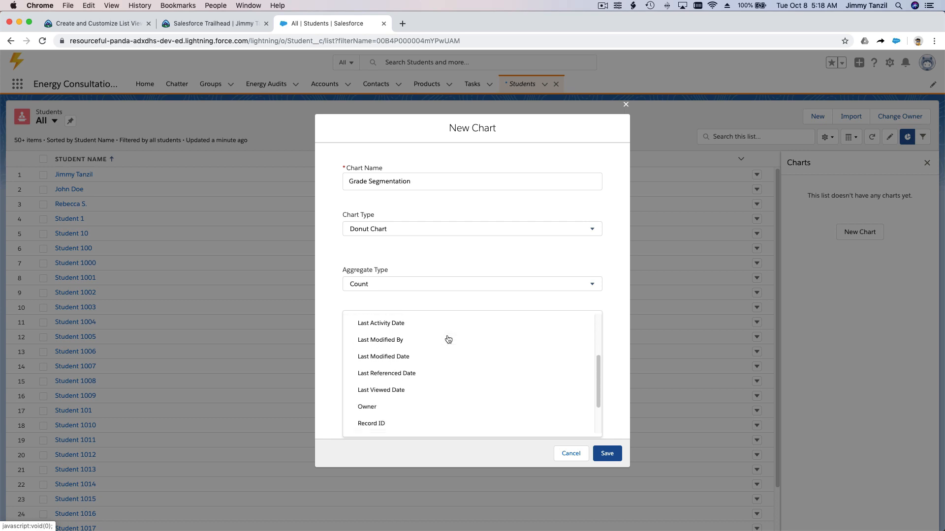
pyautogui.scroll(-3)
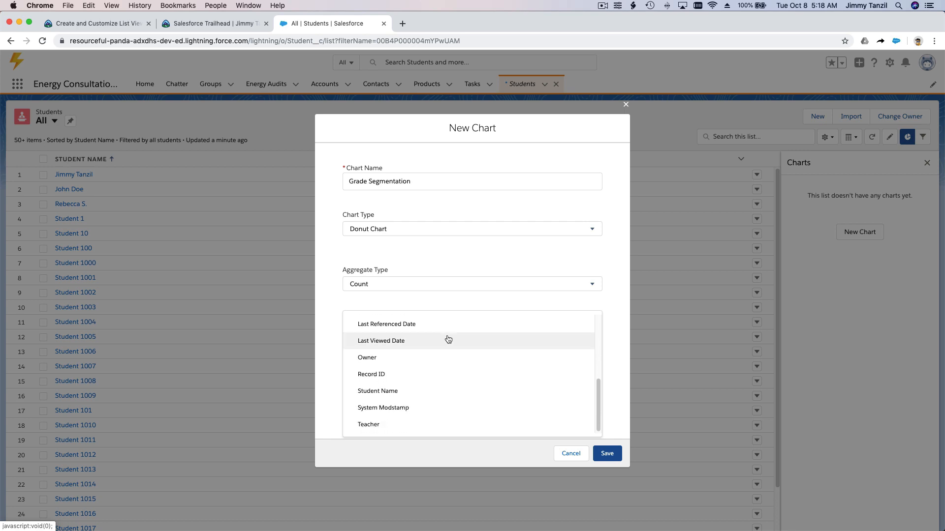
pyautogui.moveTo(451, 390)
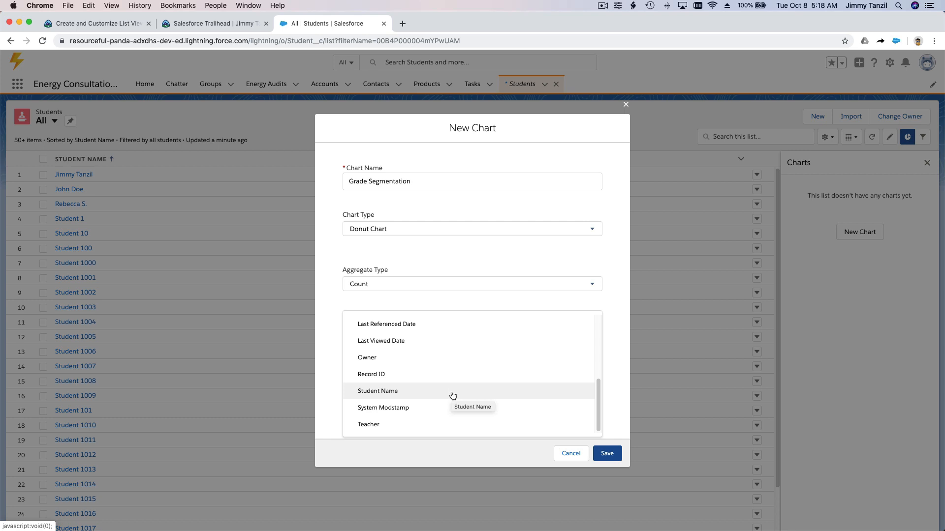
pyautogui.moveTo(453, 380)
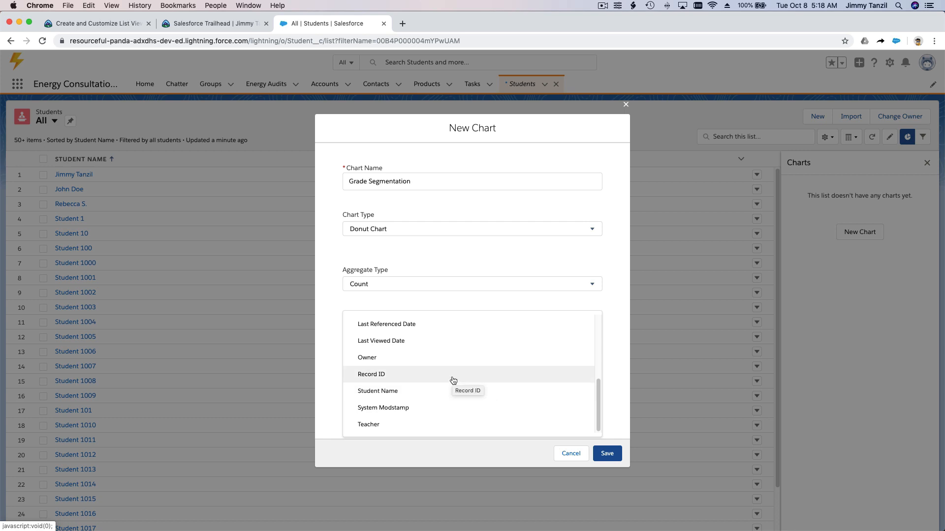
pyautogui.click(370, 373)
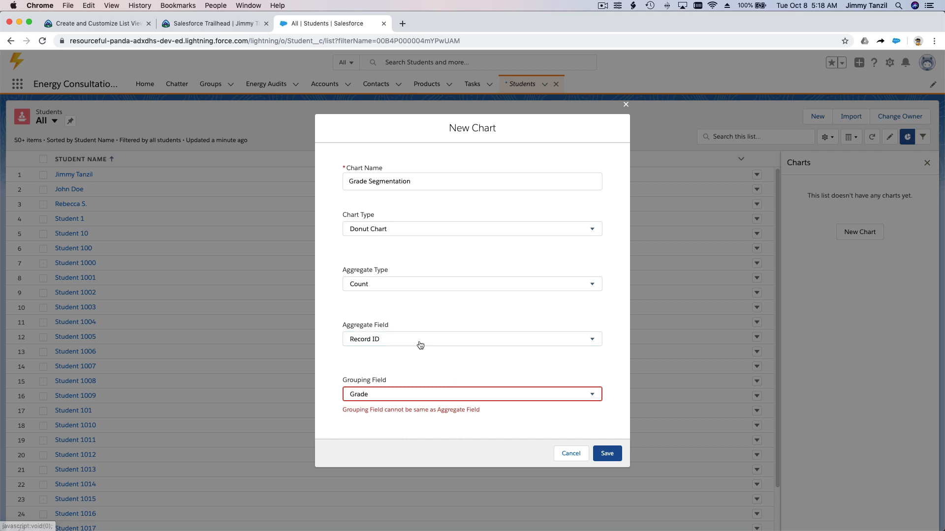
pyautogui.moveTo(386, 336)
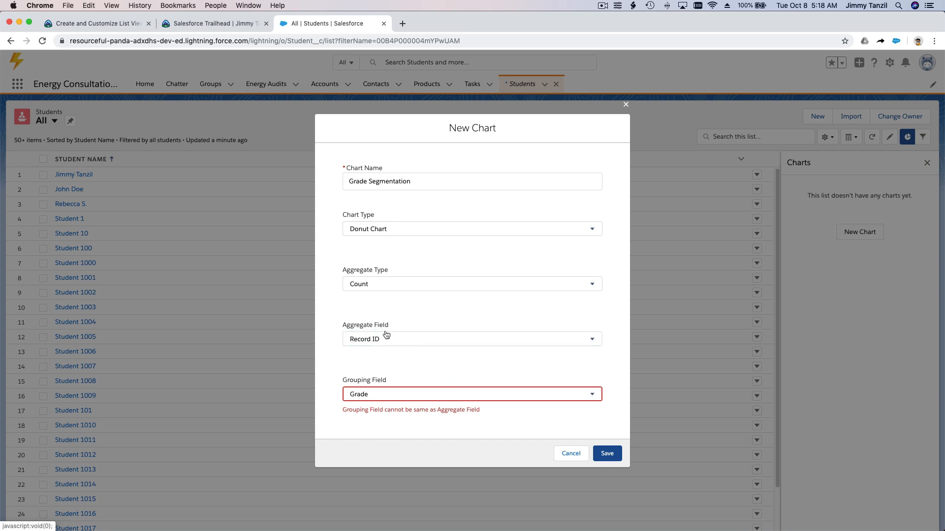
pyautogui.moveTo(364, 345)
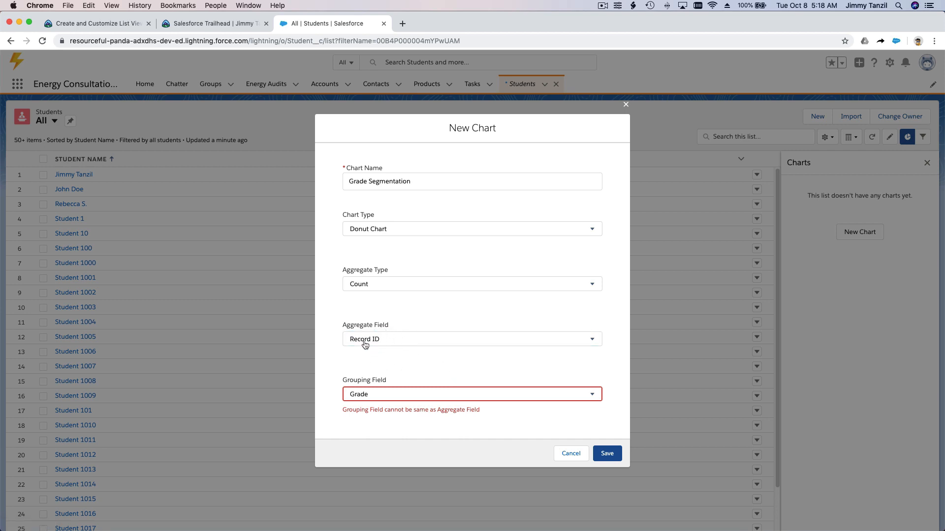
pyautogui.moveTo(361, 376)
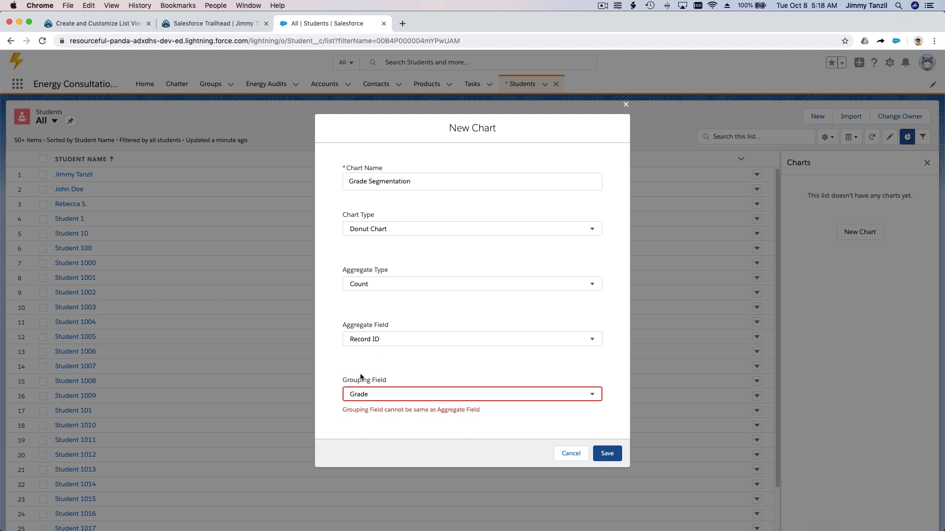
pyautogui.moveTo(597, 416)
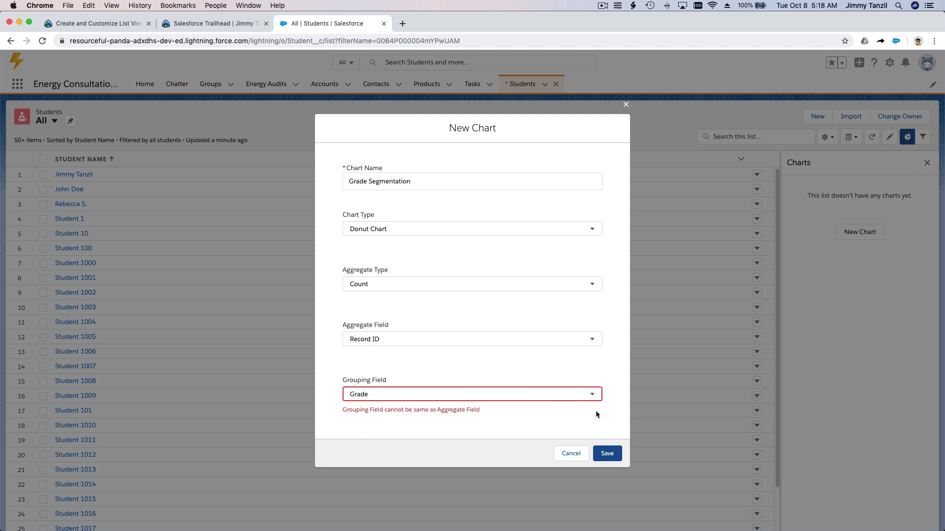
pyautogui.click(606, 453)
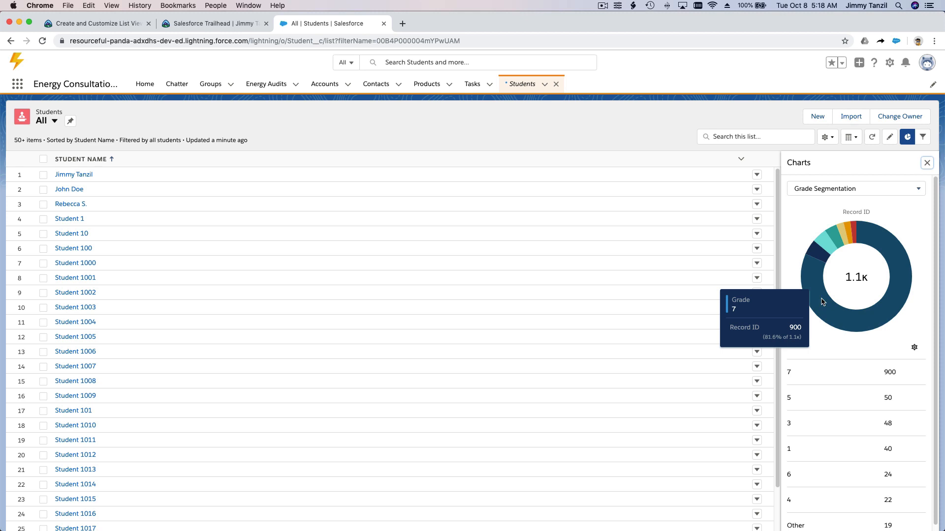
pyautogui.moveTo(819, 259)
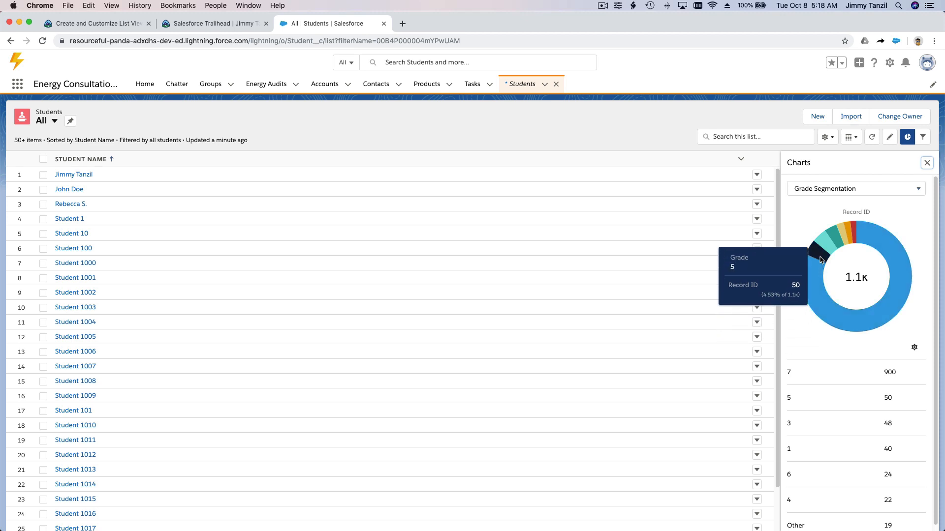
pyautogui.moveTo(826, 253)
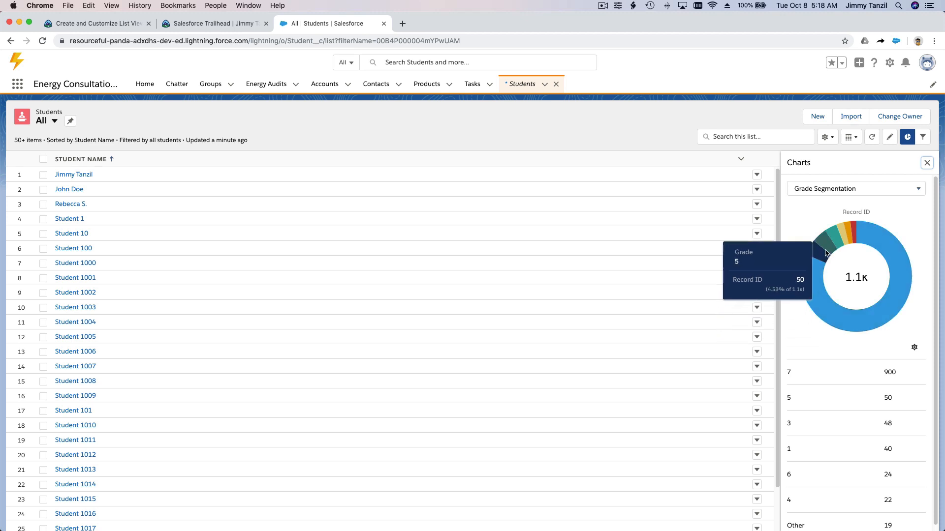
pyautogui.moveTo(828, 250)
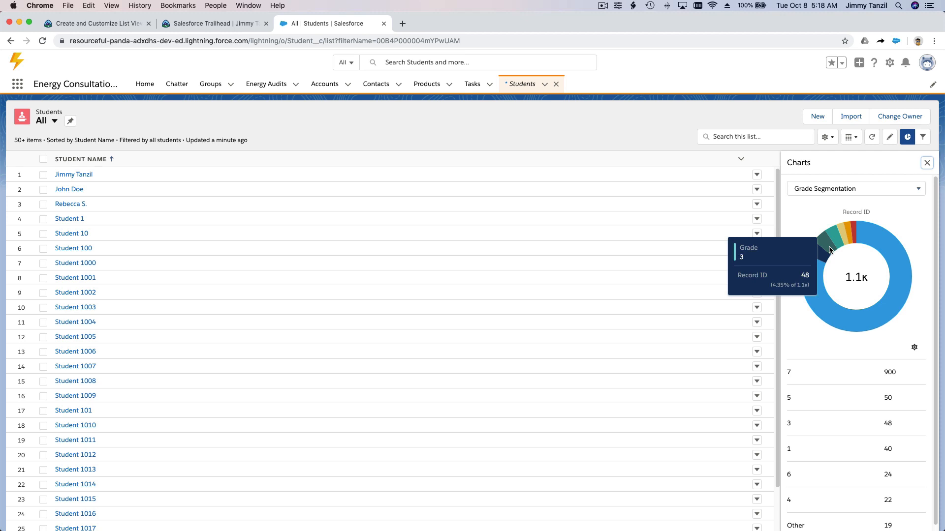
pyautogui.moveTo(851, 237)
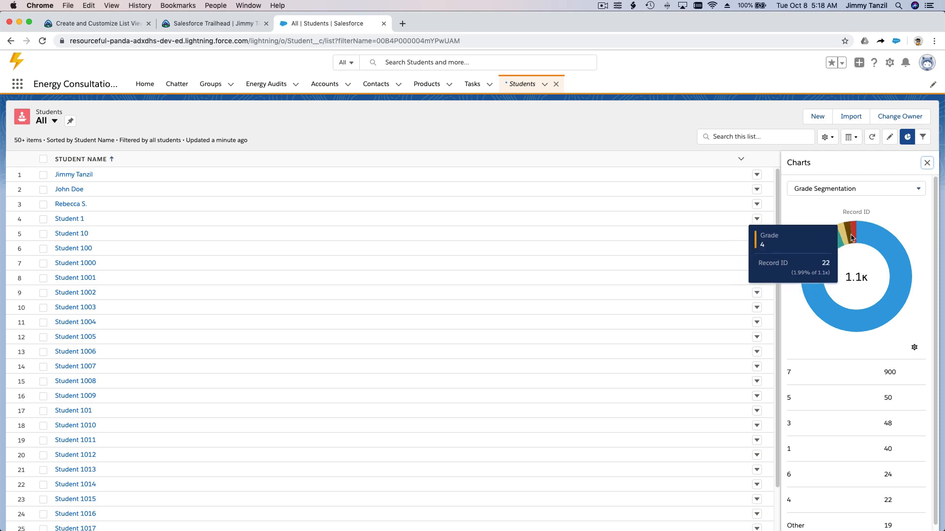
pyautogui.moveTo(834, 377)
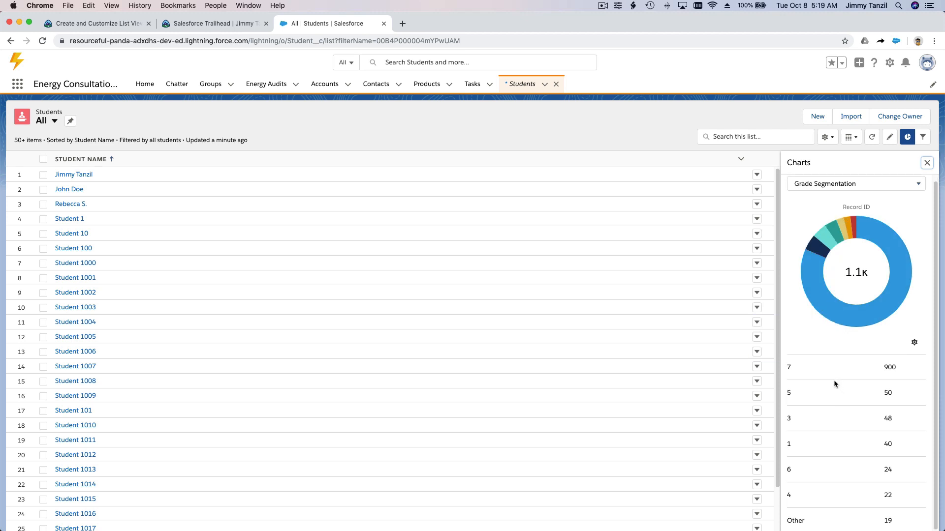
pyautogui.moveTo(795, 393)
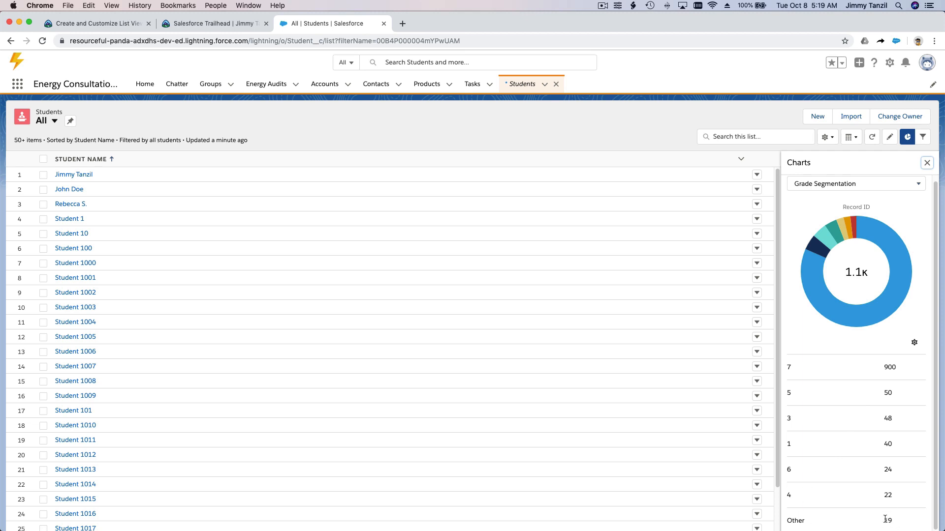
pyautogui.moveTo(881, 498)
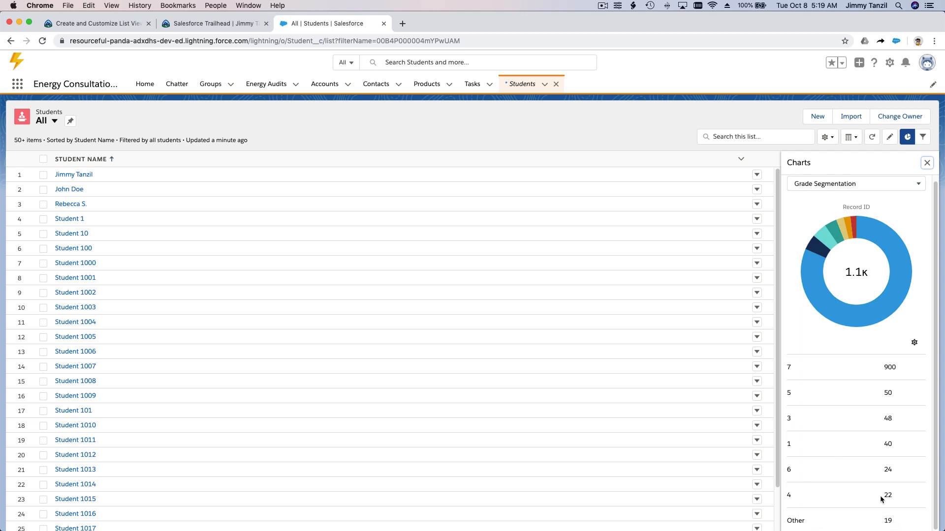
pyautogui.moveTo(854, 232)
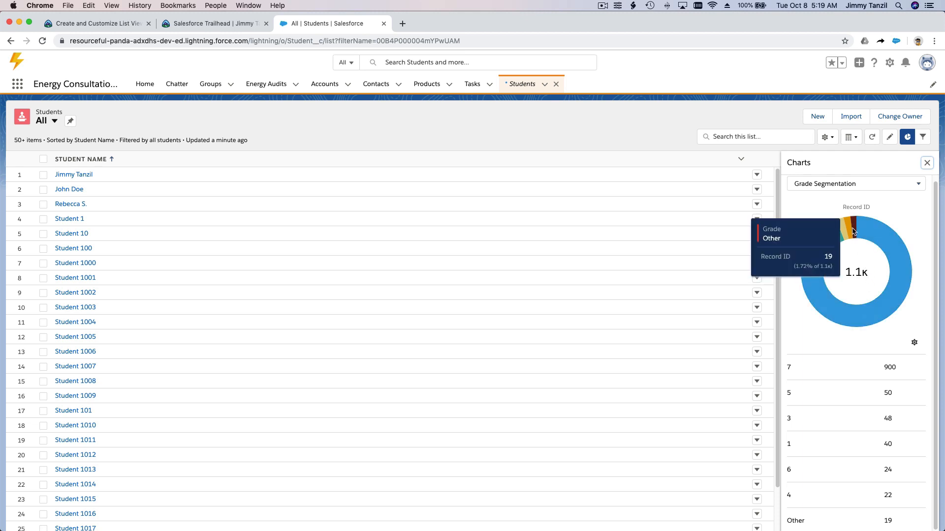
pyautogui.moveTo(842, 231)
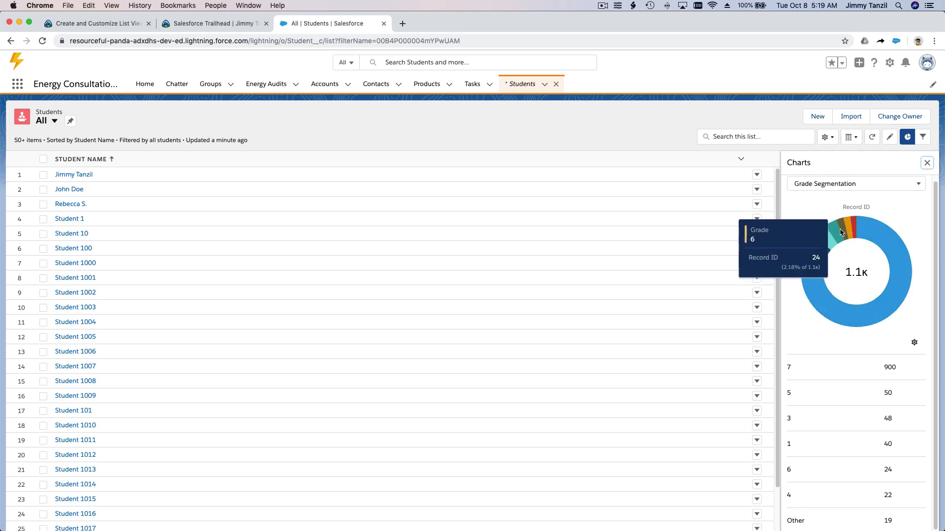
pyautogui.moveTo(831, 238)
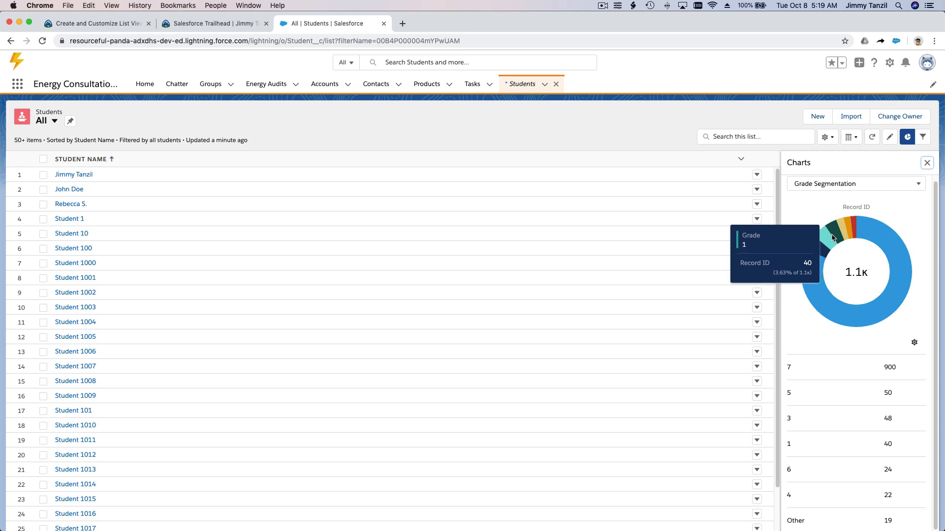
pyautogui.moveTo(821, 247)
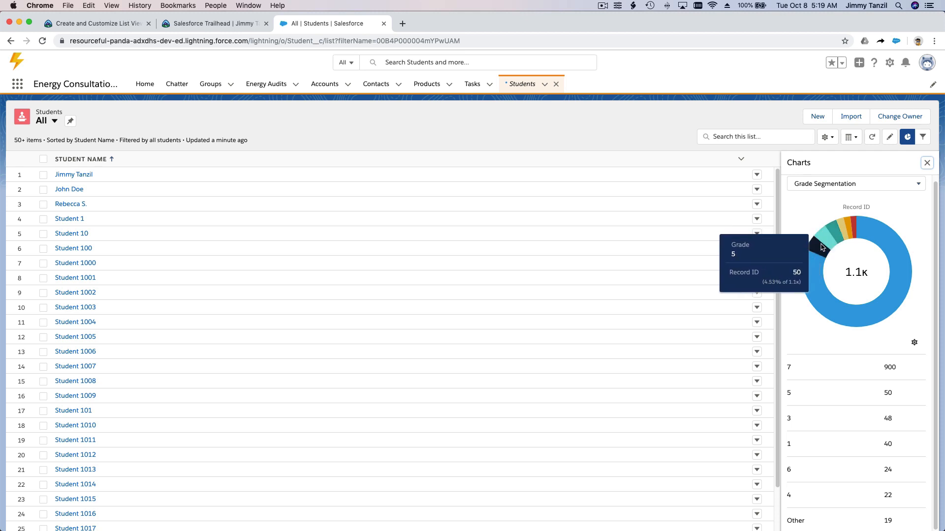
pyautogui.moveTo(810, 210)
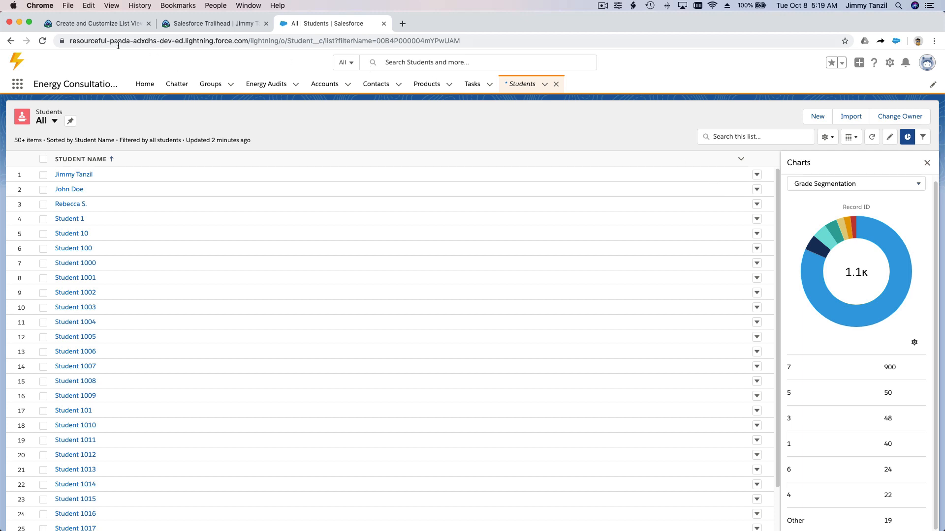
pyautogui.moveTo(93, 23)
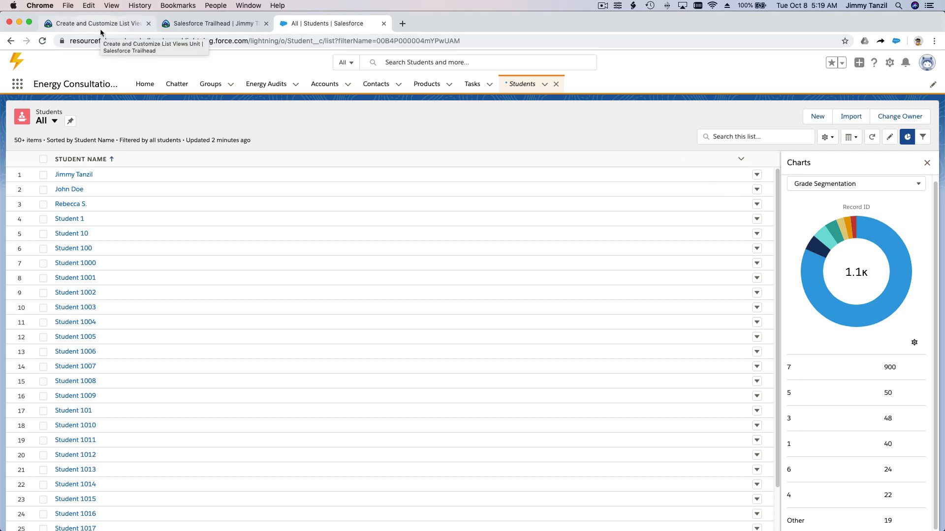
pyautogui.click(94, 23)
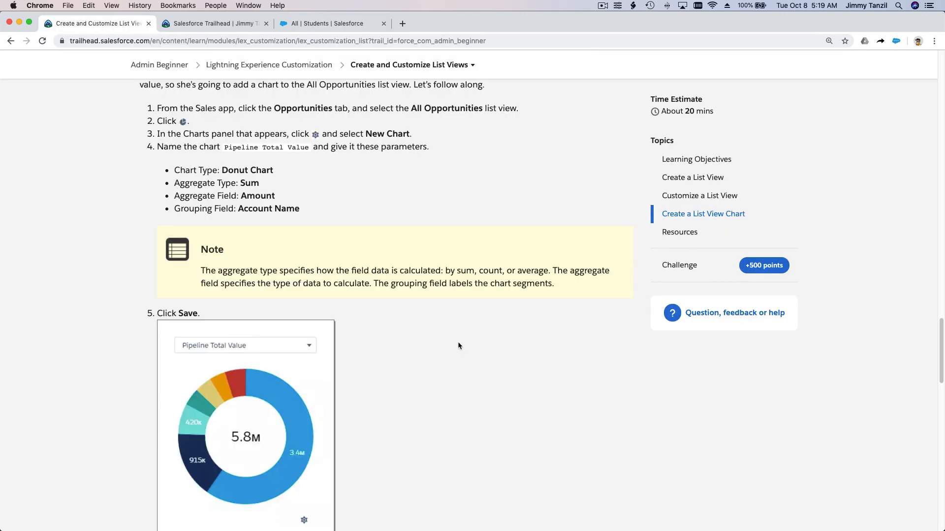
pyautogui.scroll(-3)
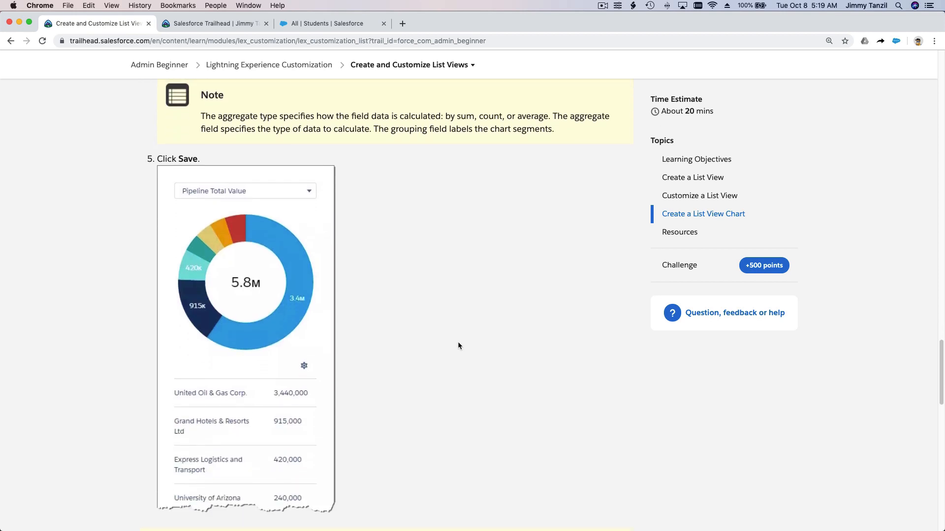
pyautogui.scroll(-3)
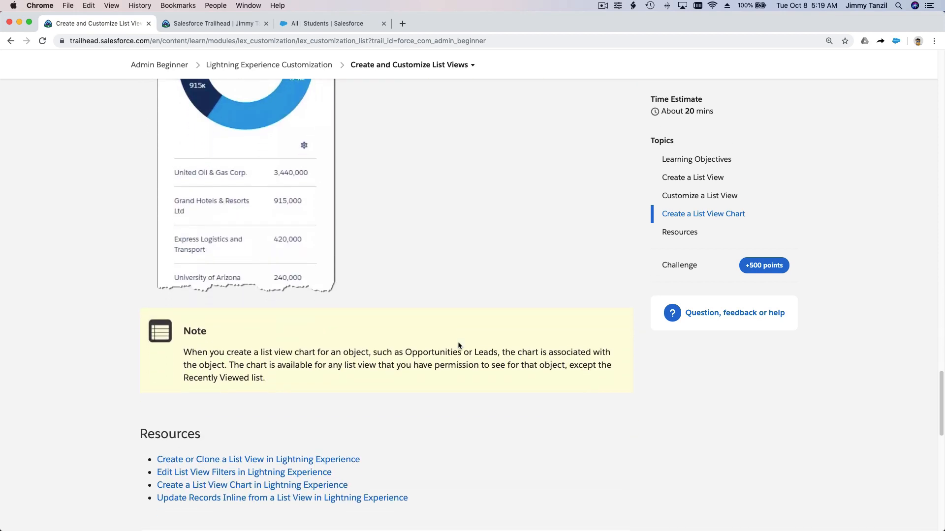
pyautogui.scroll(-3)
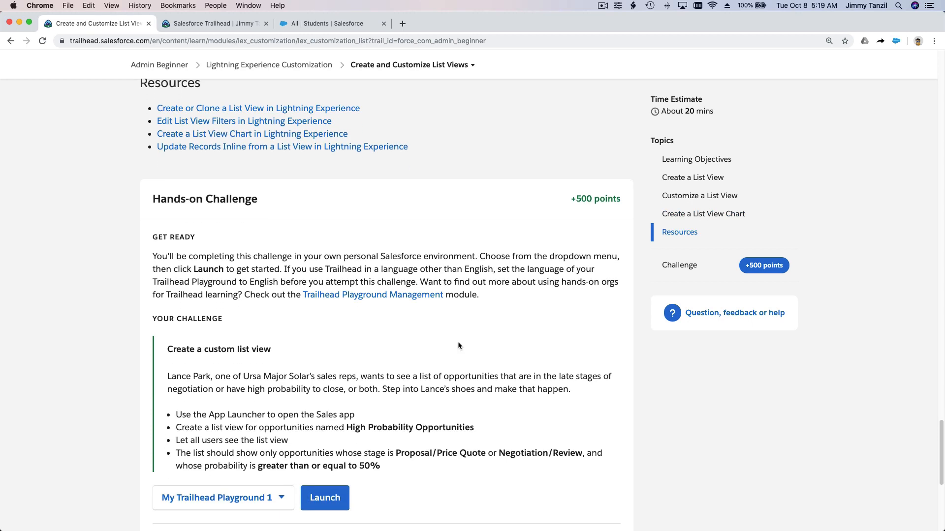
pyautogui.scroll(-3)
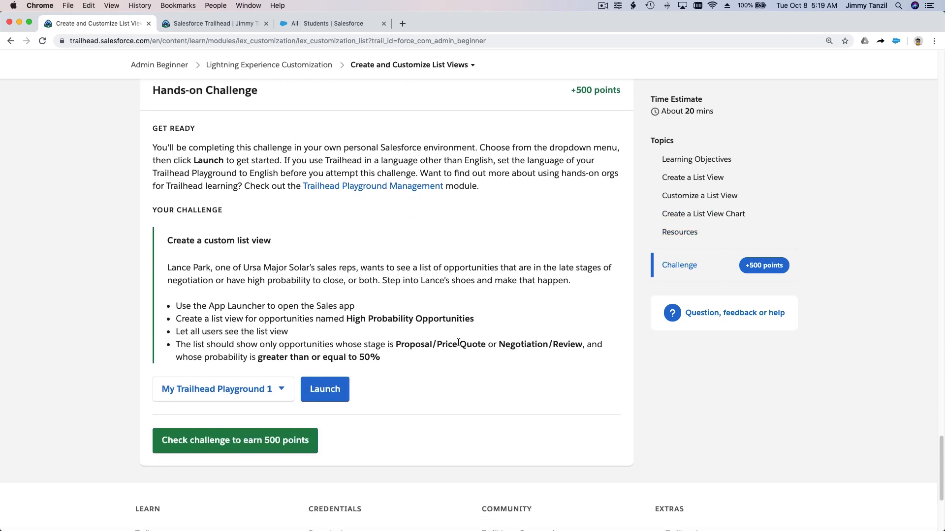
pyautogui.moveTo(435, 271)
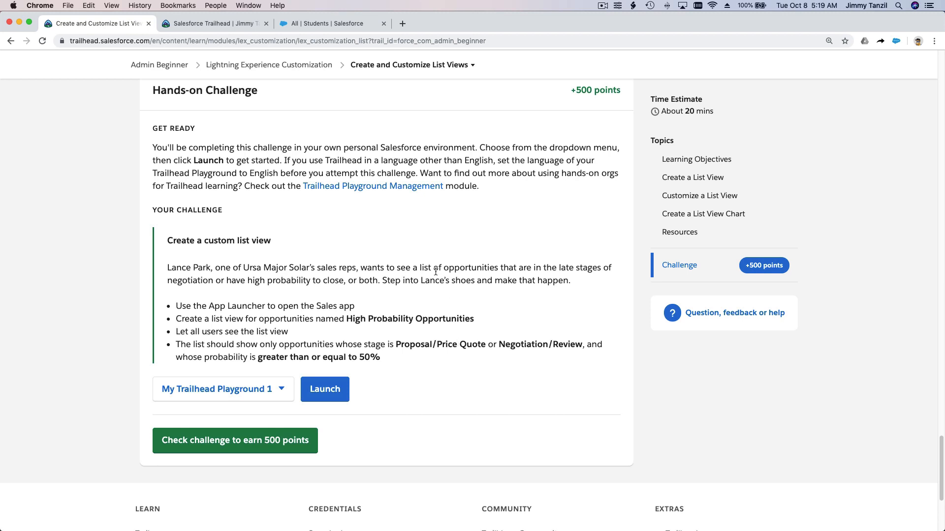
pyautogui.moveTo(395, 241)
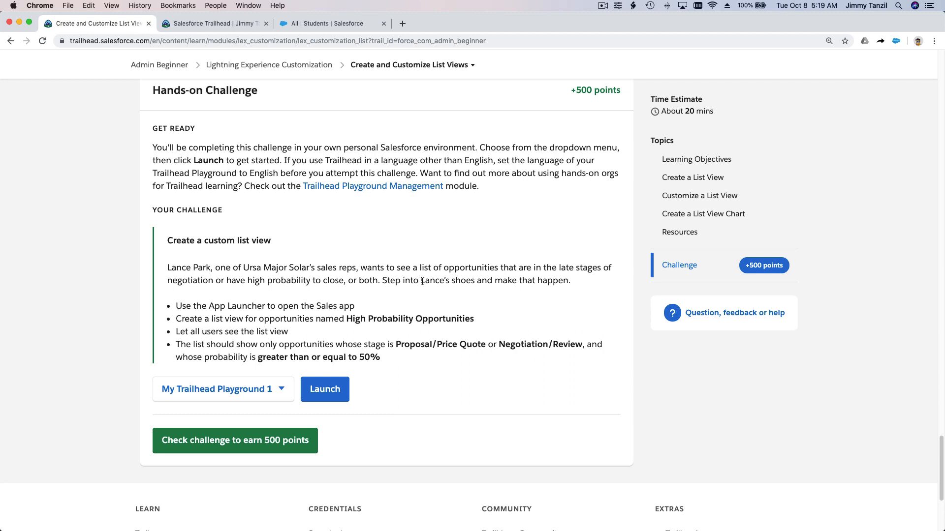
pyautogui.moveTo(295, 295)
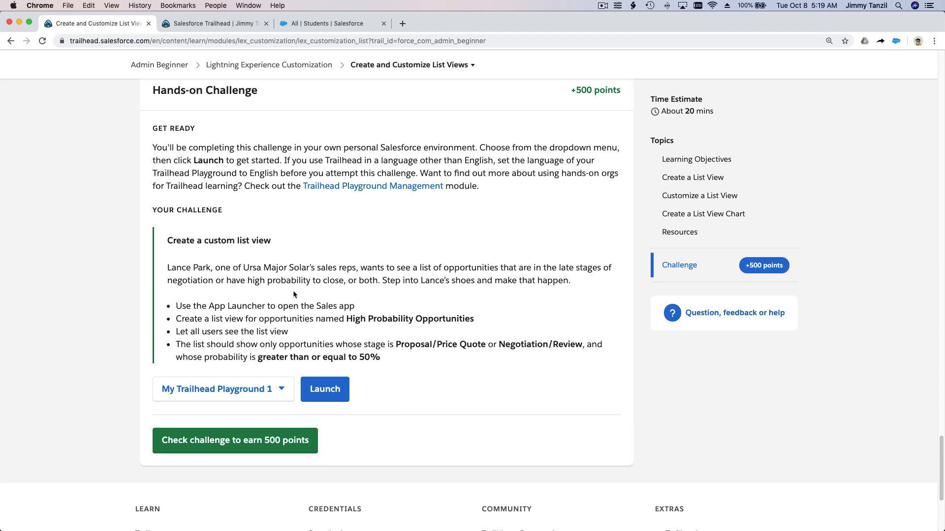
pyautogui.moveTo(259, 300)
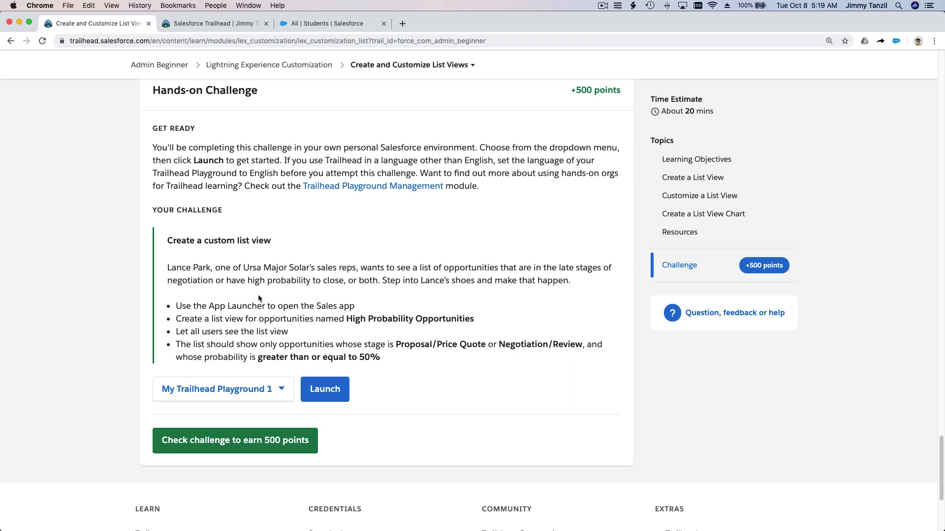
pyautogui.moveTo(414, 295)
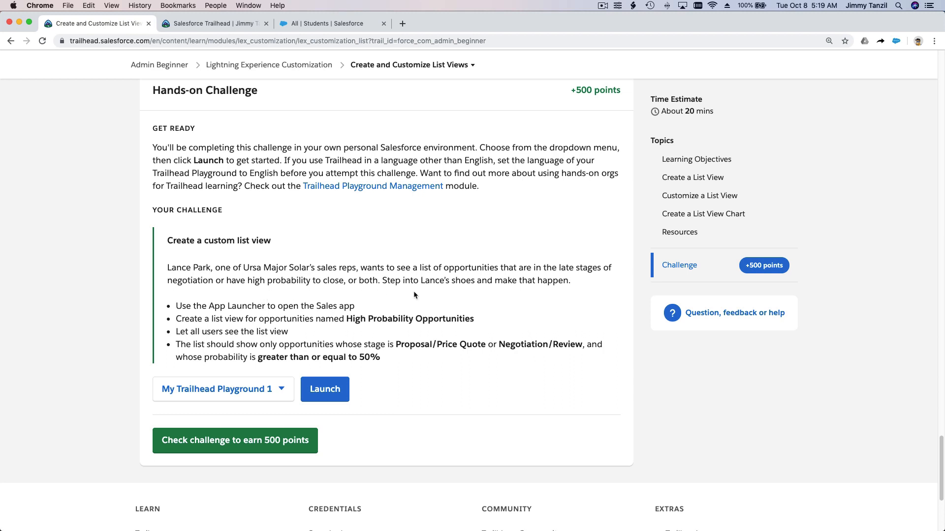
pyautogui.moveTo(359, 299)
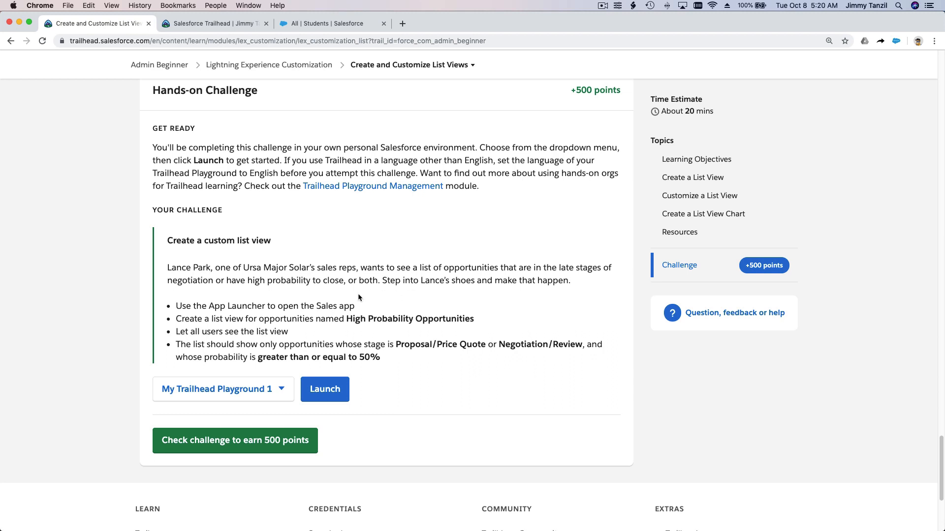
pyautogui.moveTo(323, 315)
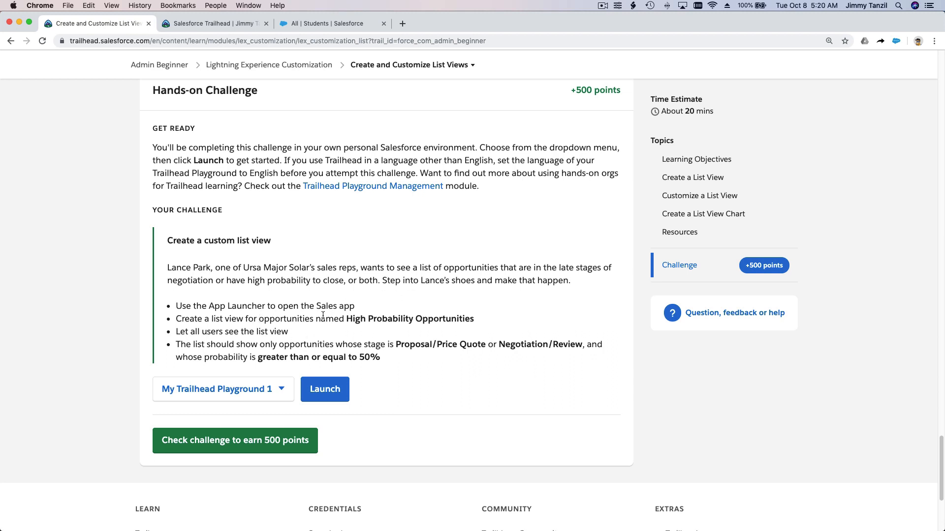
pyautogui.moveTo(381, 332)
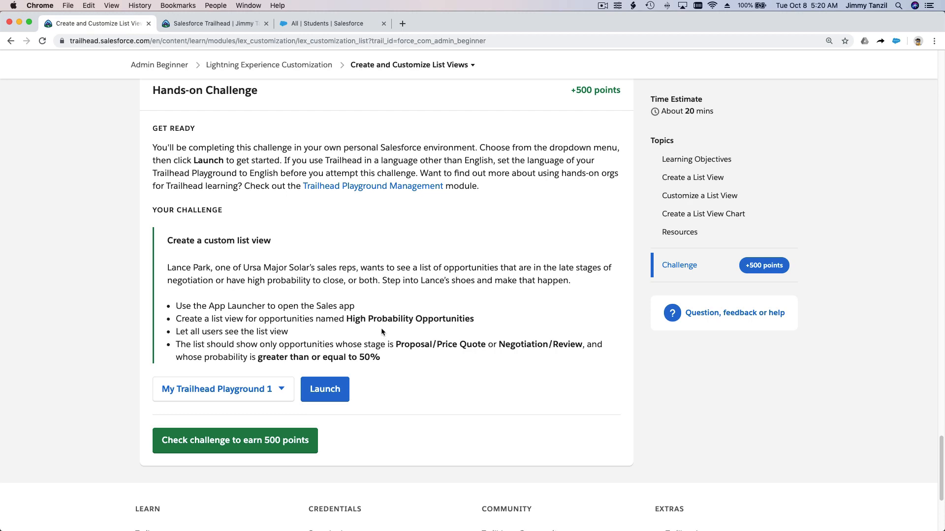
pyautogui.moveTo(357, 322)
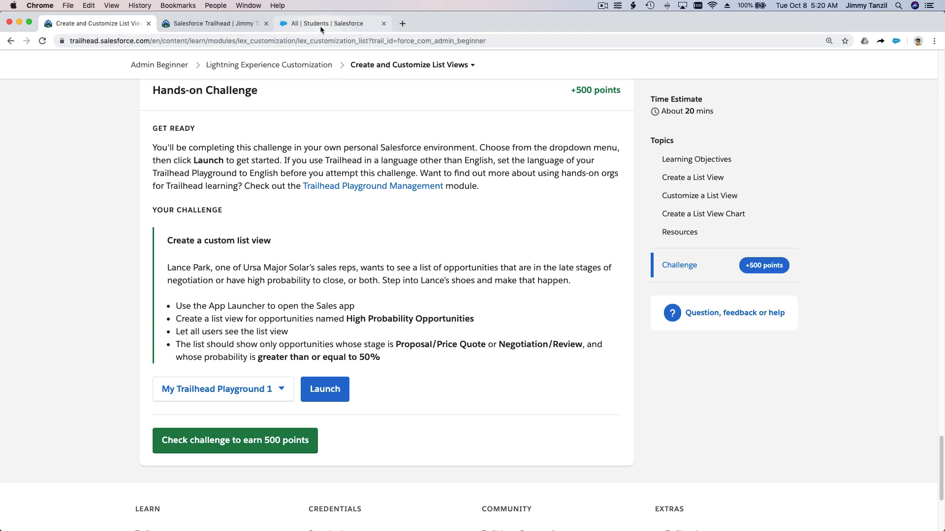
# Open Opportunities from the App Launcher, cancelling a new opportunity form without saving.
pyautogui.click(328, 24)
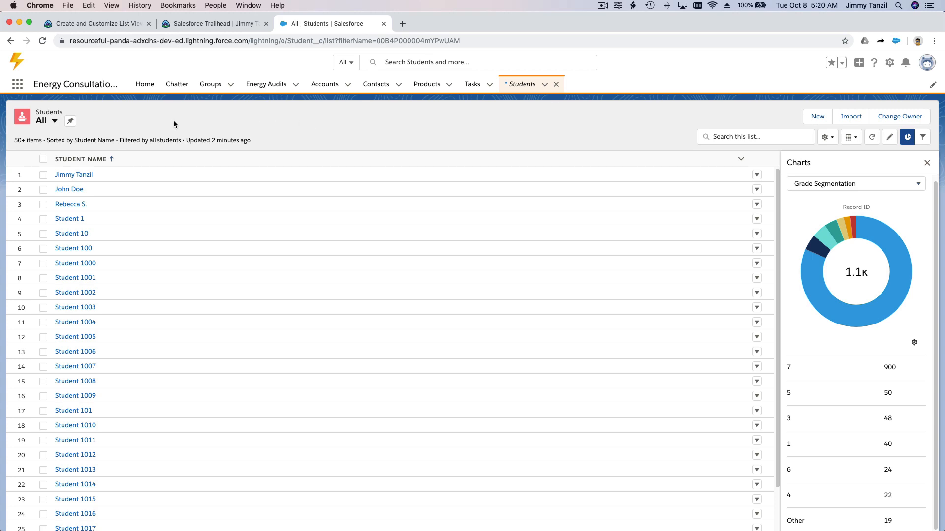
pyautogui.click(18, 84)
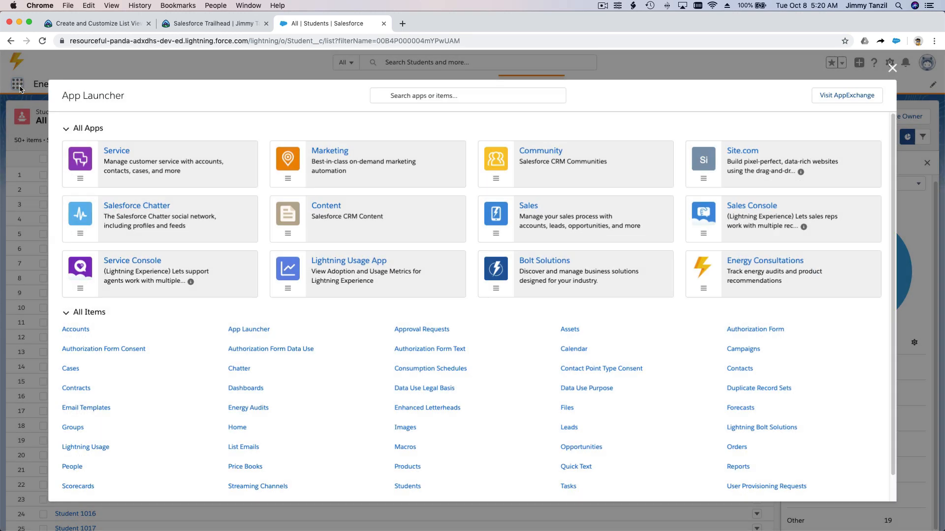
pyautogui.write('Opportunities')
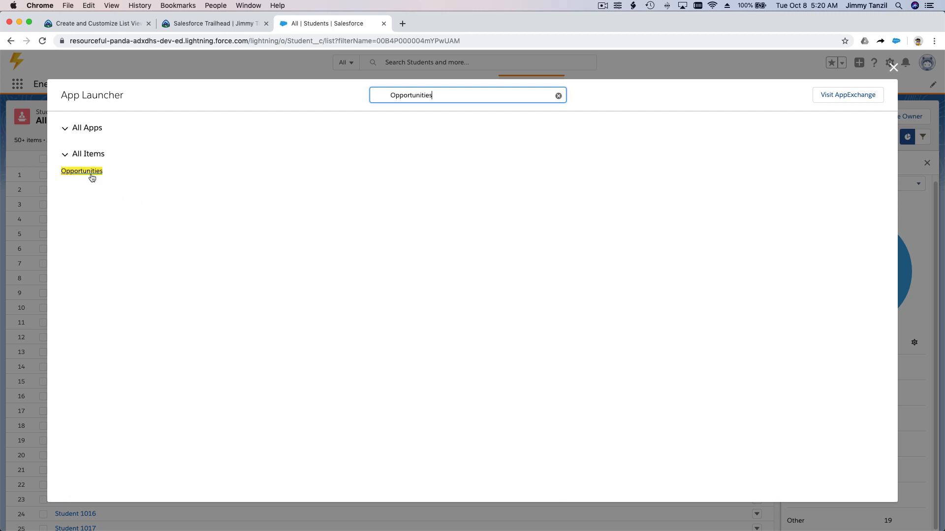
pyautogui.click(81, 171)
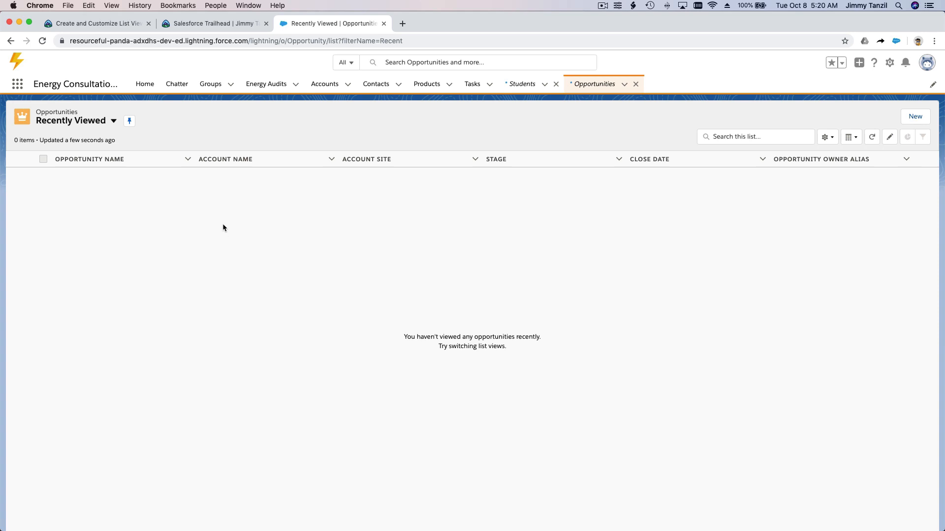
pyautogui.moveTo(915, 116)
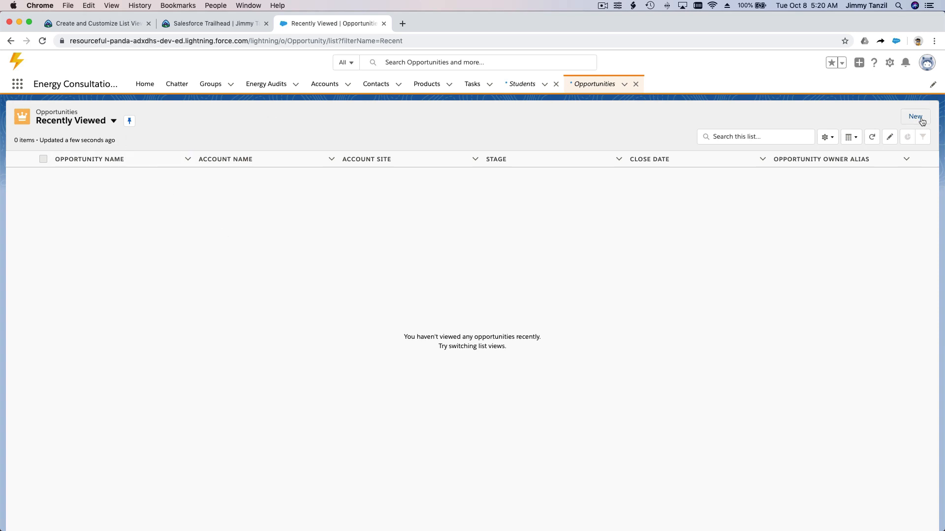
pyautogui.click(915, 116)
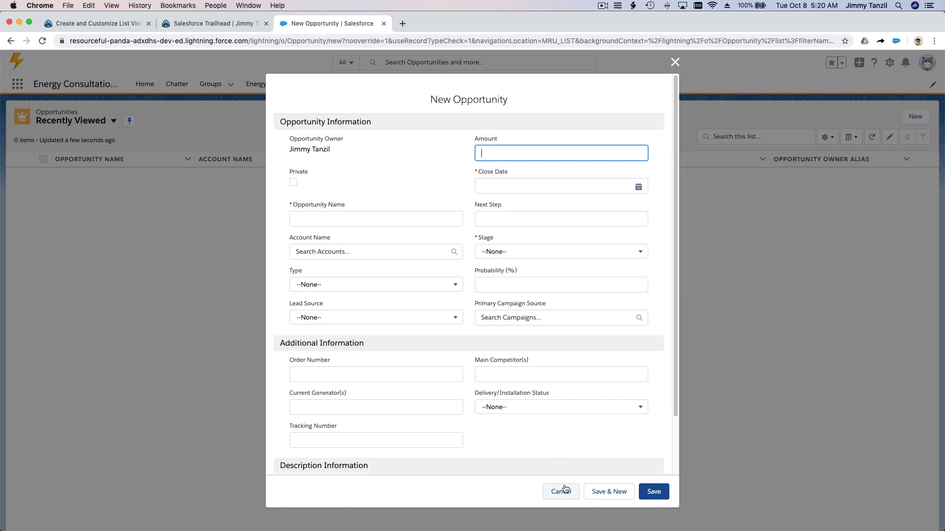
pyautogui.click(561, 491)
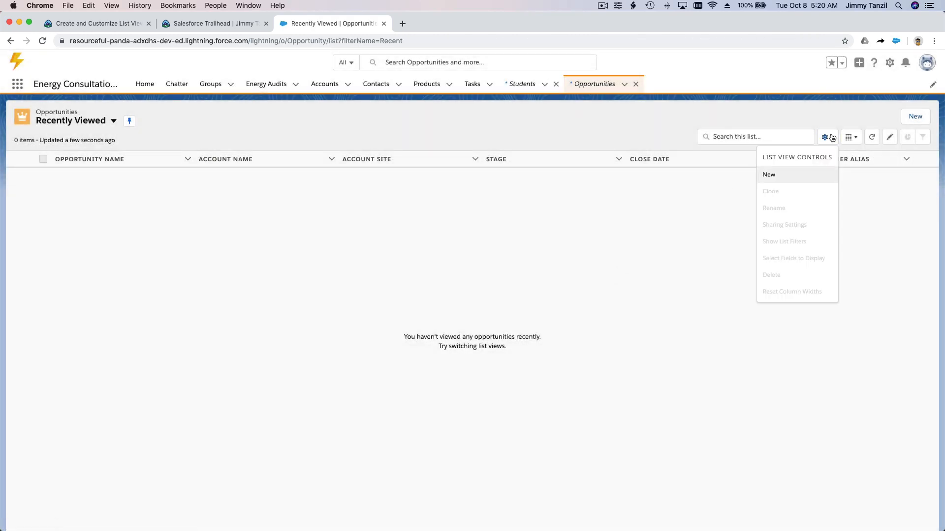
# Save a new 'High Probability Opportunities' list view visible to all users.
pyautogui.click(768, 174)
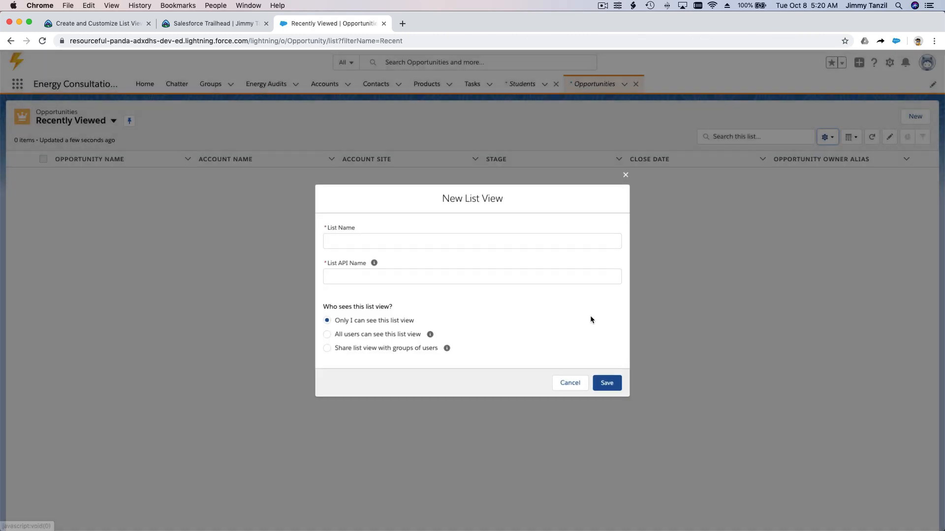
pyautogui.click(472, 241)
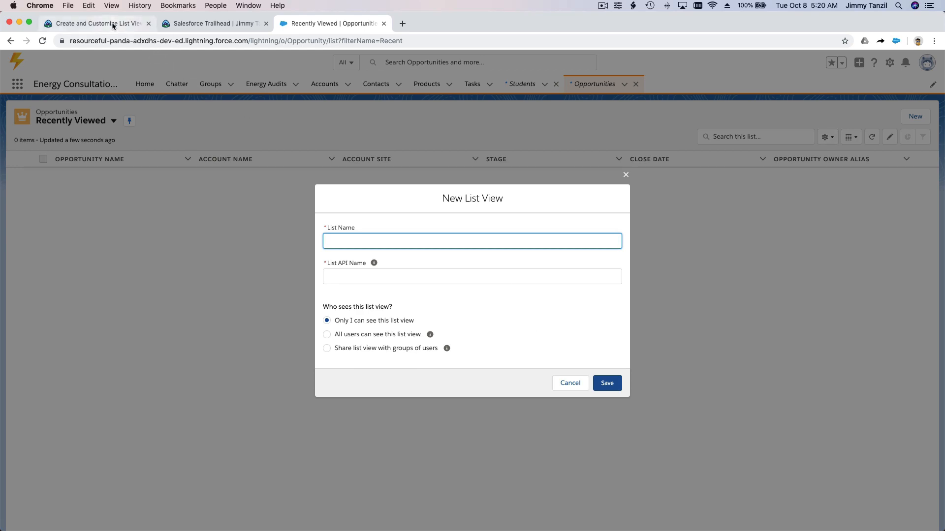
pyautogui.click(91, 23)
pyautogui.write('High Prob')
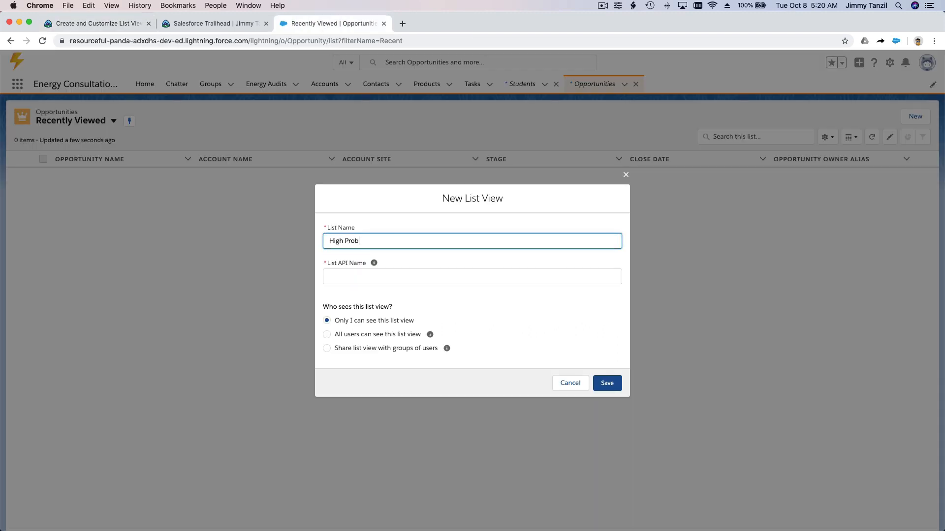
pyautogui.write('abiliy')
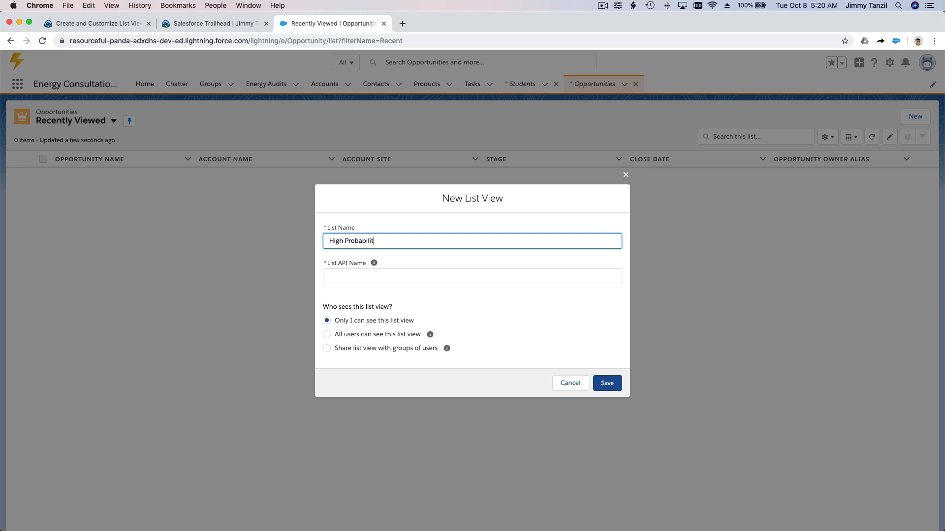
pyautogui.write('y Opportuni')
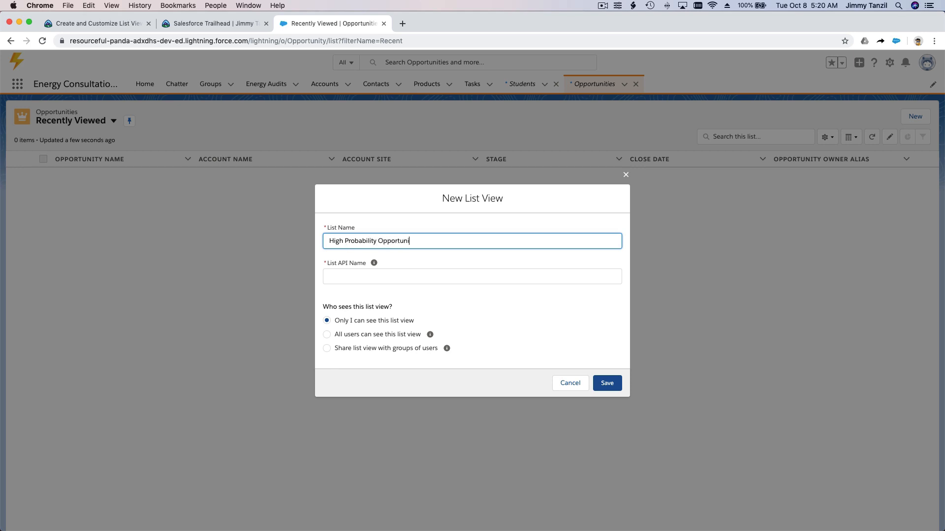
pyautogui.write('ties')
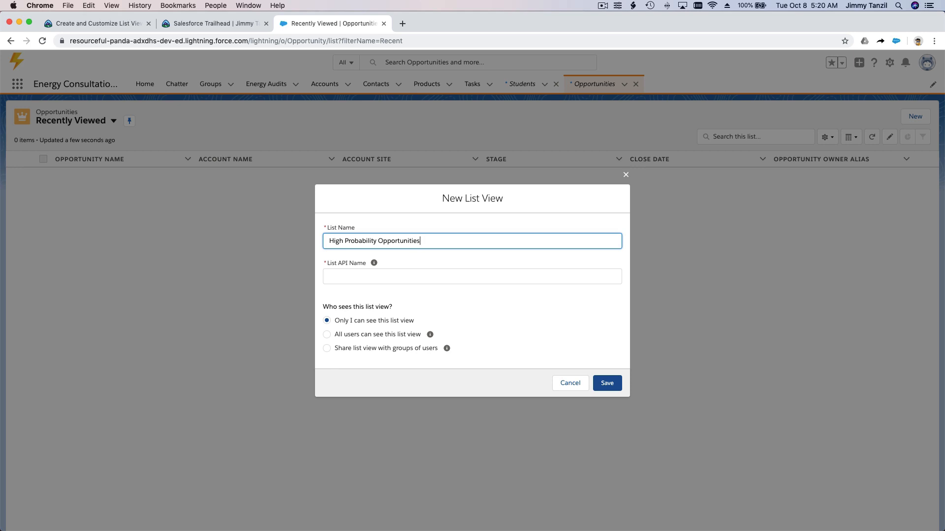
pyautogui.click(472, 276)
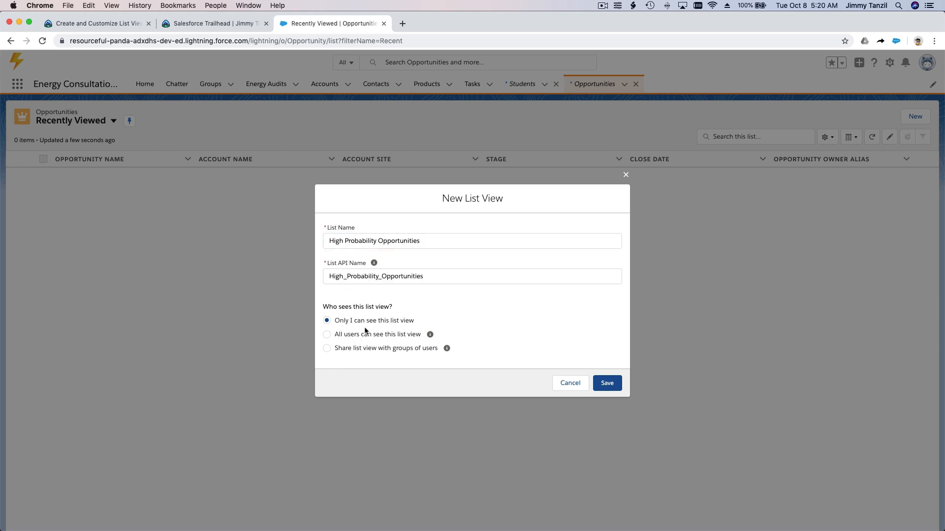
pyautogui.click(607, 383)
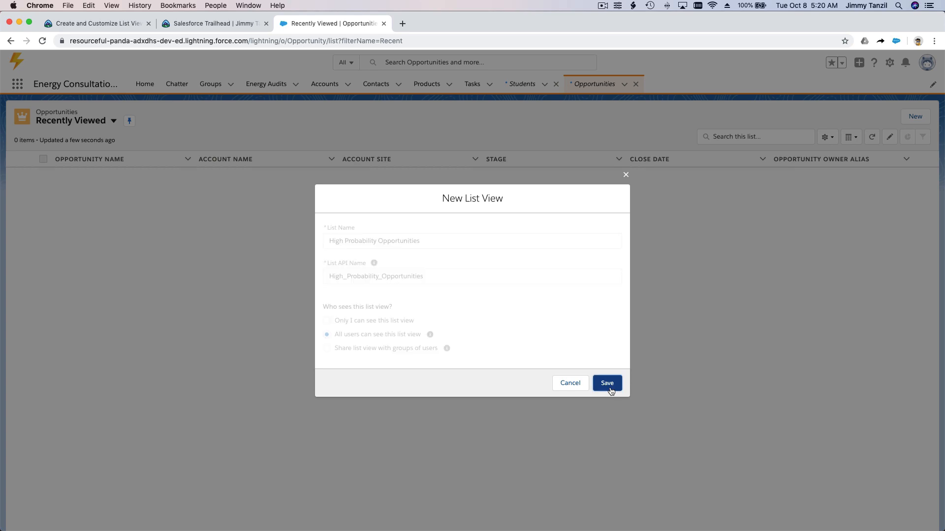
pyautogui.click(606, 383)
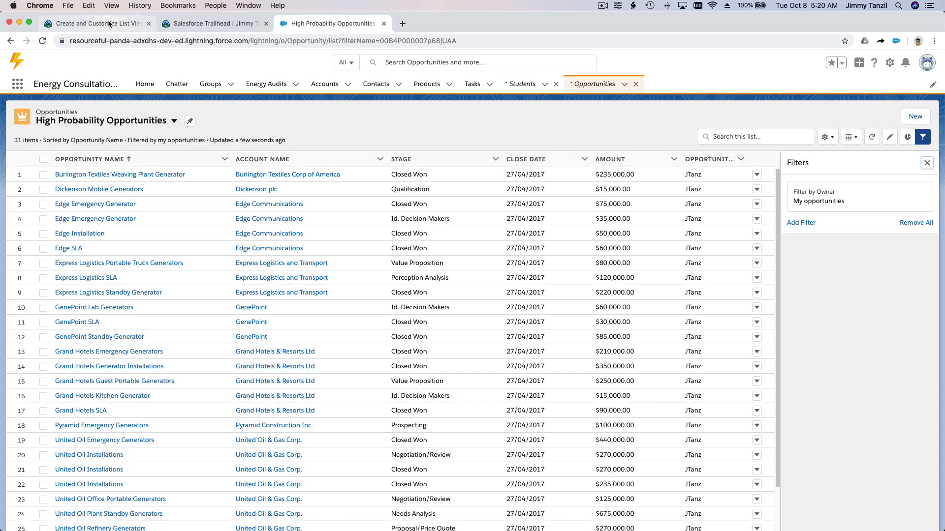
pyautogui.moveTo(176, 84)
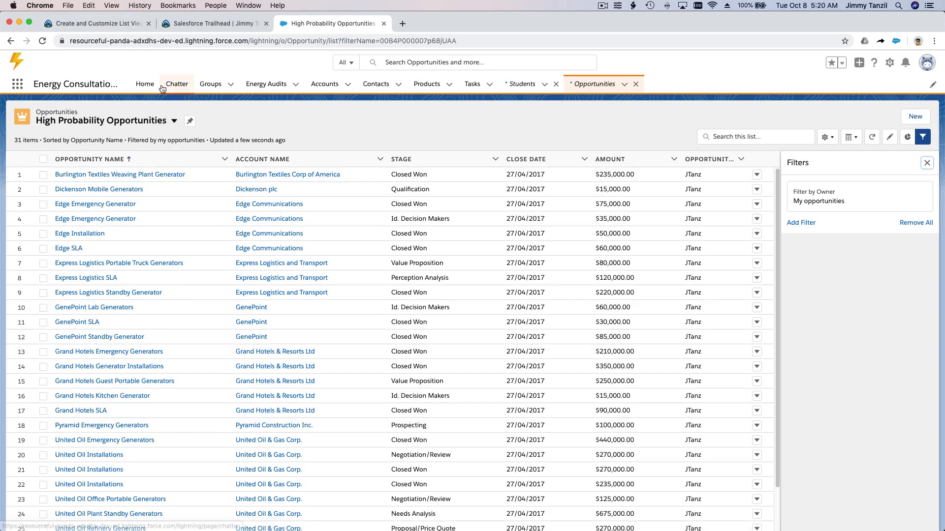
pyautogui.click(94, 23)
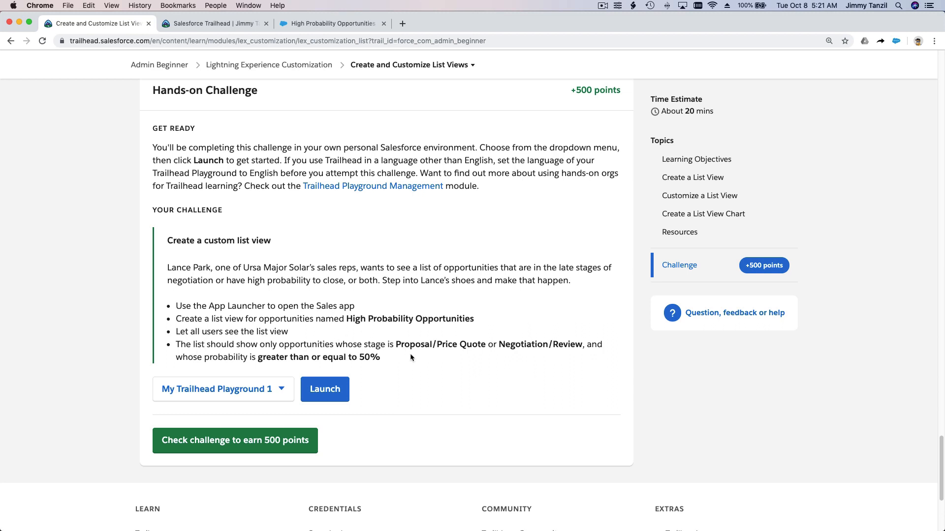
pyautogui.moveTo(473, 353)
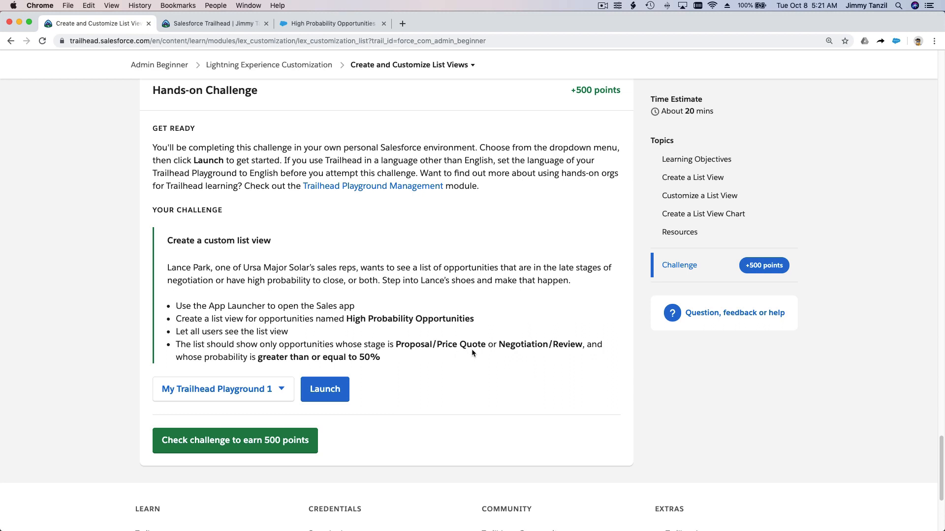
pyautogui.moveTo(510, 360)
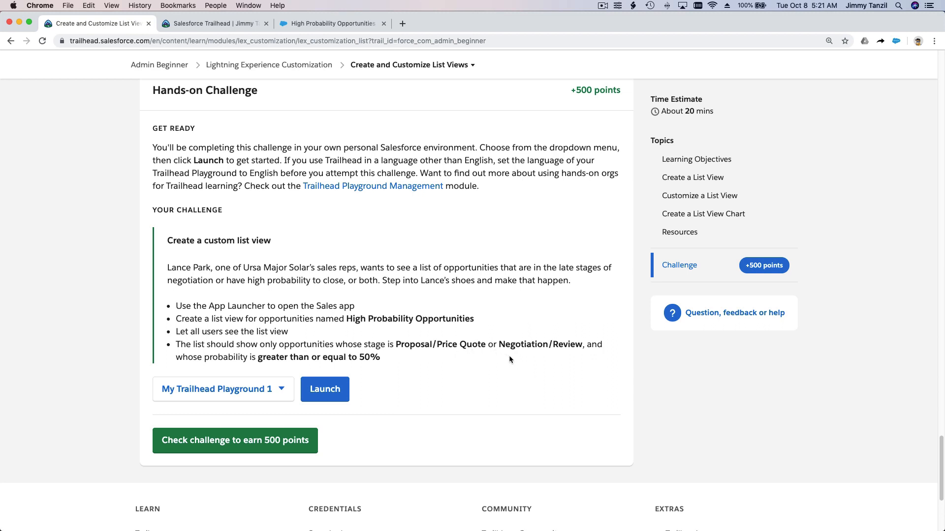
pyautogui.moveTo(556, 344)
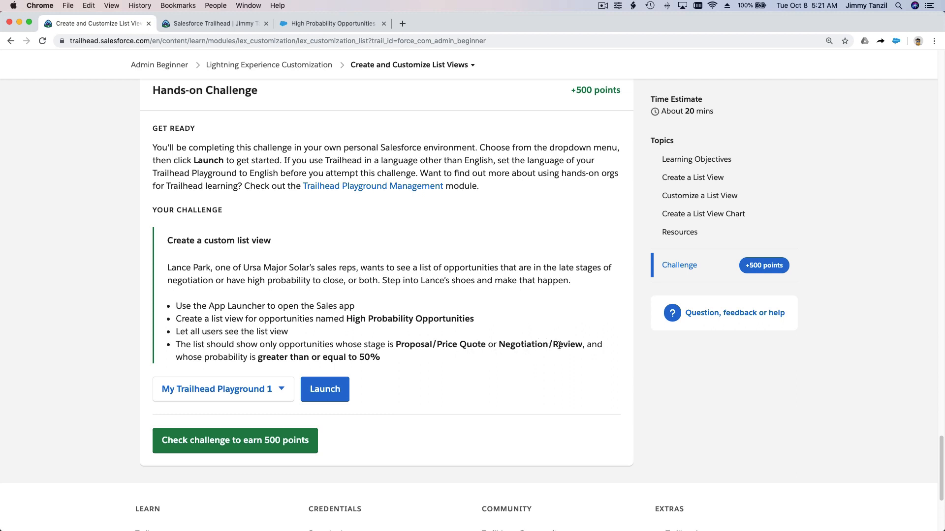
pyautogui.click(330, 23)
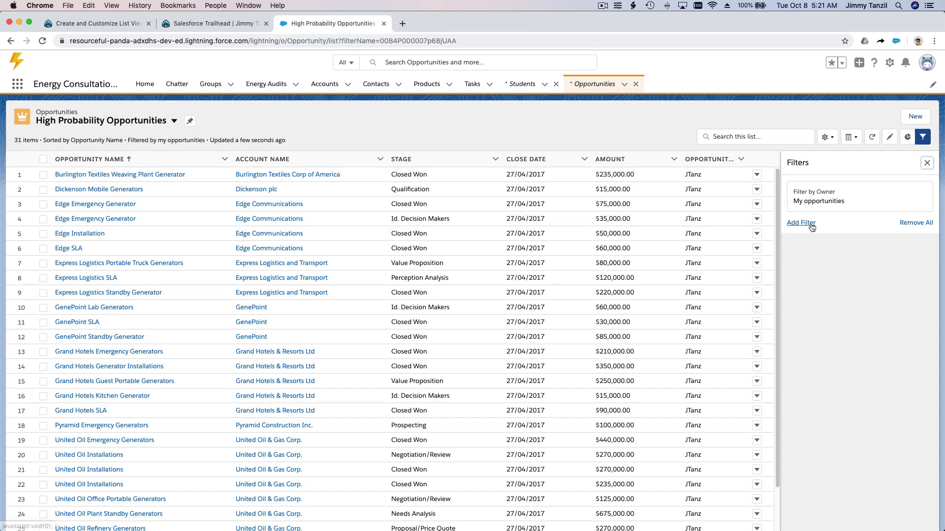
# Add a filter Stage equals Proposal/Price Quote or Negotiation/Review, then check Trailhead.
pyautogui.click(801, 223)
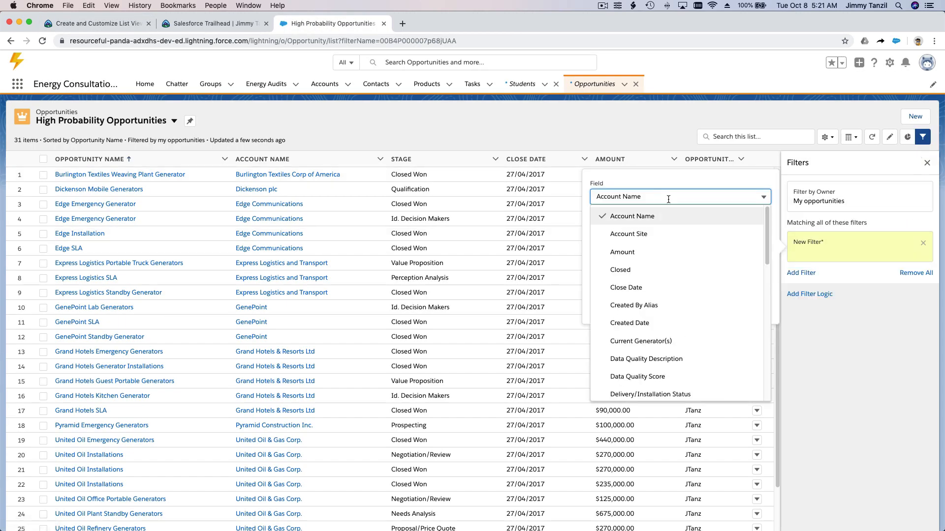
pyautogui.scroll(-3)
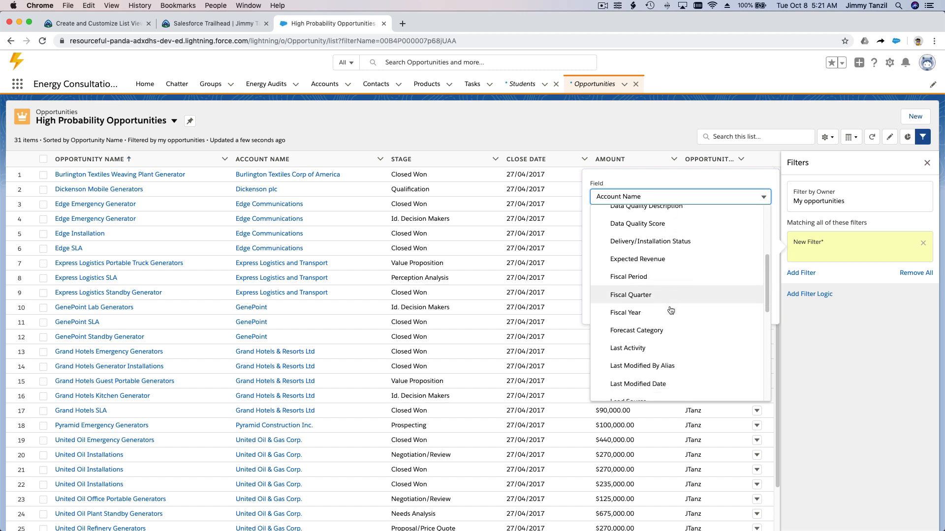
pyautogui.scroll(-3)
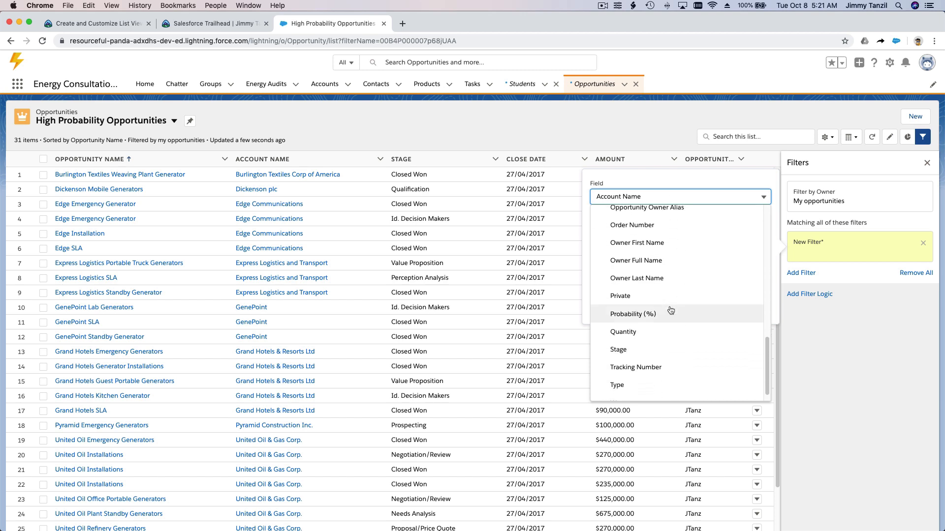
pyautogui.click(617, 349)
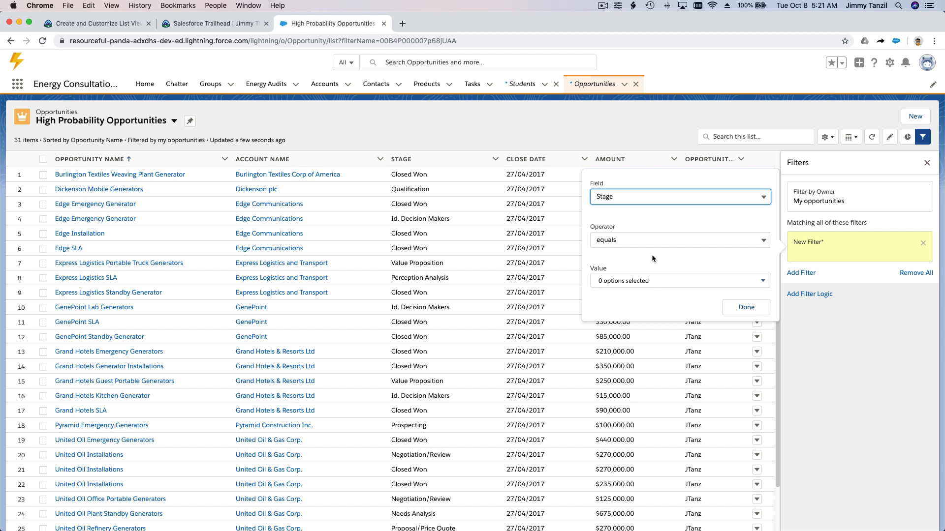
pyautogui.click(679, 239)
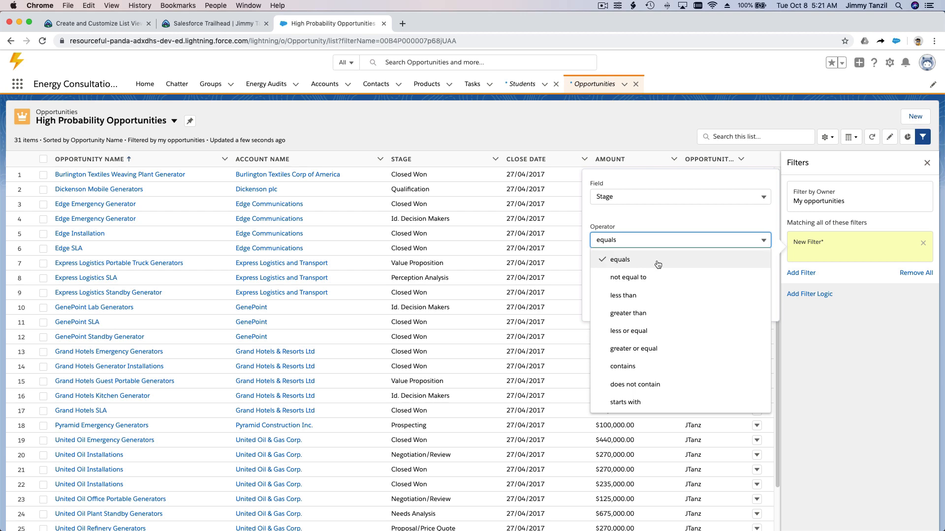
pyautogui.click(619, 259)
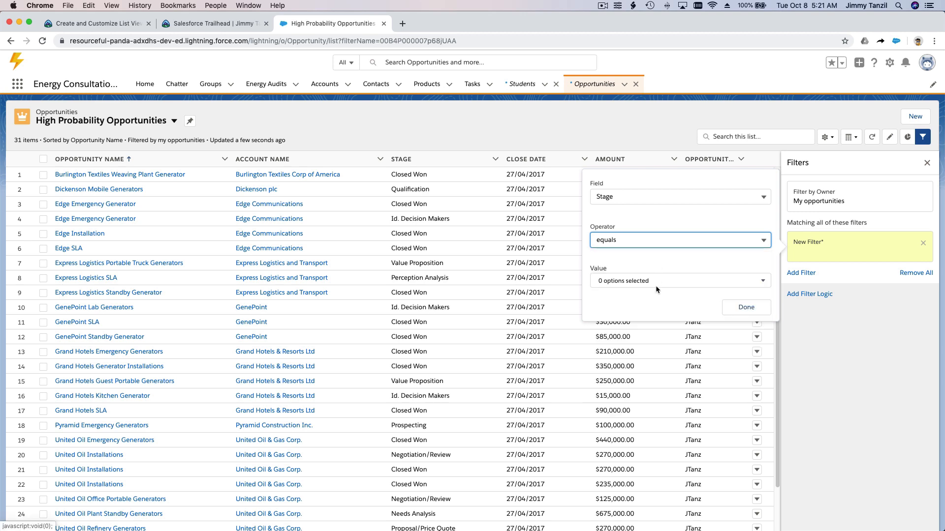
pyautogui.click(679, 280)
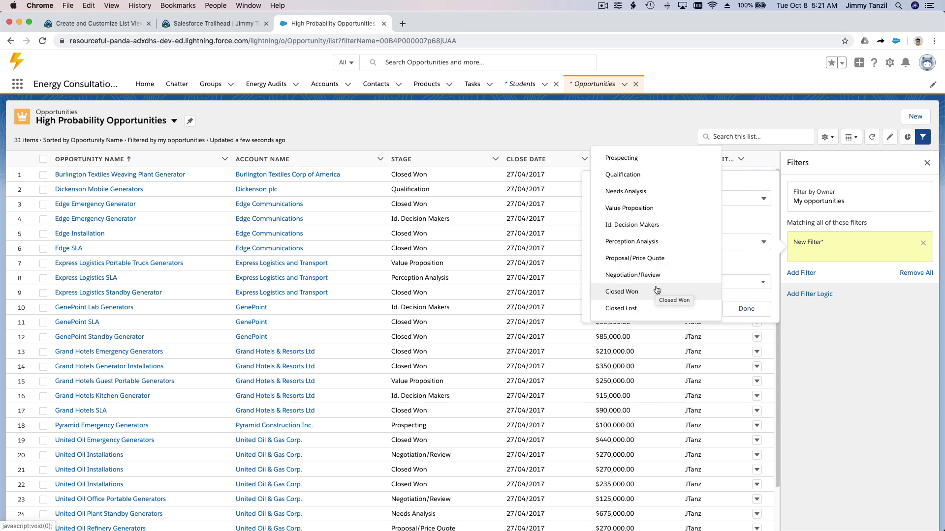
pyautogui.click(634, 258)
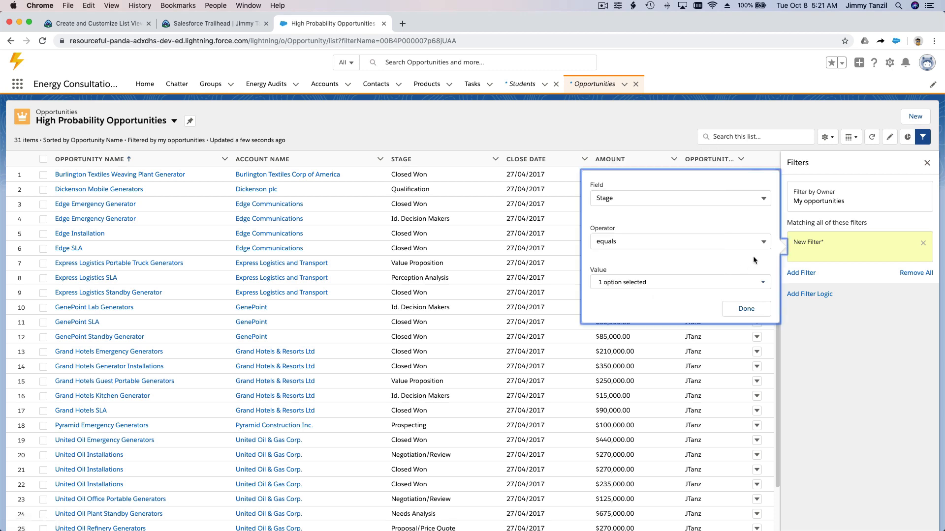
pyautogui.click(679, 282)
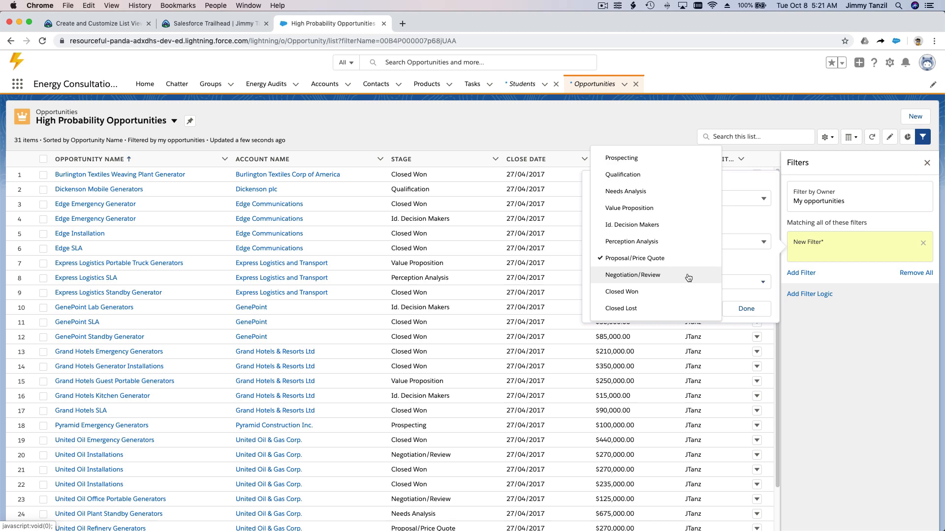
pyautogui.click(631, 274)
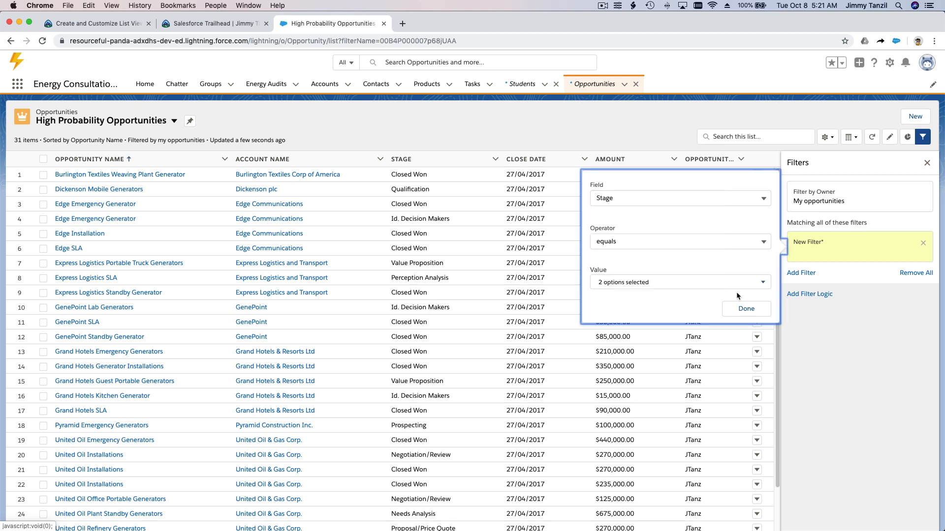
pyautogui.click(746, 308)
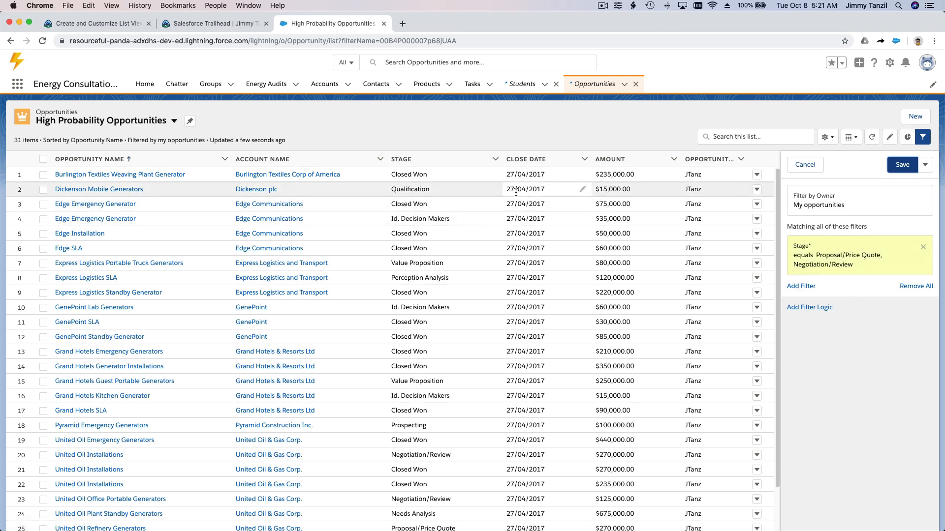
pyautogui.click(90, 24)
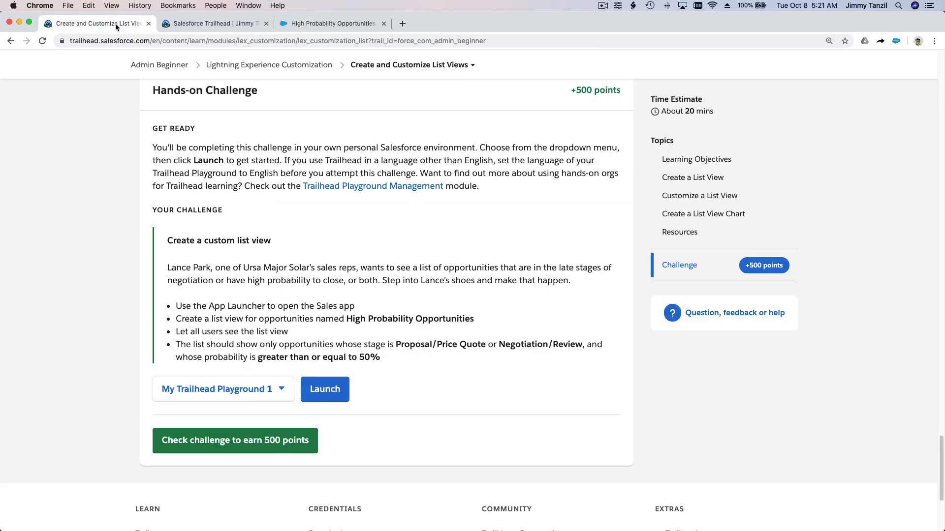
pyautogui.moveTo(280, 355)
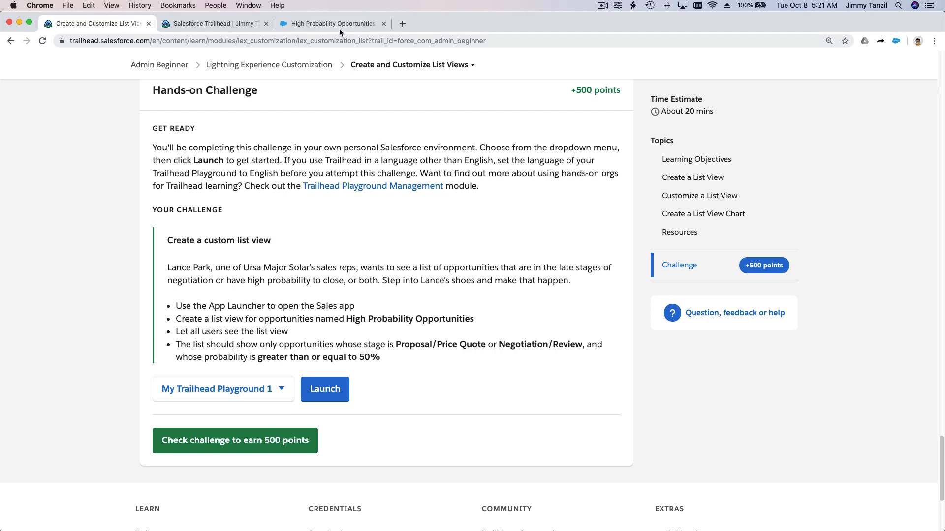
# Return to the High Probability Opportunities tab after reviewing the challenge requirements.
pyautogui.click(330, 23)
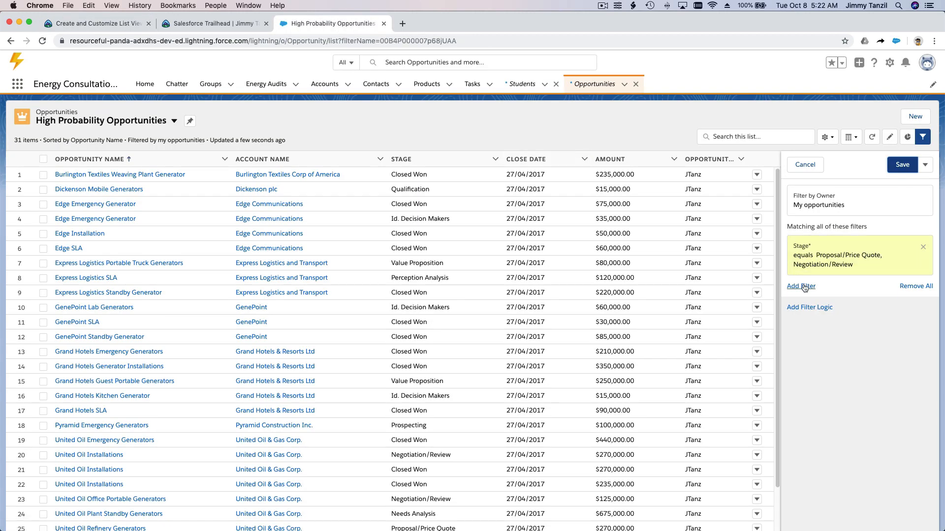
# Add a second filter: Probability (%) greater or equal 50%.
pyautogui.click(800, 286)
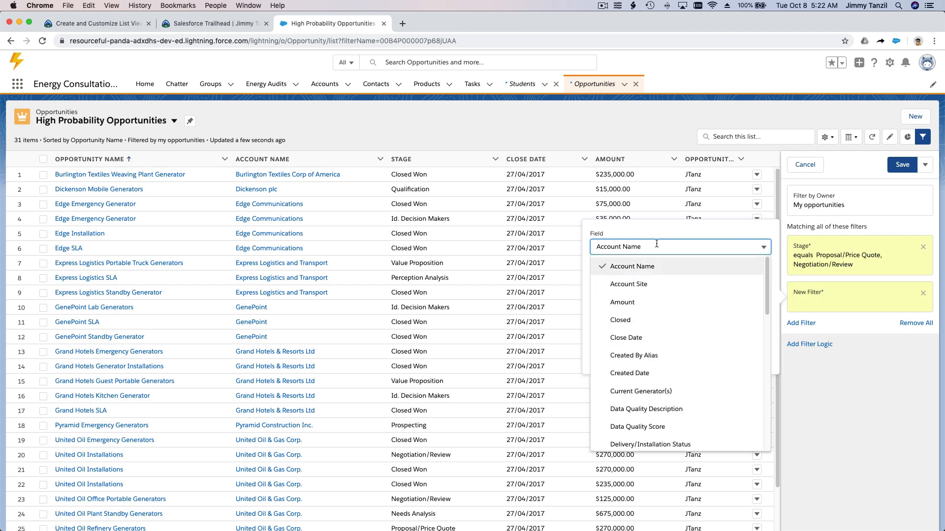
pyautogui.scroll(-3)
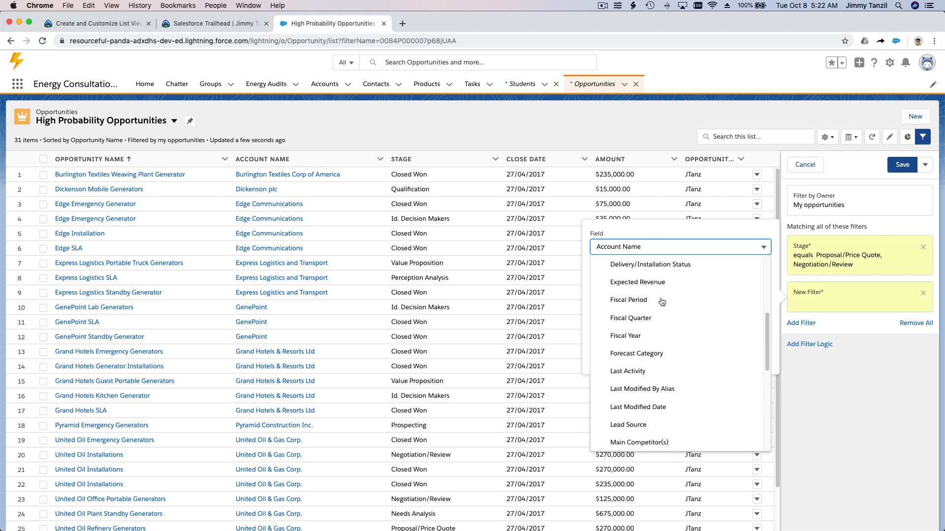
pyautogui.scroll(-3)
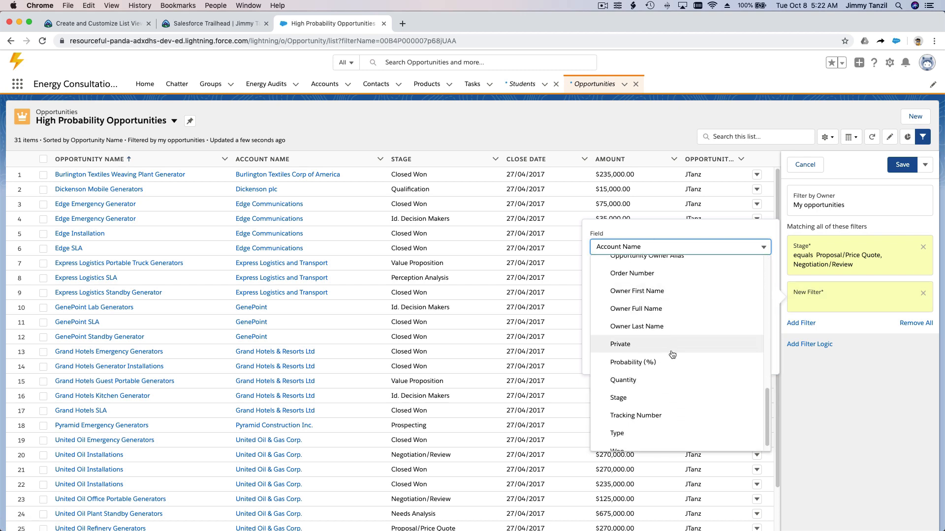
pyautogui.click(632, 362)
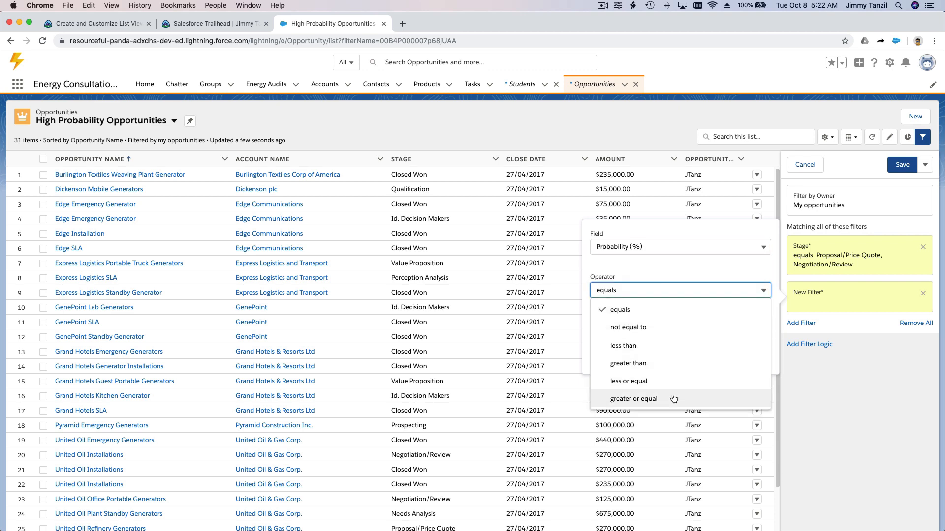
pyautogui.click(633, 399)
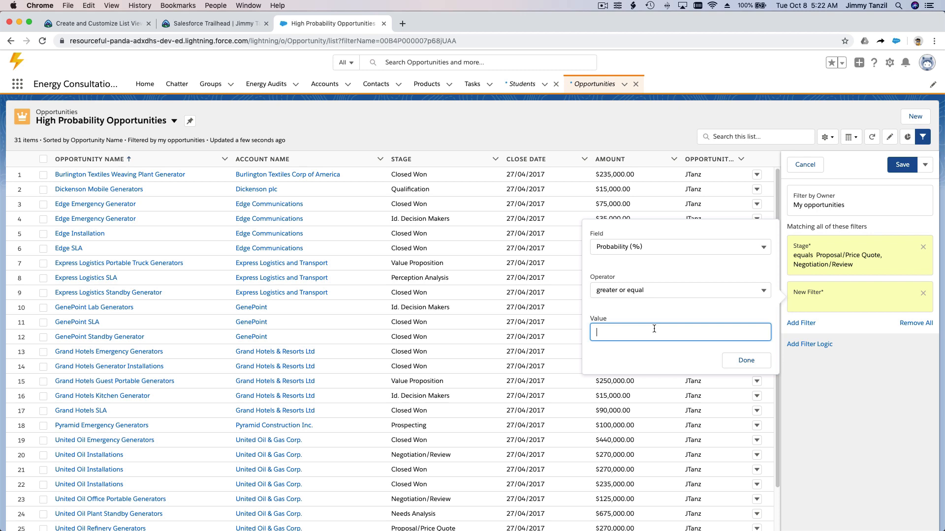
pyautogui.write('50%')
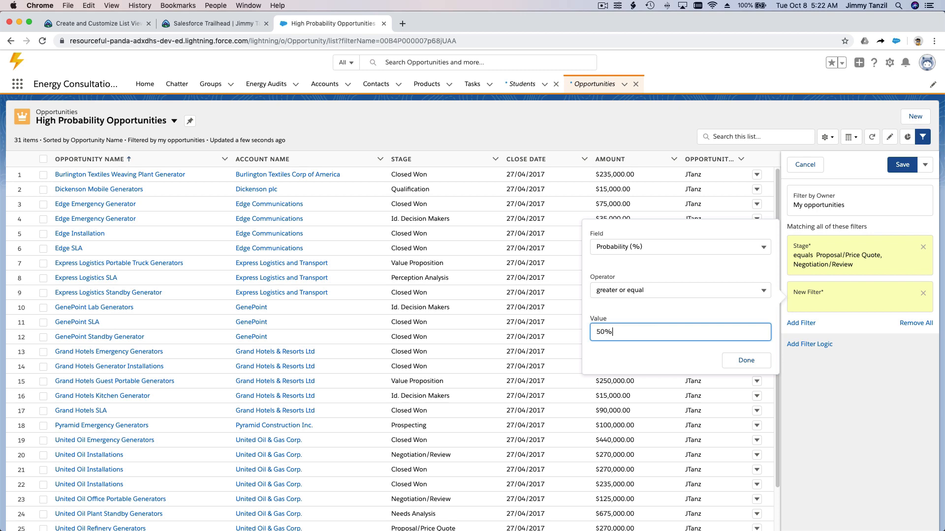
pyautogui.click(745, 360)
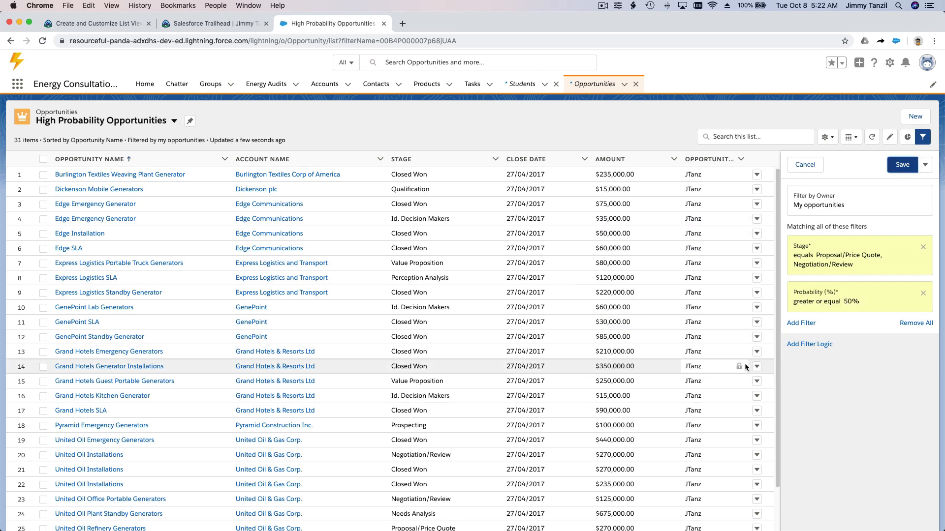
pyautogui.moveTo(861, 389)
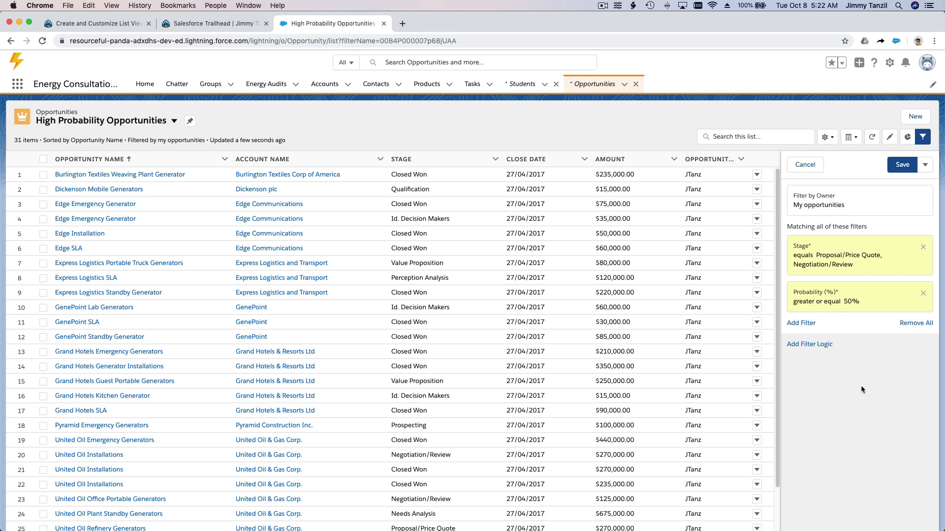
pyautogui.click(901, 164)
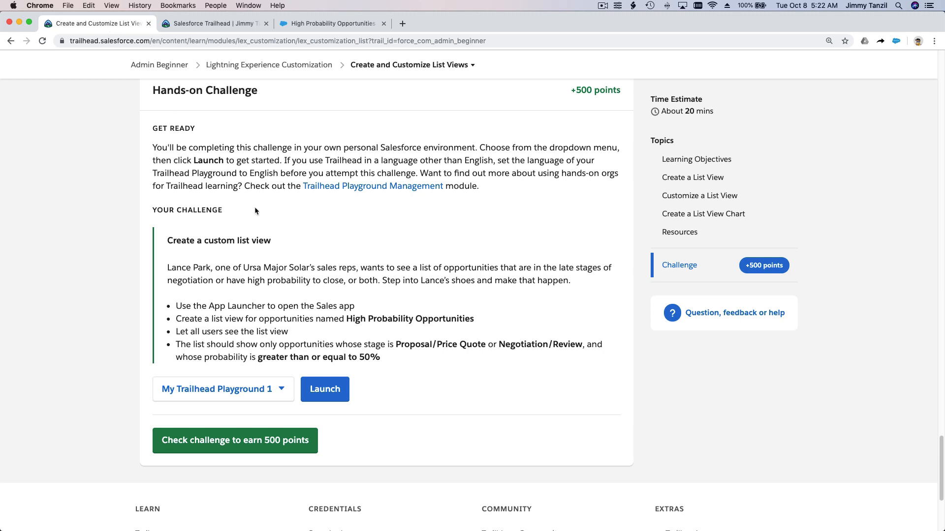
pyautogui.moveTo(325, 230)
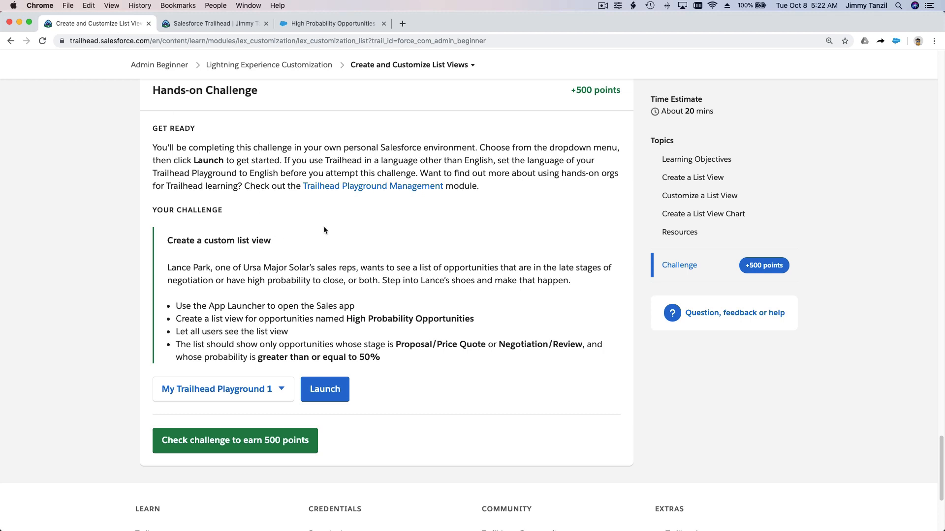
pyautogui.moveTo(247, 462)
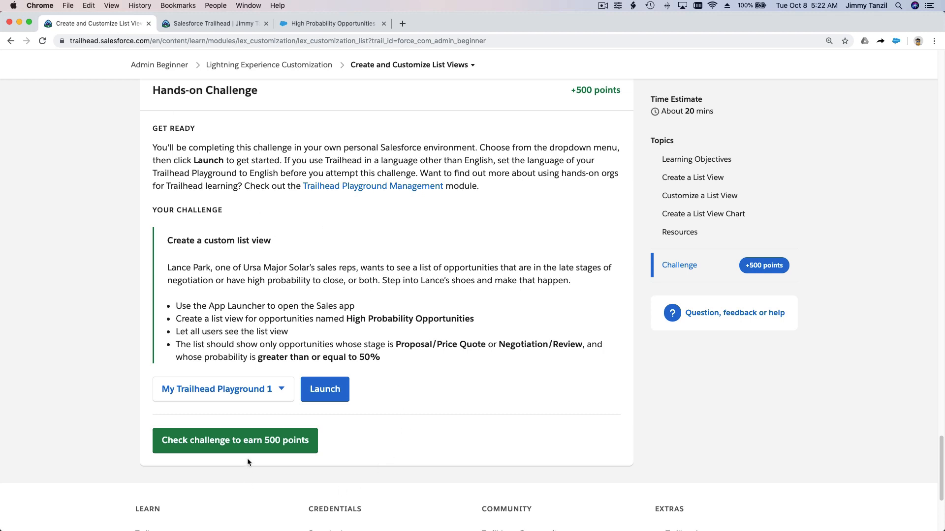
# Run the Trailhead challenge check and receive the +500 points Assessment Complete message.
pyautogui.click(234, 441)
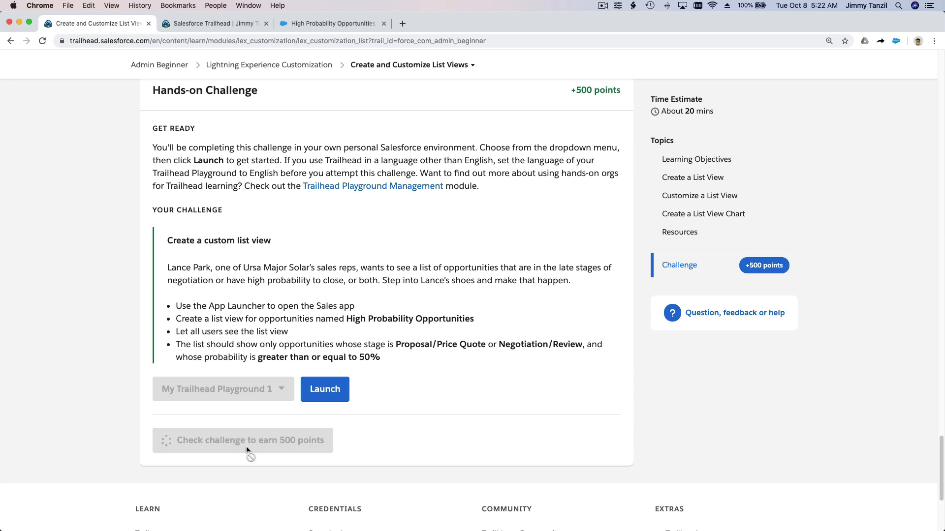
pyautogui.moveTo(395, 397)
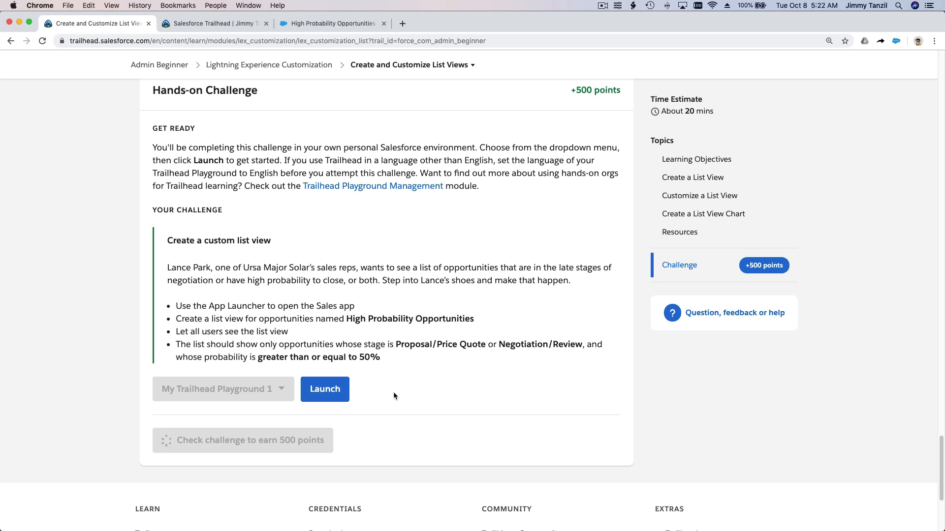
pyautogui.moveTo(489, 264)
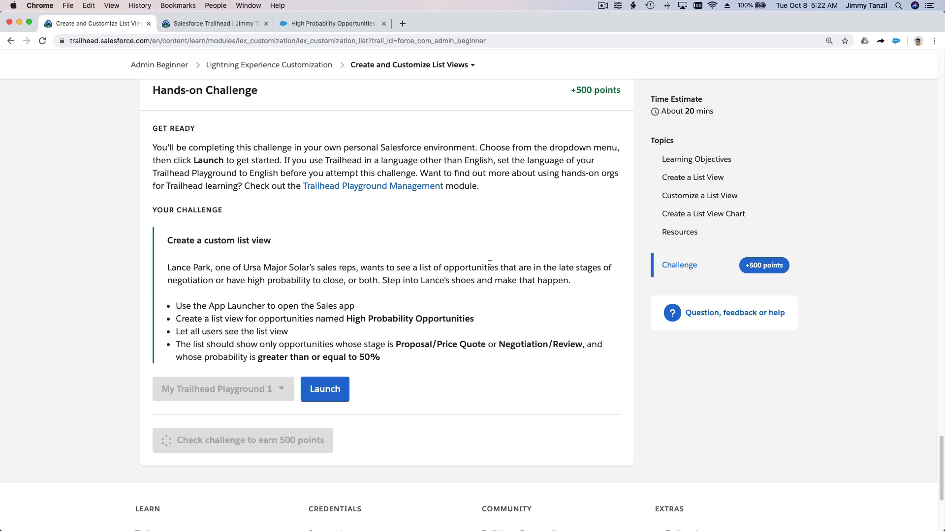
pyautogui.click(242, 439)
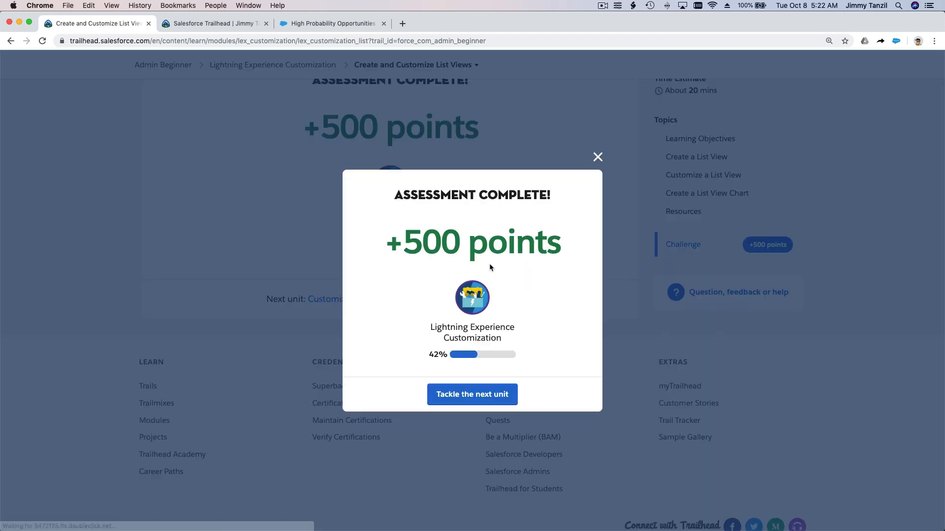
pyautogui.moveTo(500, 277)
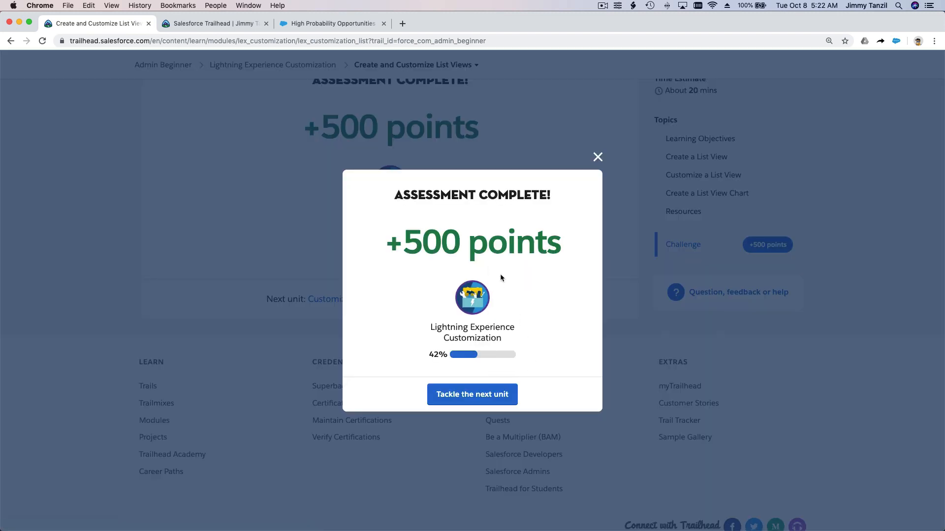